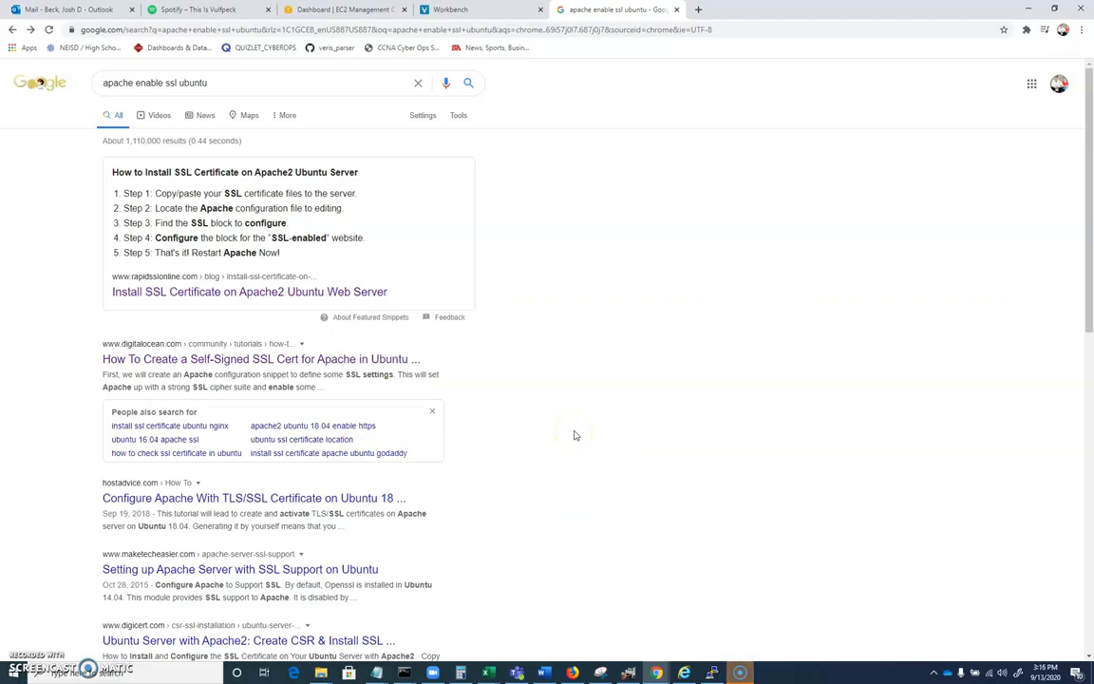
mouse_move(483, 426)
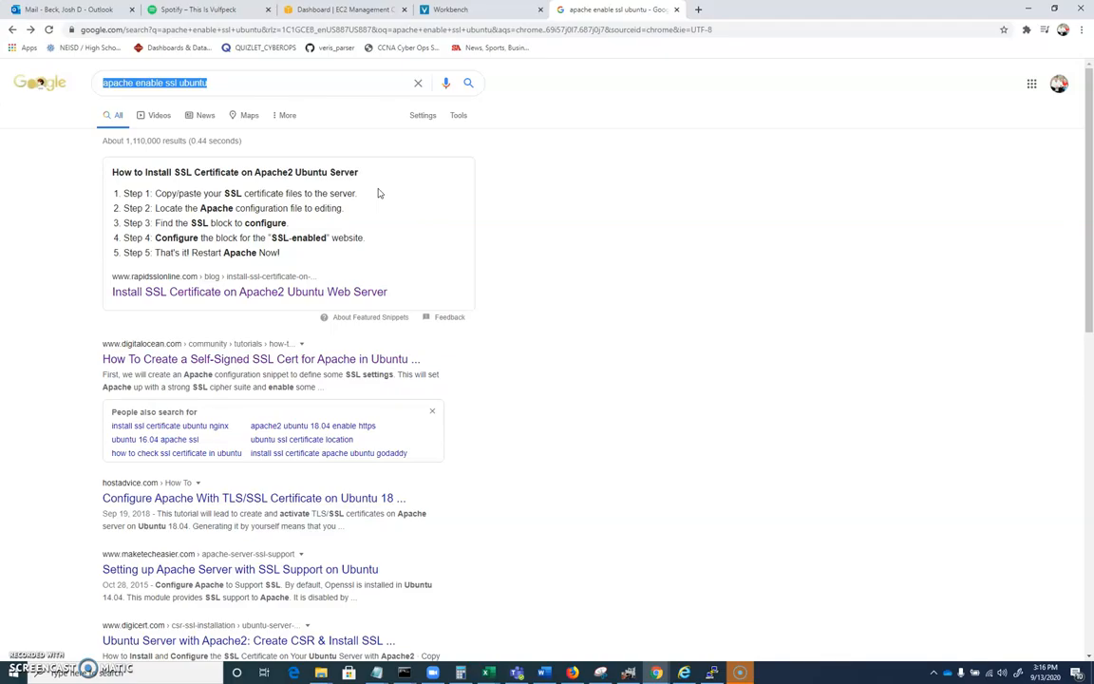
mouse_move(183, 346)
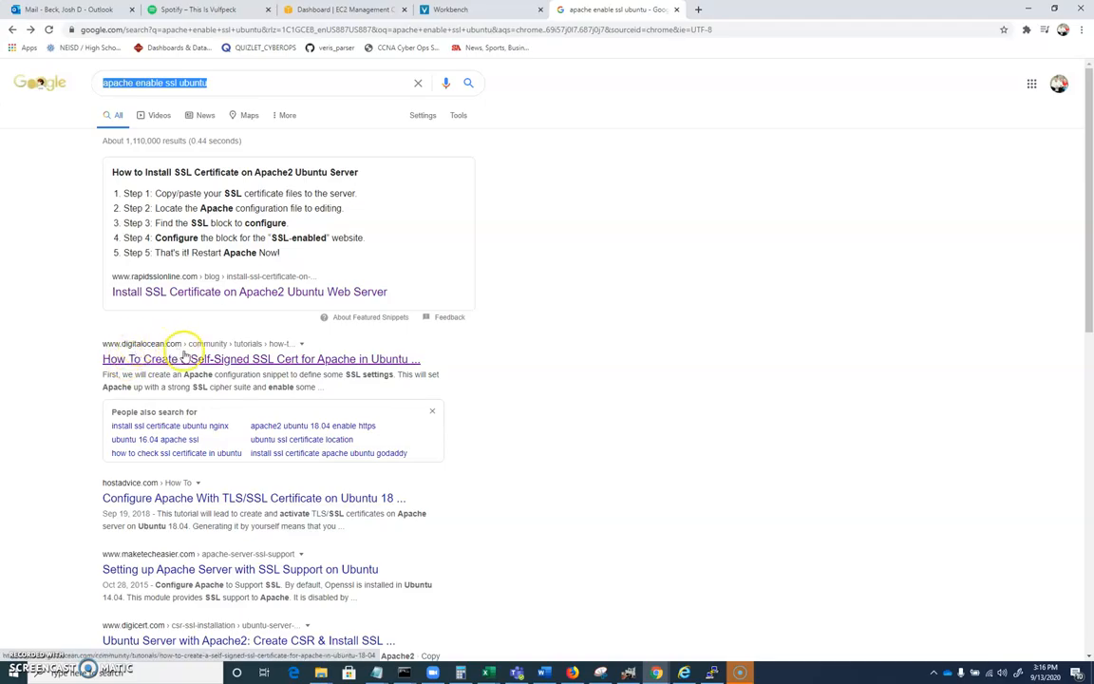
Open the DigitalOcean self-signed Apache certificate tutorial and scroll to Step 1.
click(276, 359)
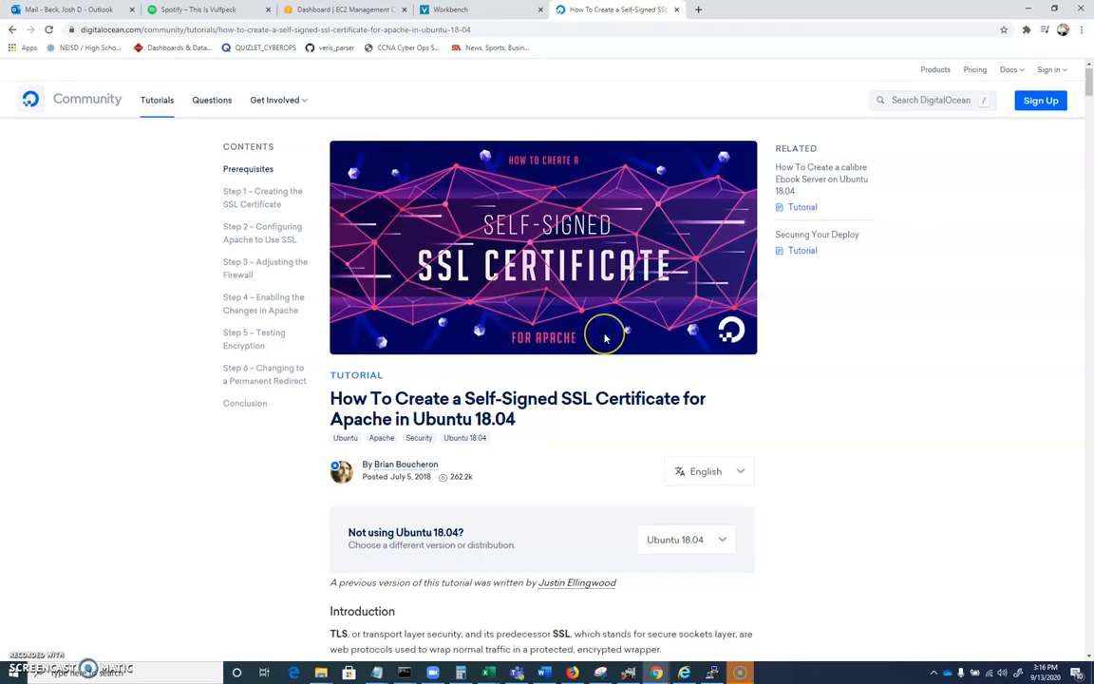
scroll(down, 3)
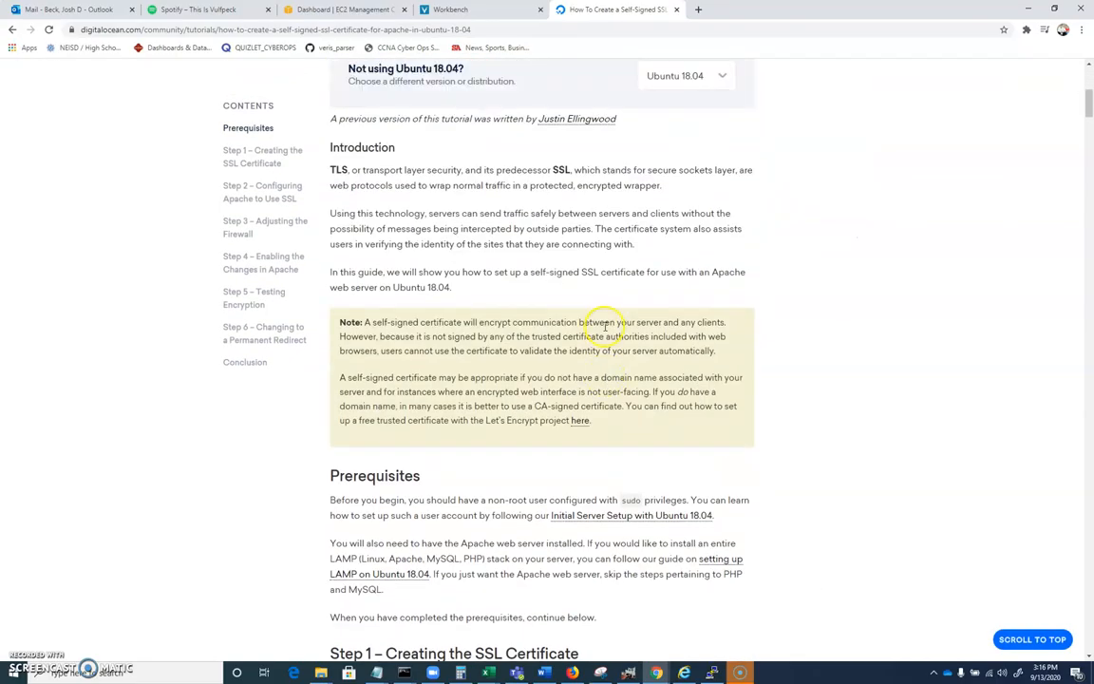
scroll(up, 3)
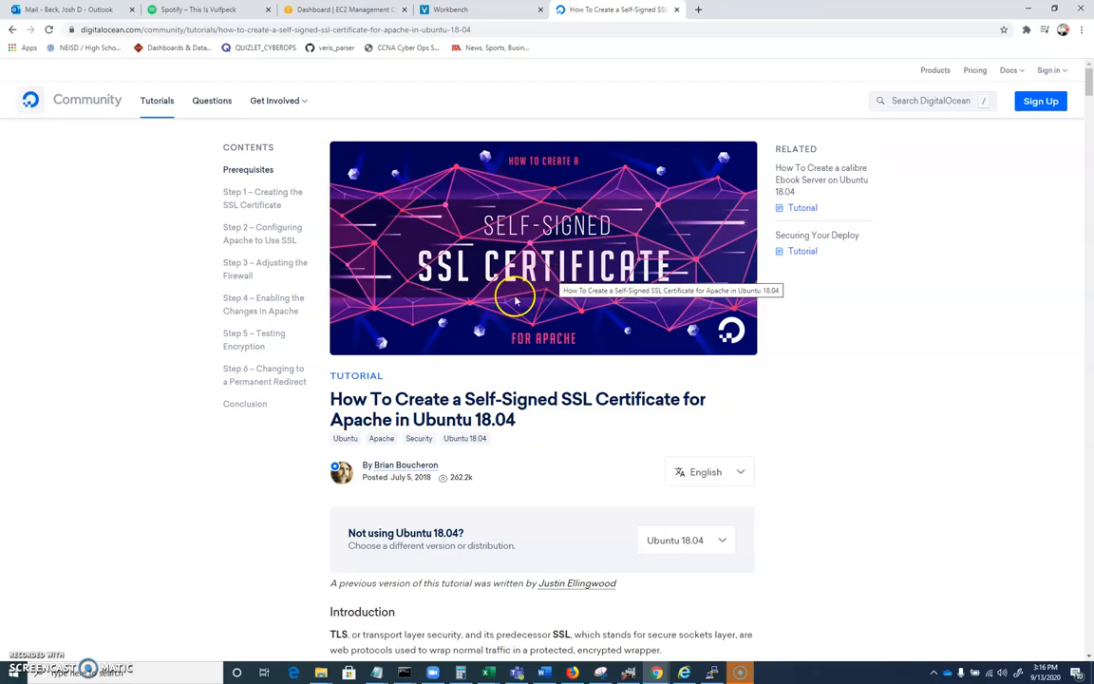
mouse_move(696, 435)
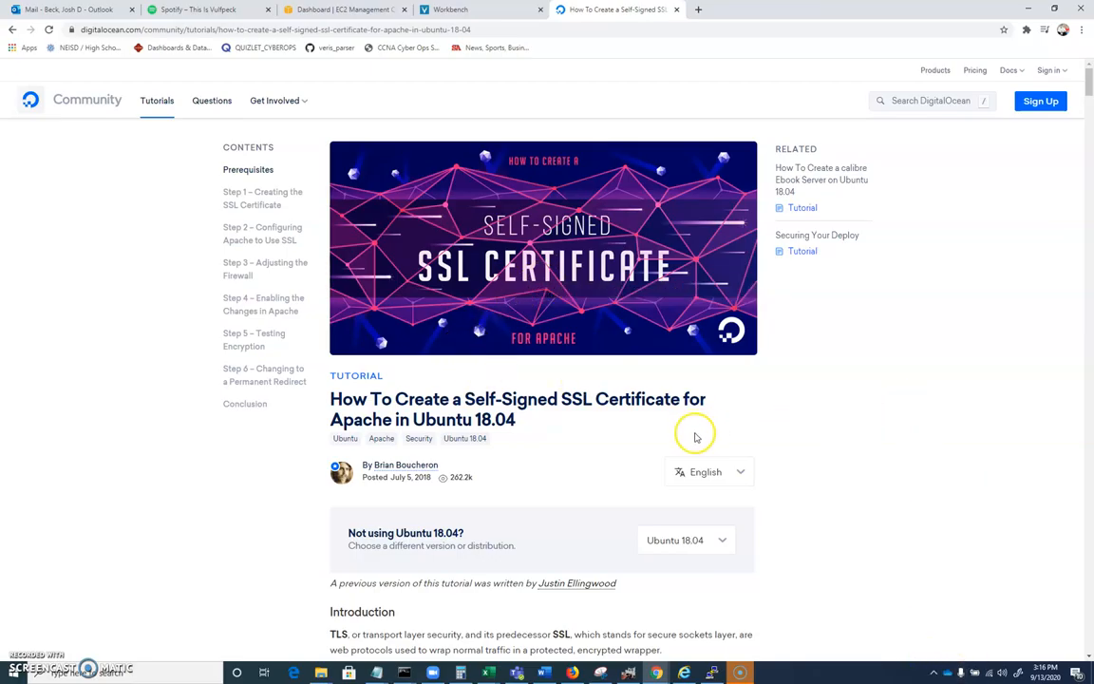
scroll(down, 3)
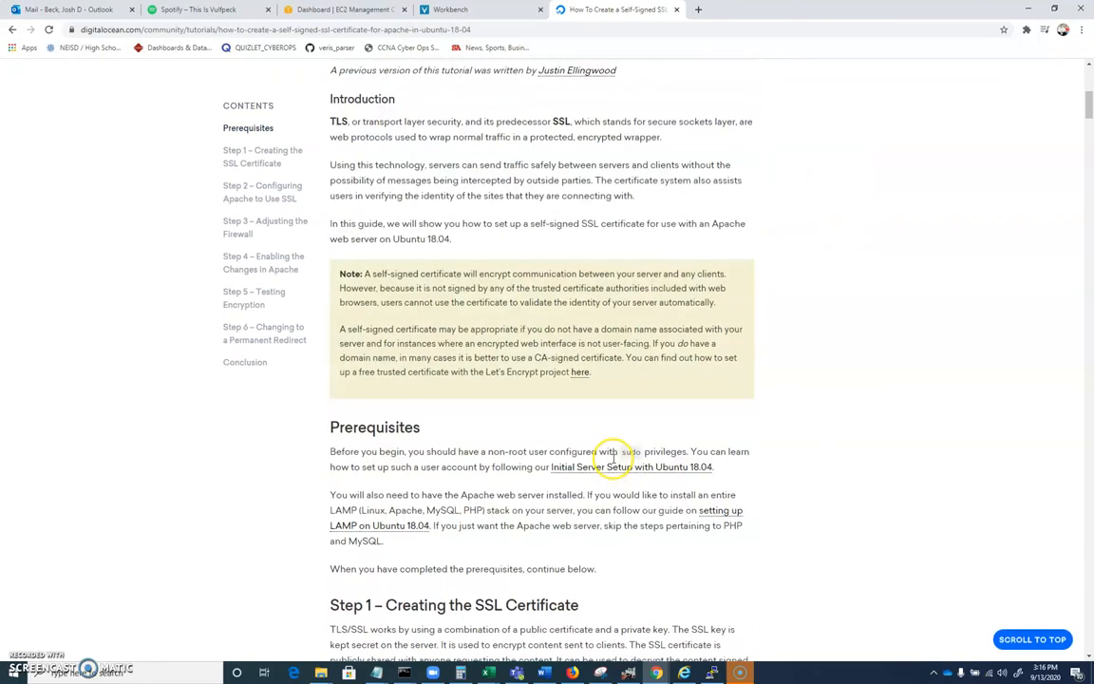
scroll(down, 3)
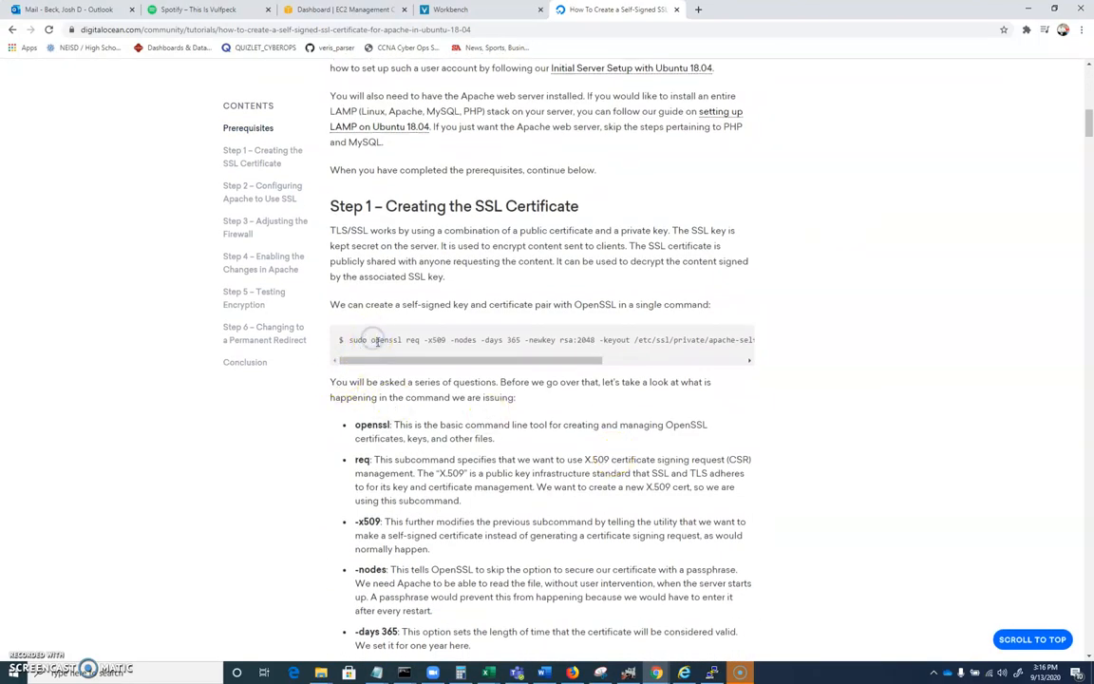
Copy the Step 1 openssl command from the tutorial.
right_click(376, 338)
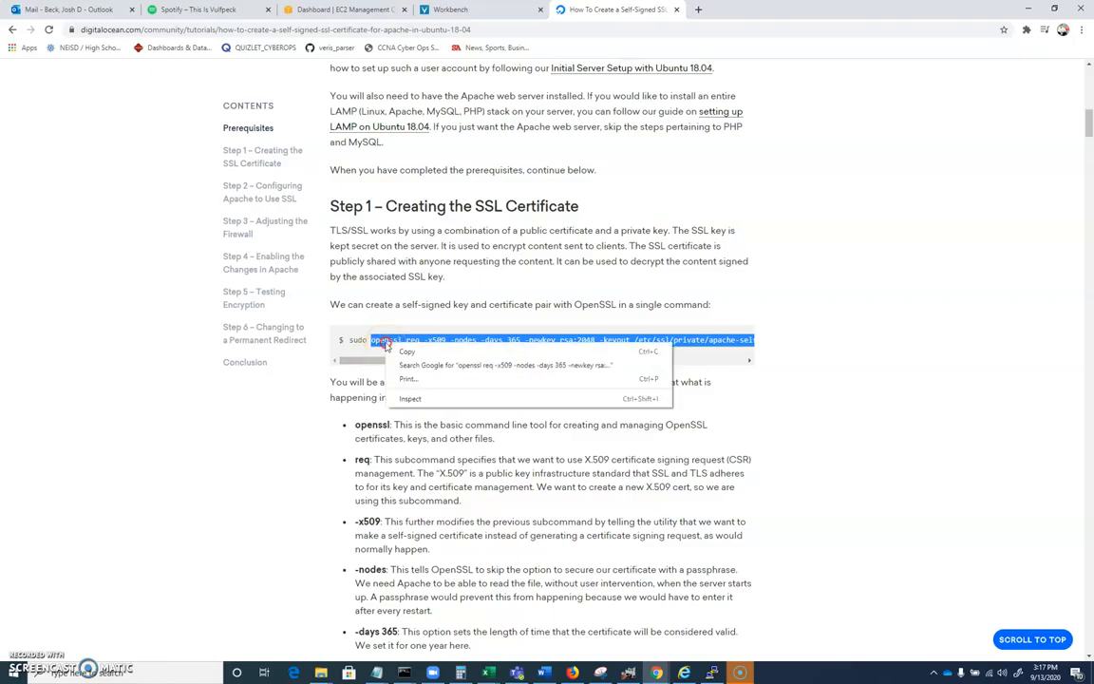
click(407, 351)
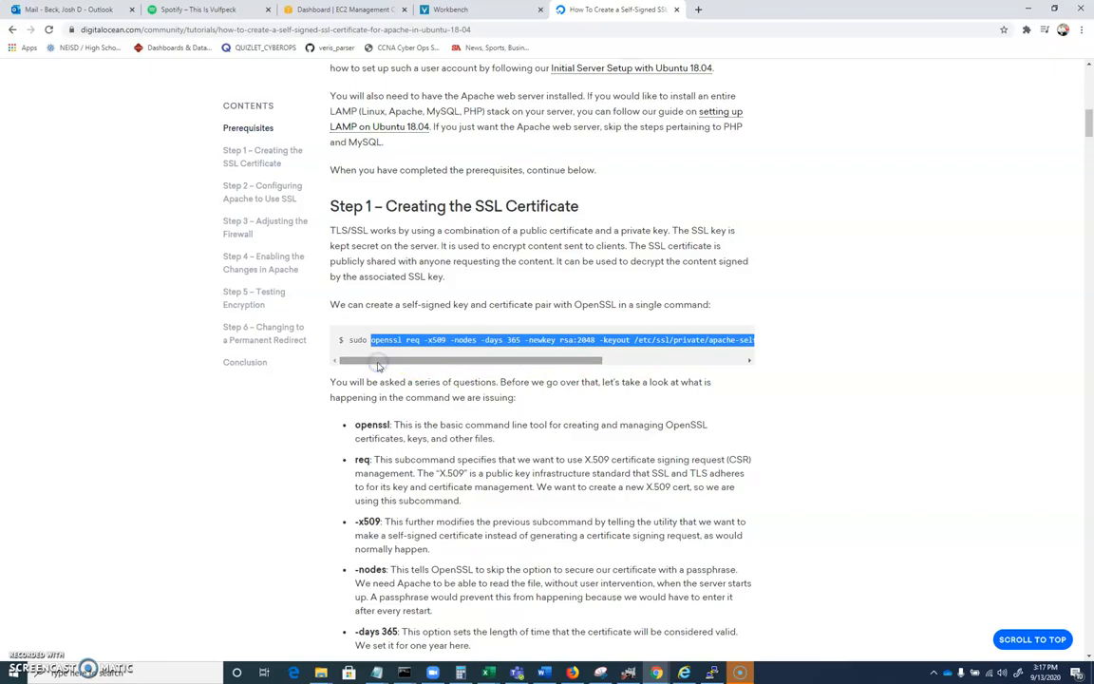
mouse_move(380, 364)
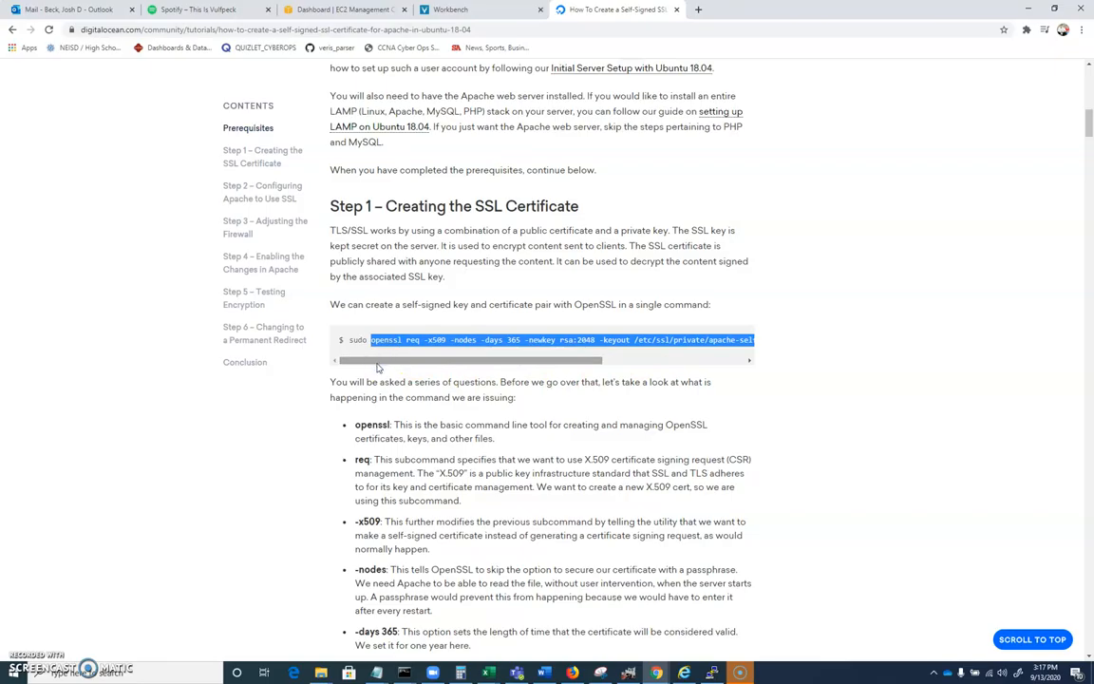
drag(378, 361, 484, 360)
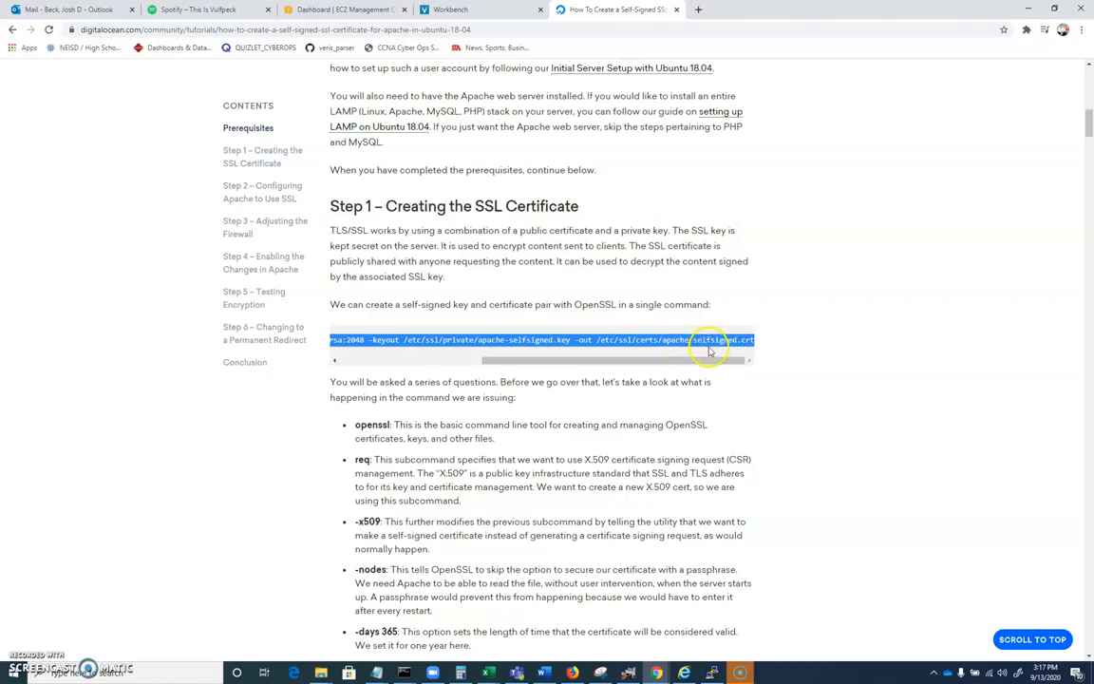
mouse_move(542, 331)
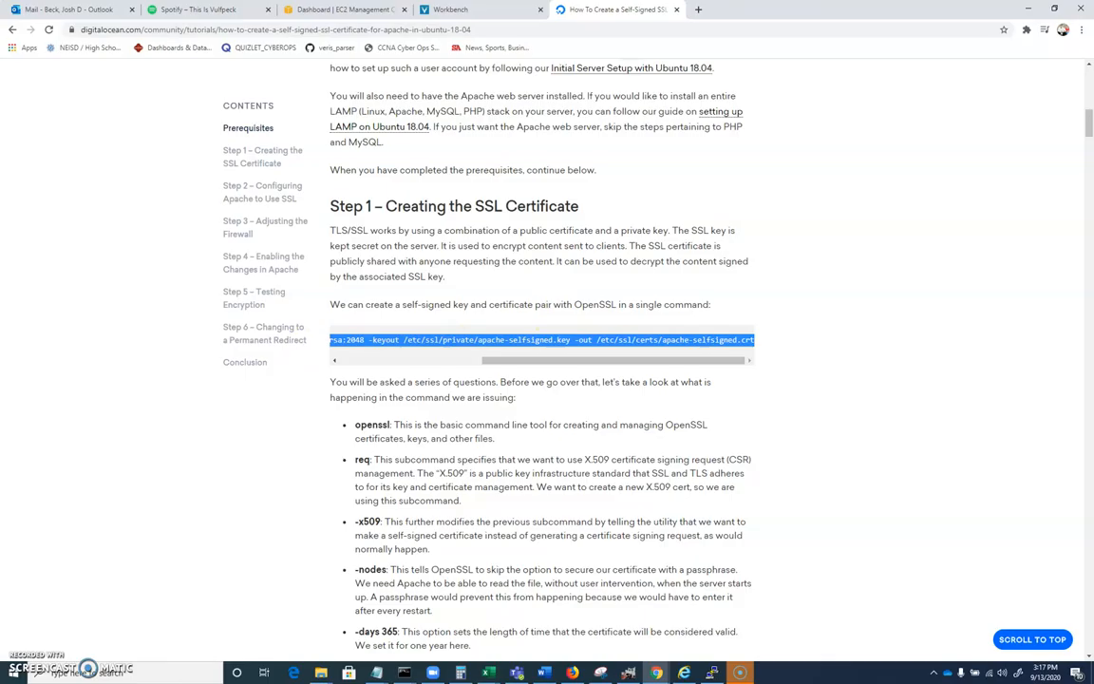
mouse_move(630, 266)
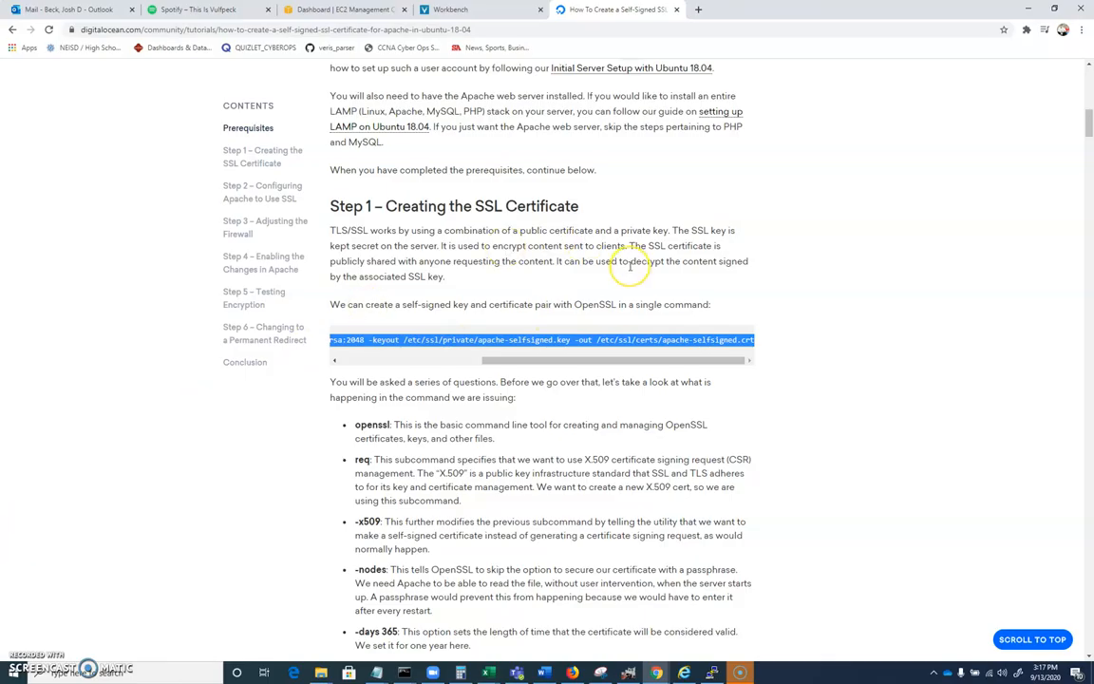
mouse_move(657, 218)
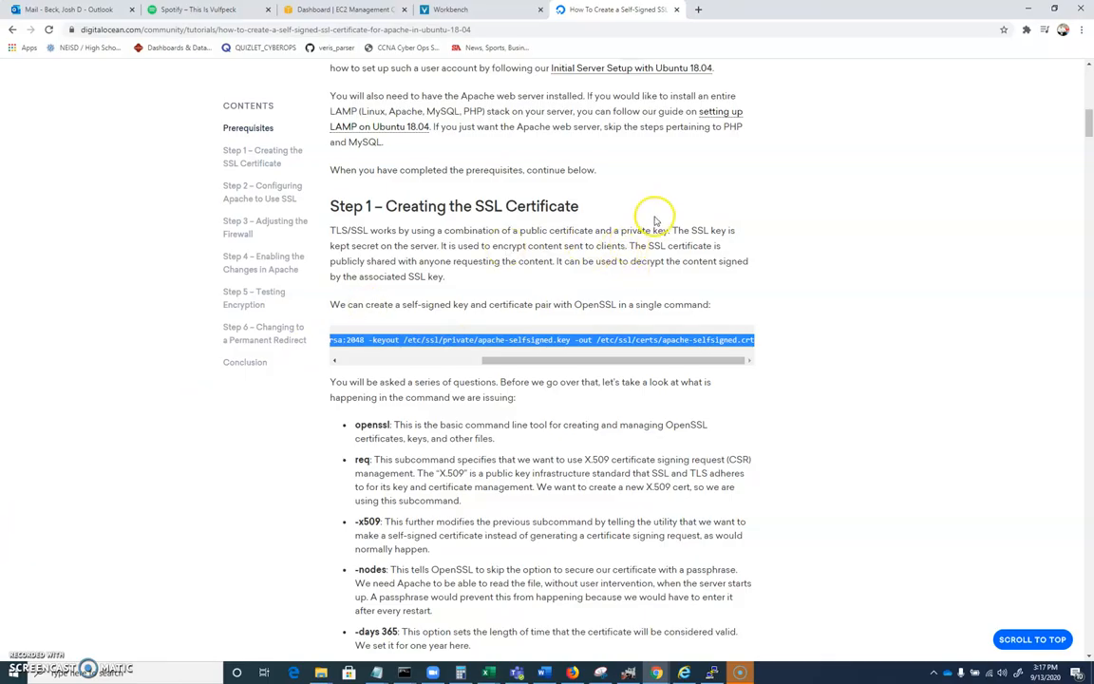
mouse_move(654, 220)
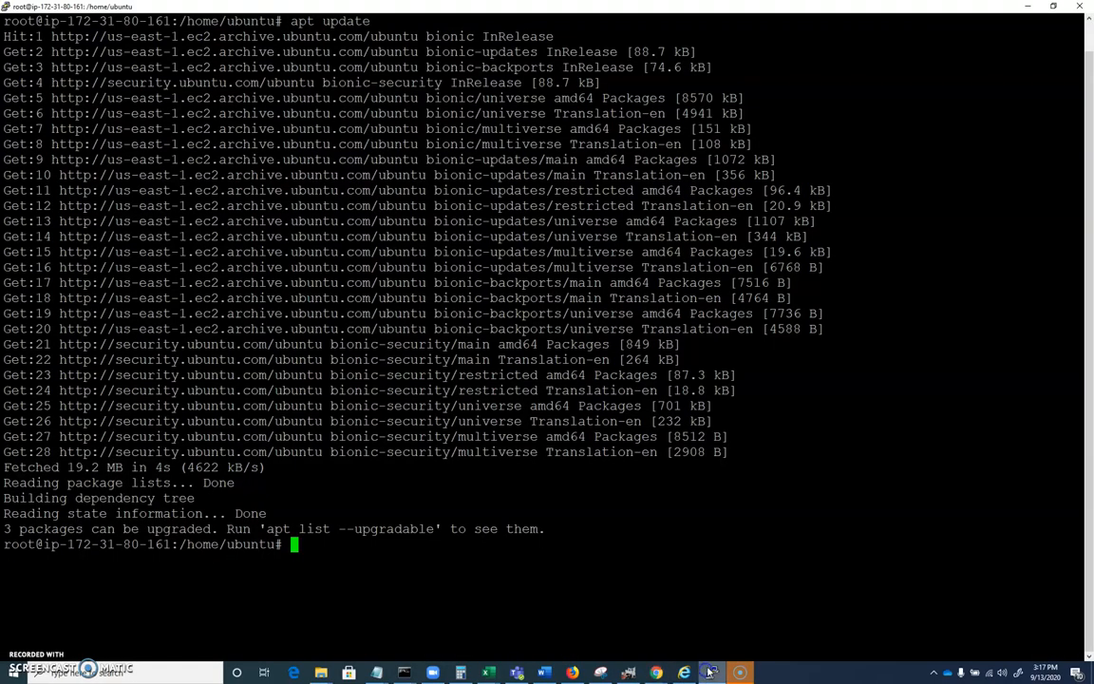
Clear the terminal and paste the openssl req -x509 -nodes -days 365 -newkey rsa:2048 command.
text(clear)
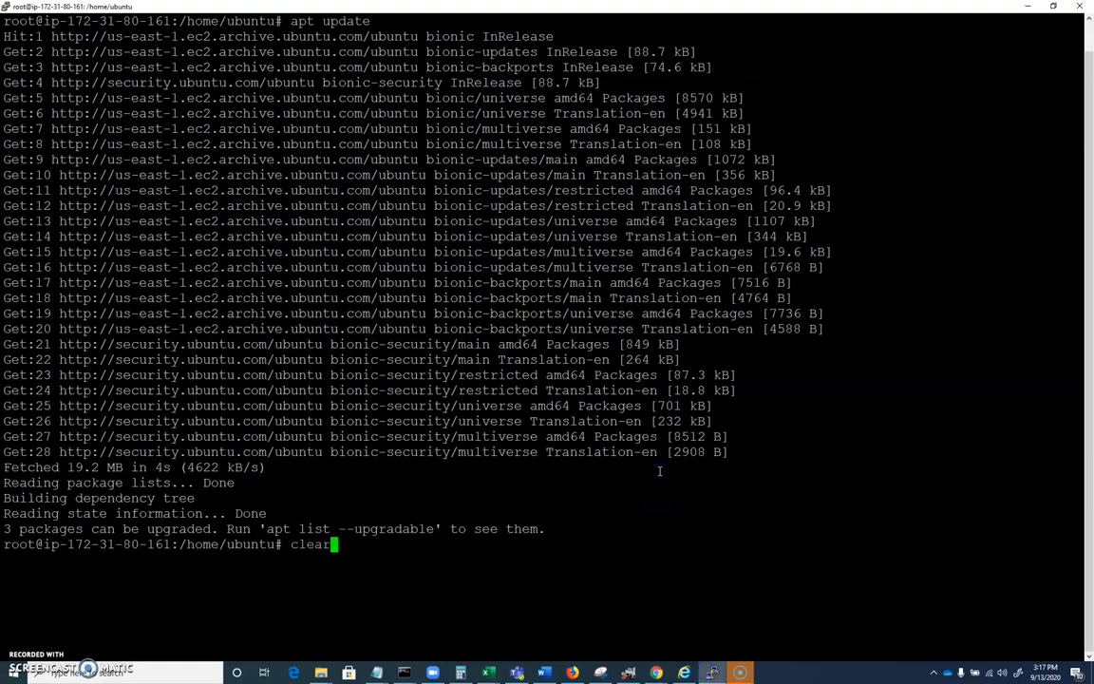
text(openssl req -x509 -nodes -days 365 -newkey rsa:2048 -keyout /etc/ssl/private/apache-selfsigned.key -out /etc/ssl/certs/apache-selfsigned.crt)
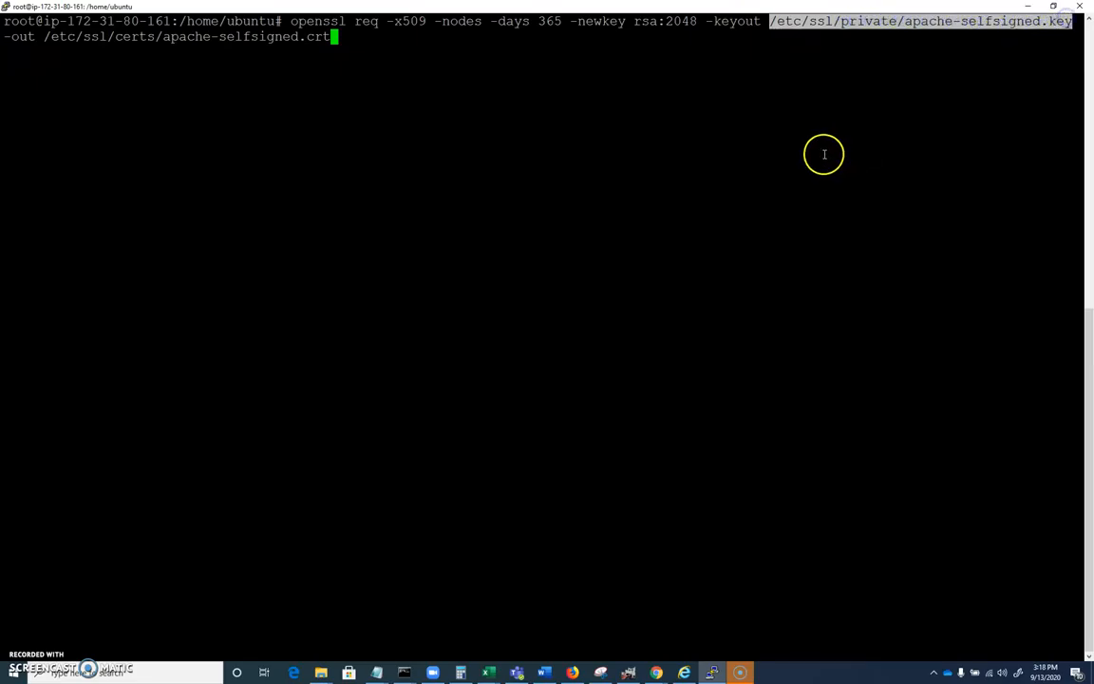
mouse_move(823, 150)
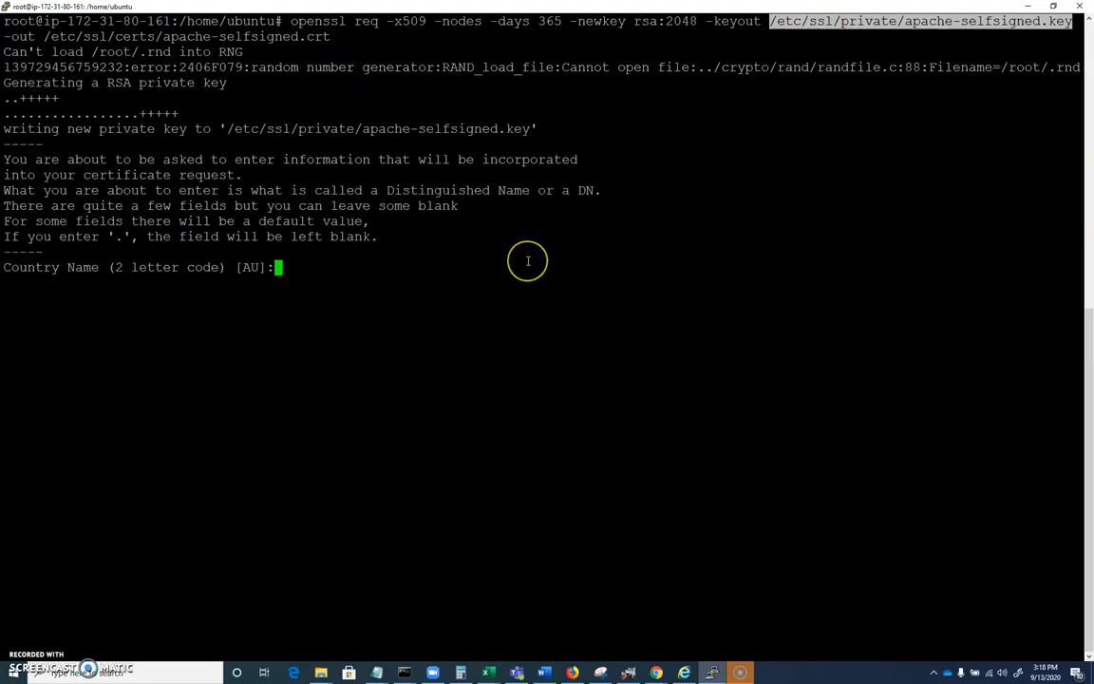
Answer country US, state Texas, city San Antonio, organization Eleven Eloping, unit Pachyderm.
text(US)
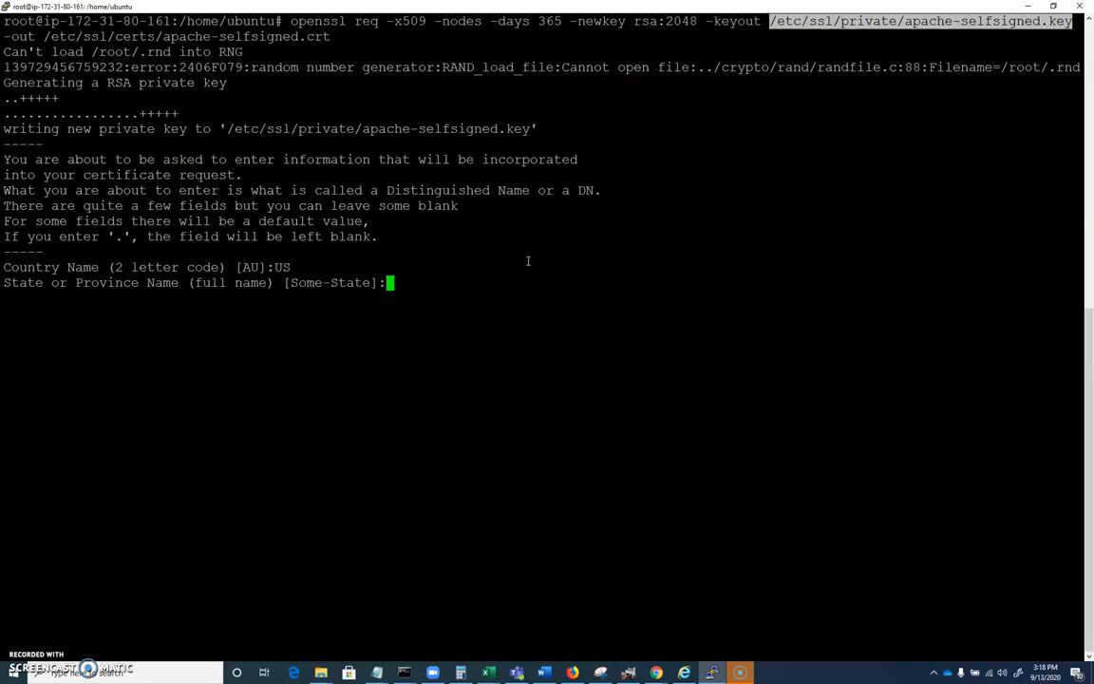
text(Texas)
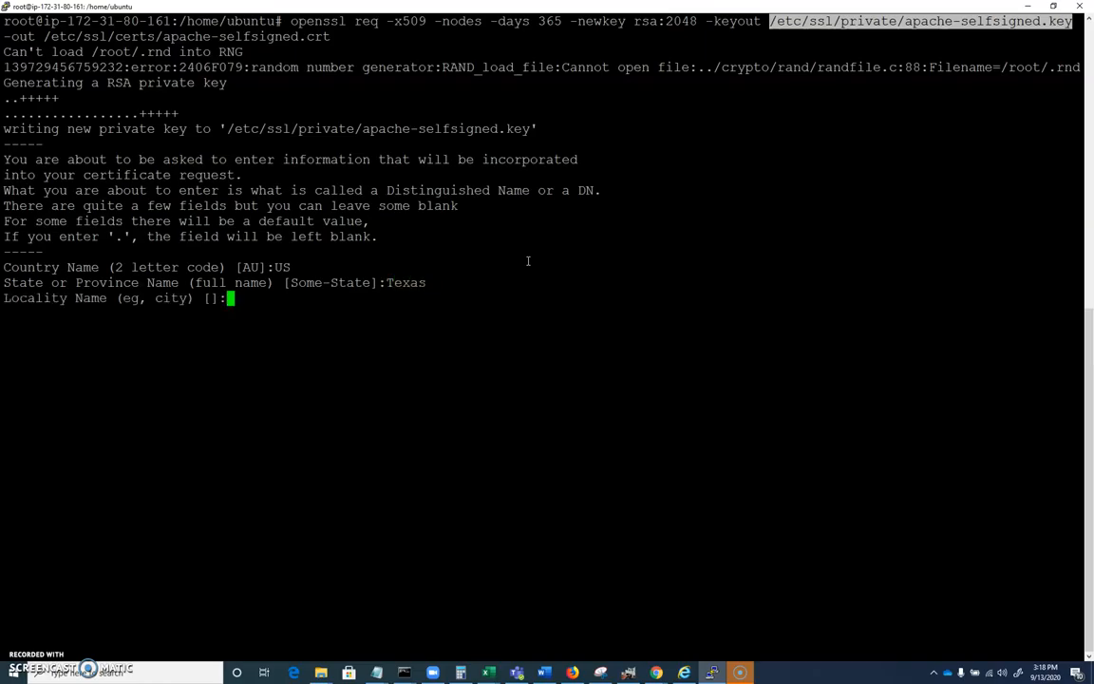
text(San Antonio)
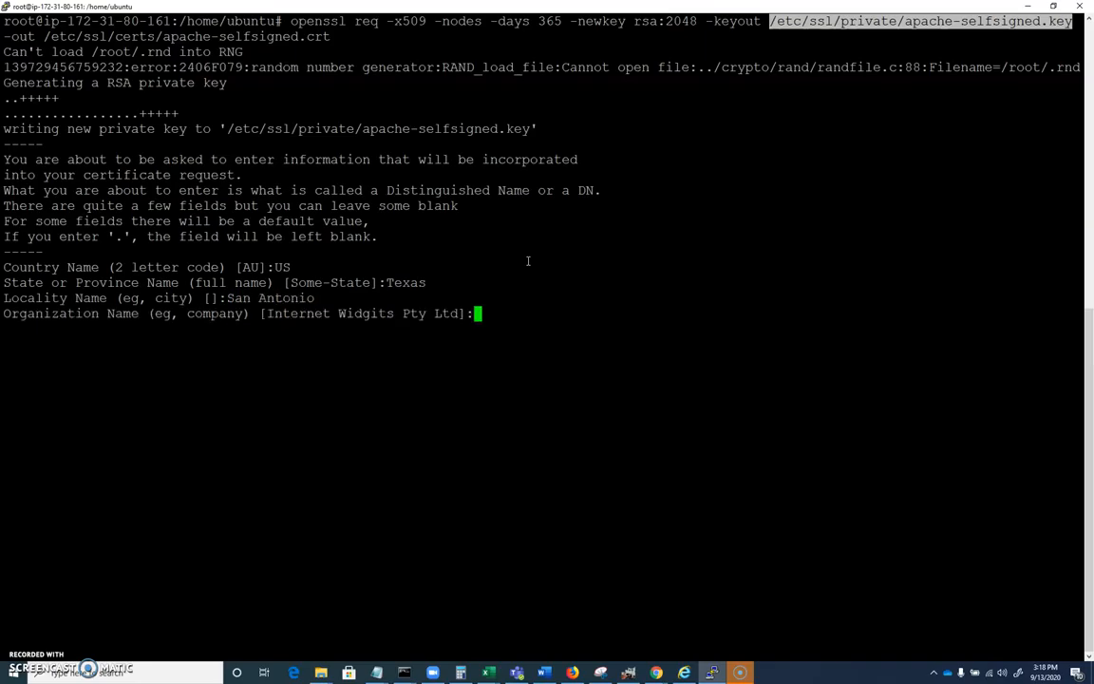
text(B)
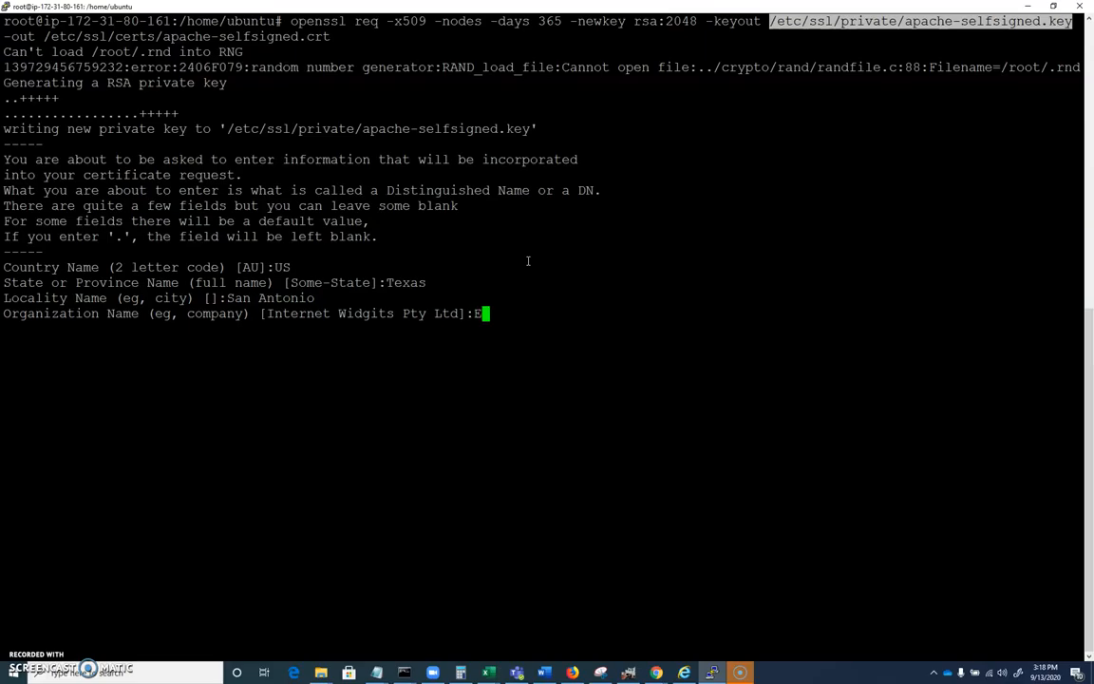
text(Eleven Eloping Elephants)
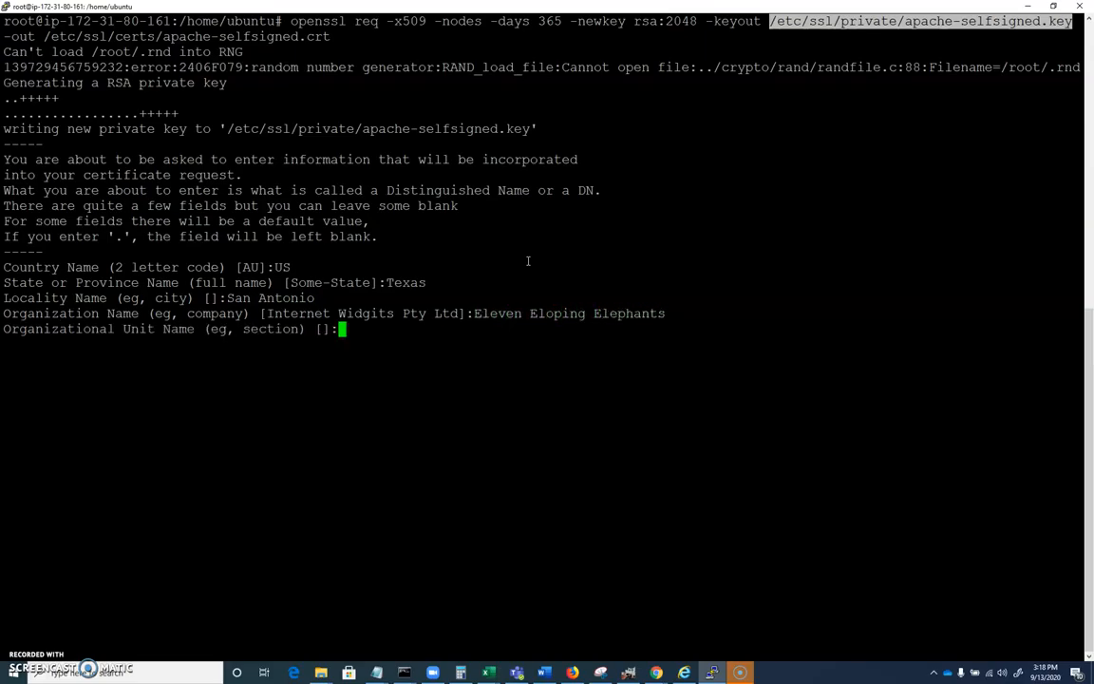
text(P)
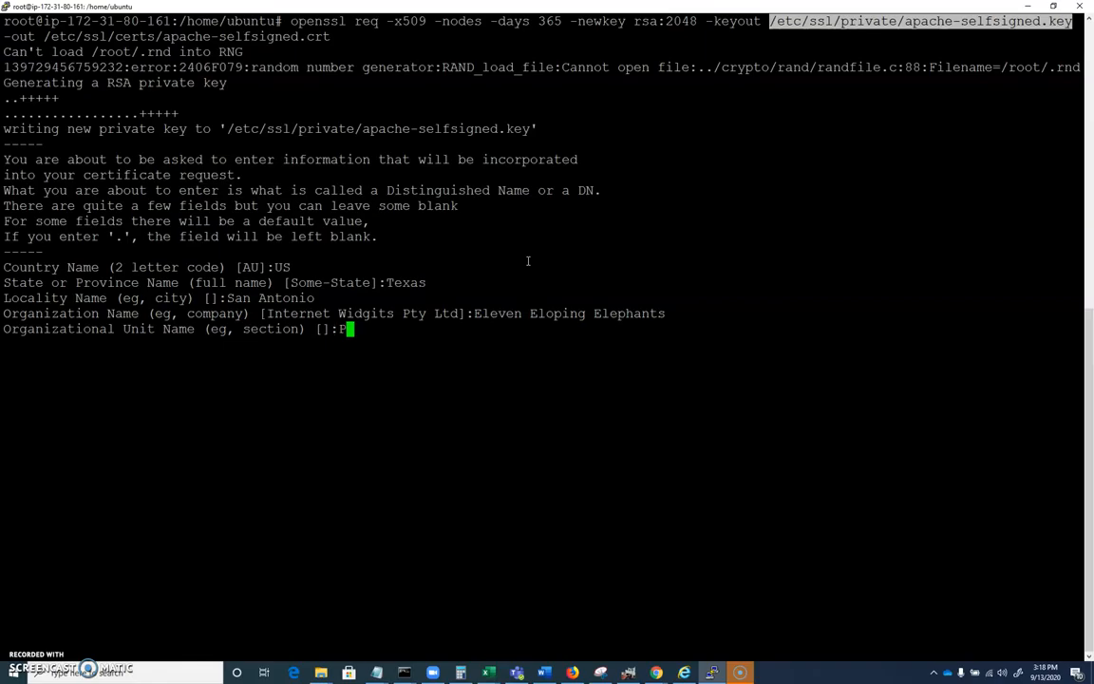
text(achyderm)
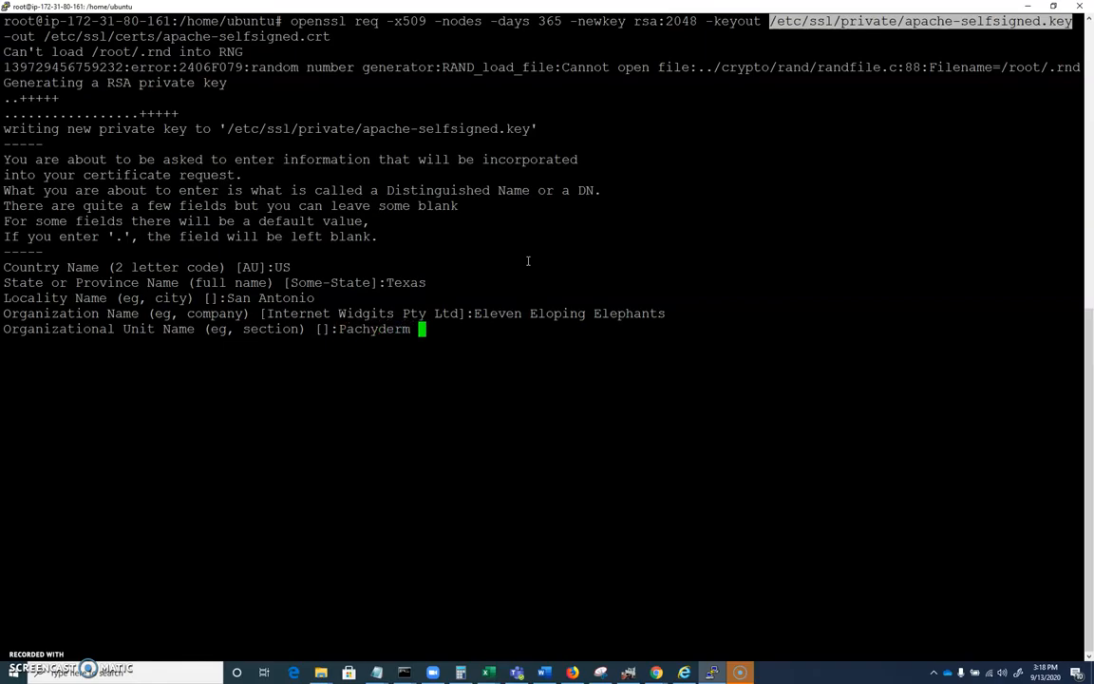
text(Gene)
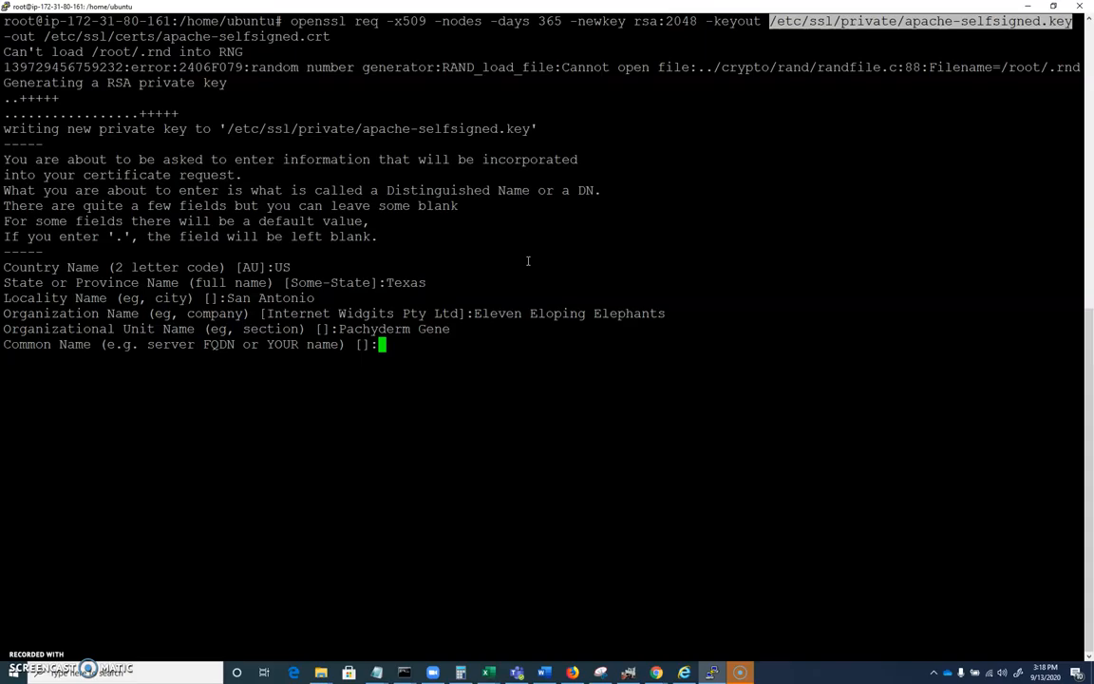
text(beck)
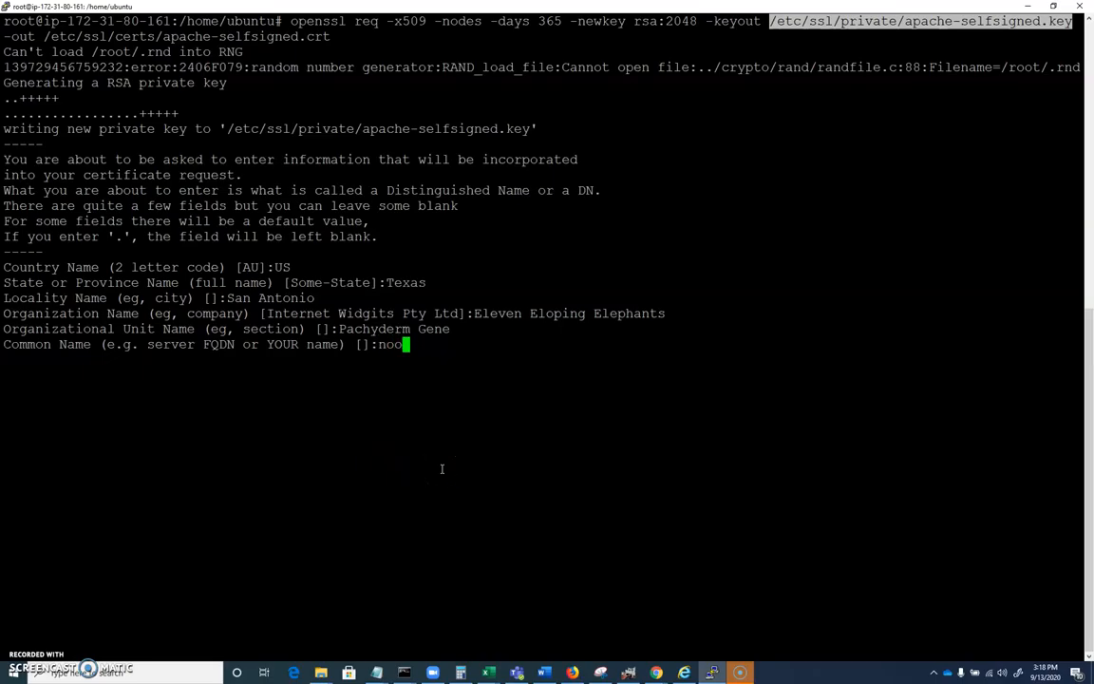
text(newbeck.mo)
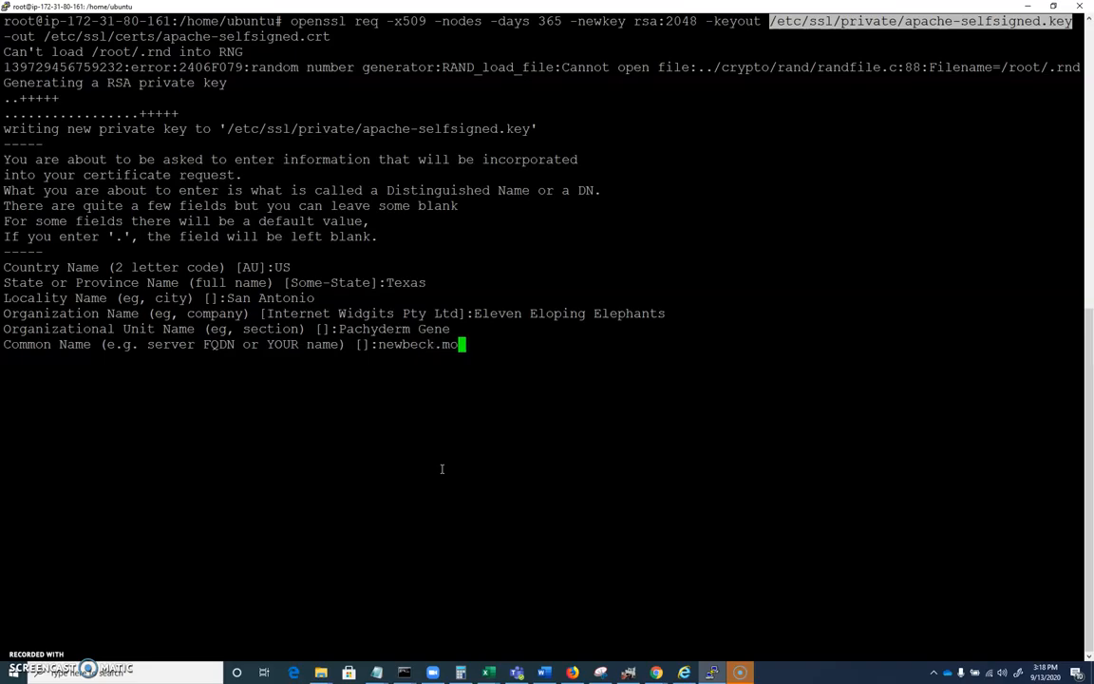
text(oo.com)
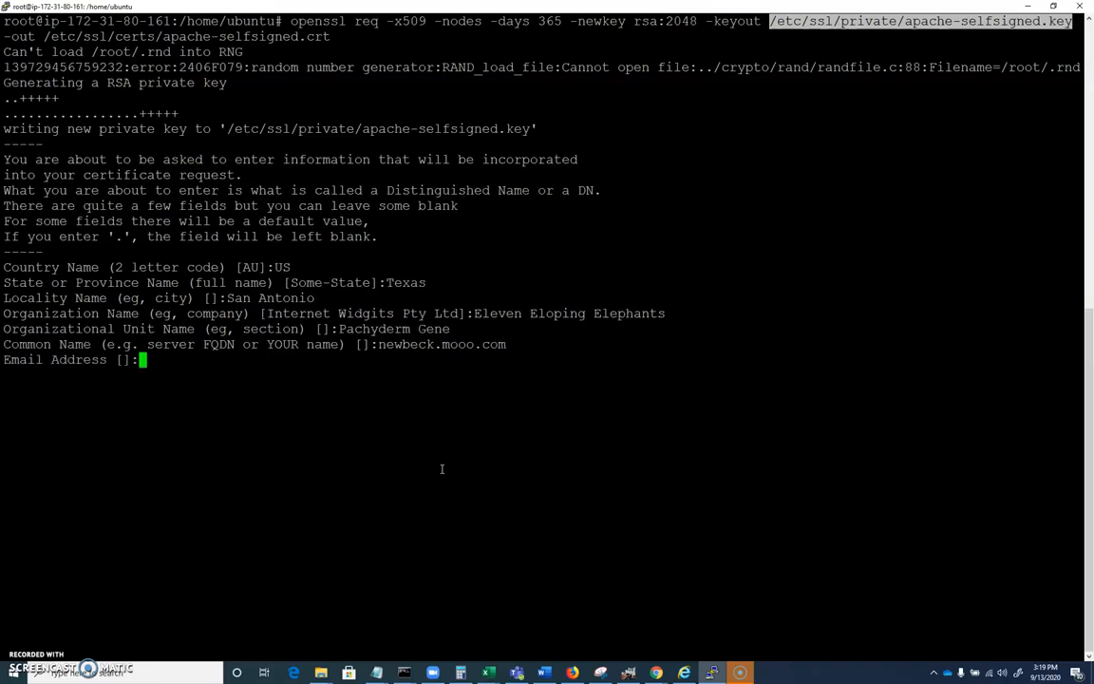
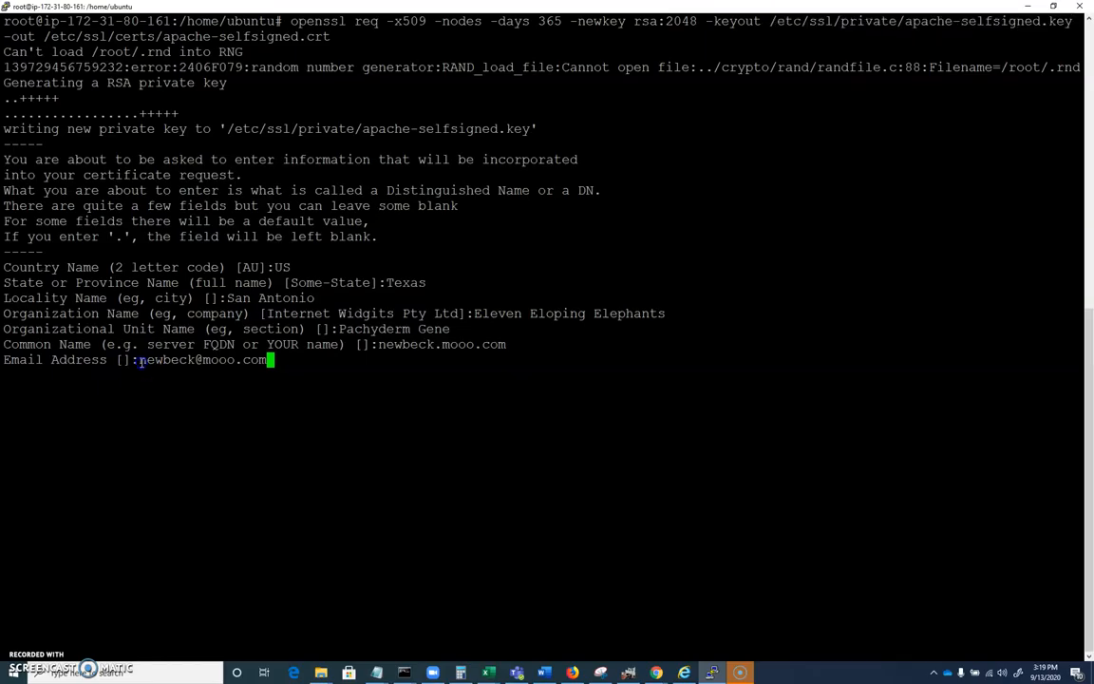
mouse_move(292, 397)
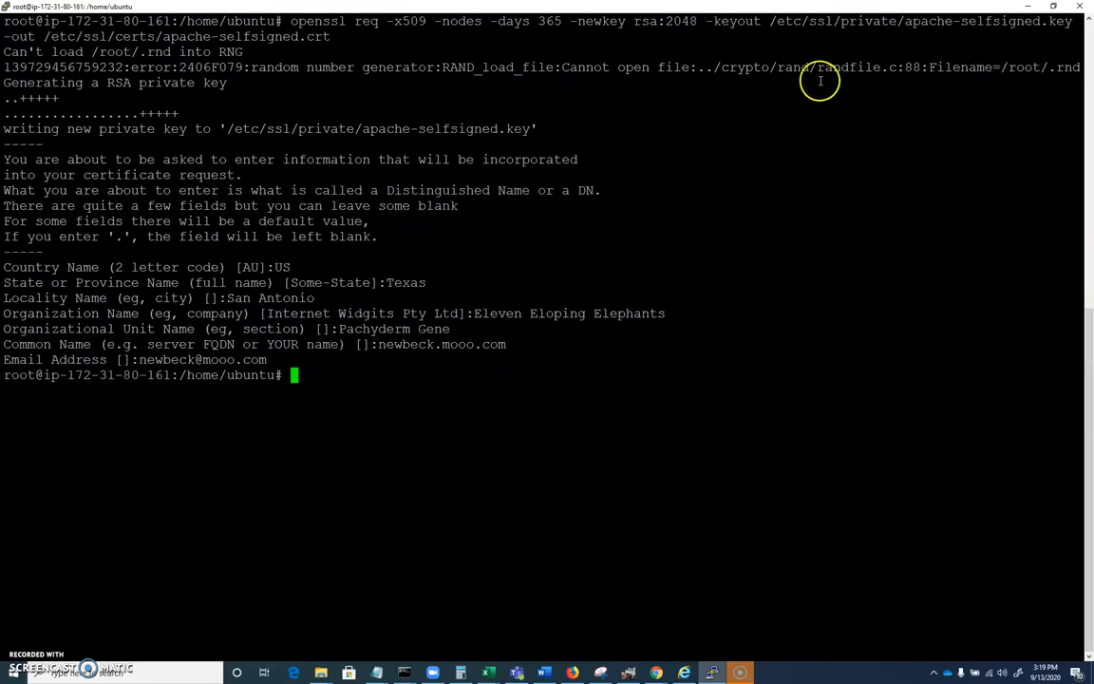
Clear the terminal and create /etc/apache2/conf-available/ssl-params.conf in nano.
double_click(813, 21)
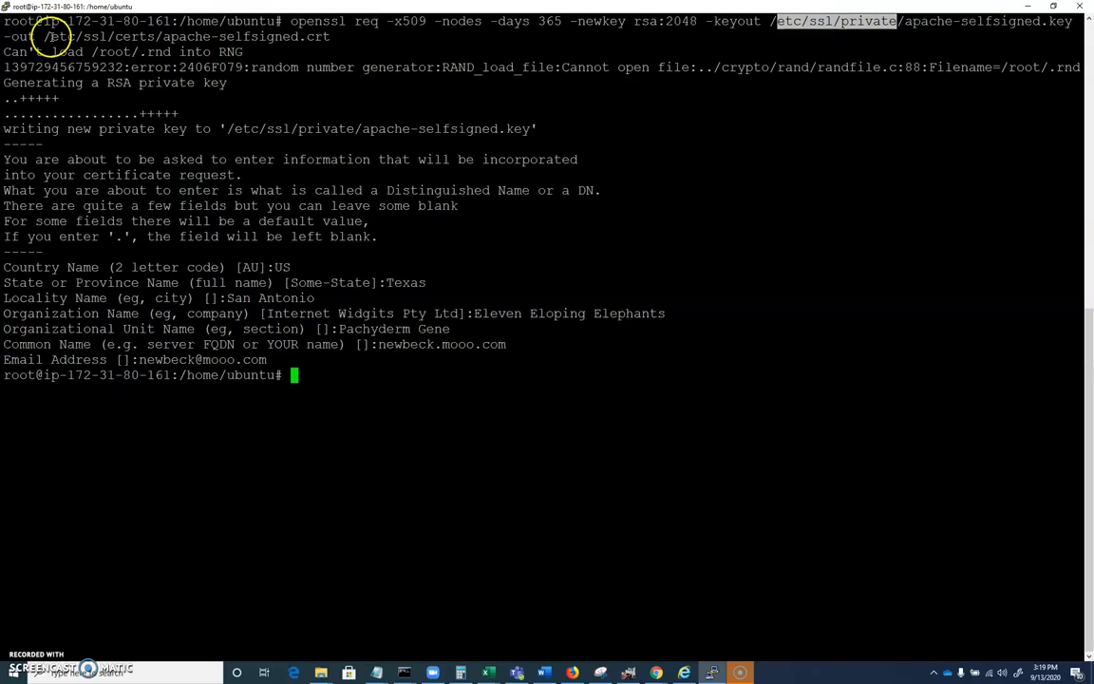
mouse_move(589, 293)
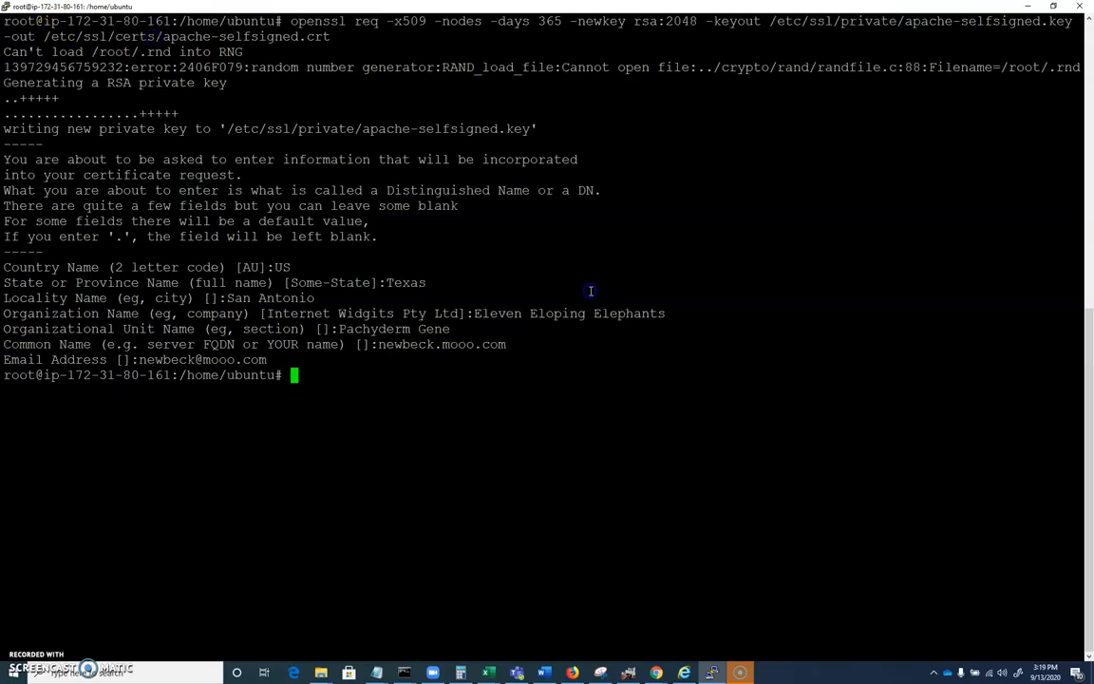
text(clear)
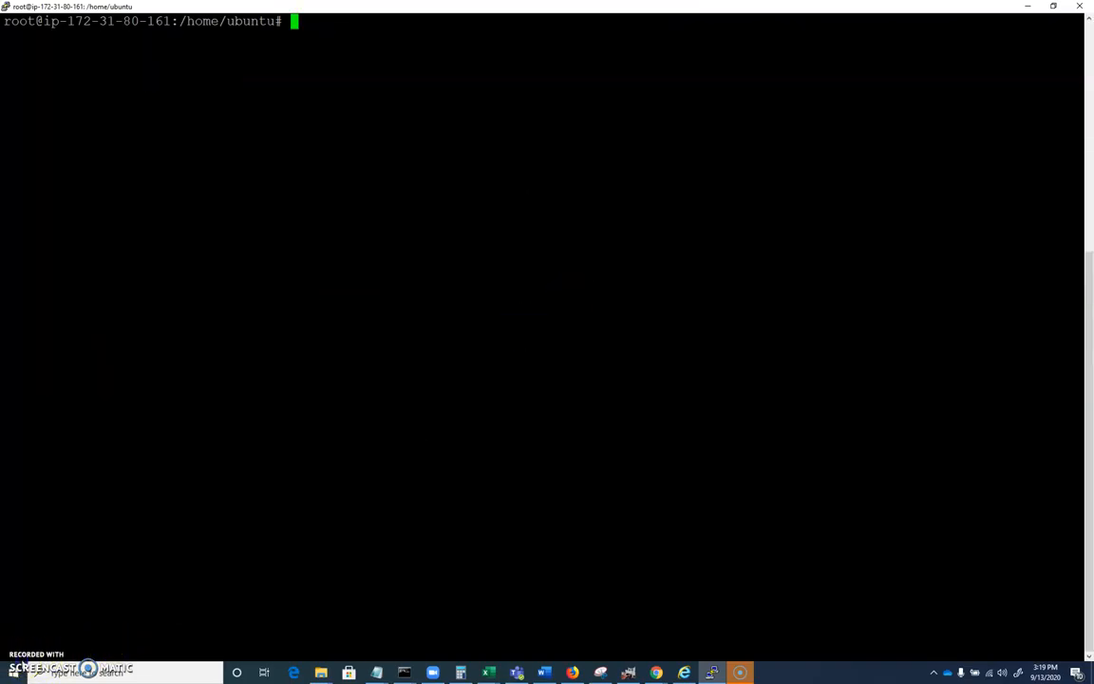
text(nano /etc/apache2/conf-available/ssl-params.conf)
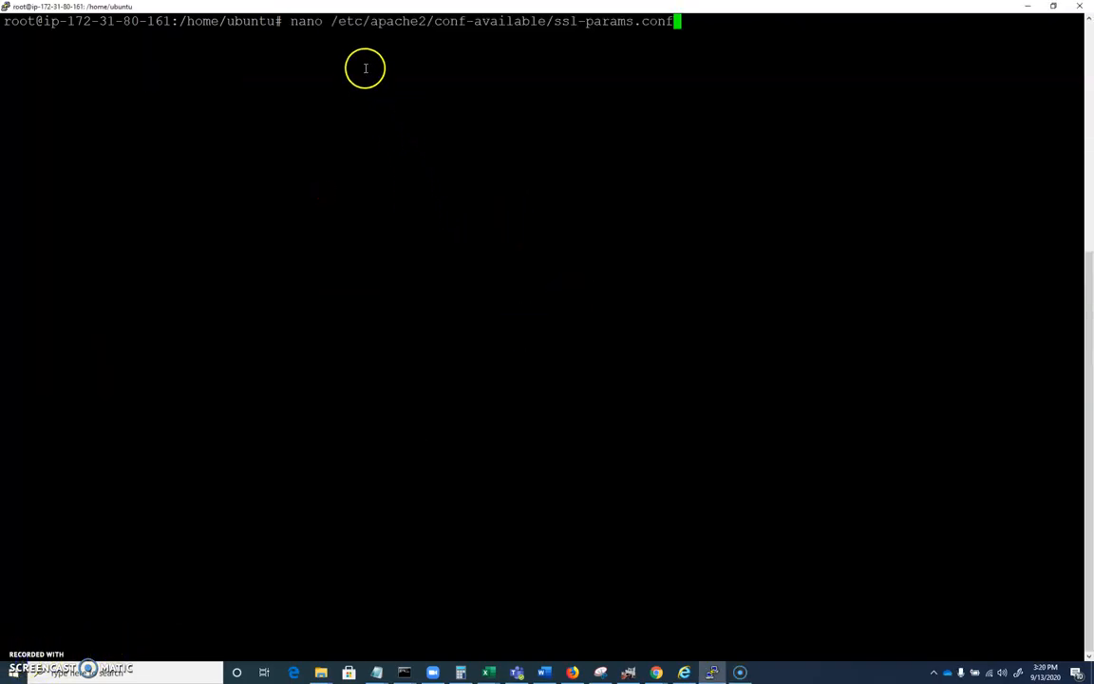
mouse_move(496, 29)
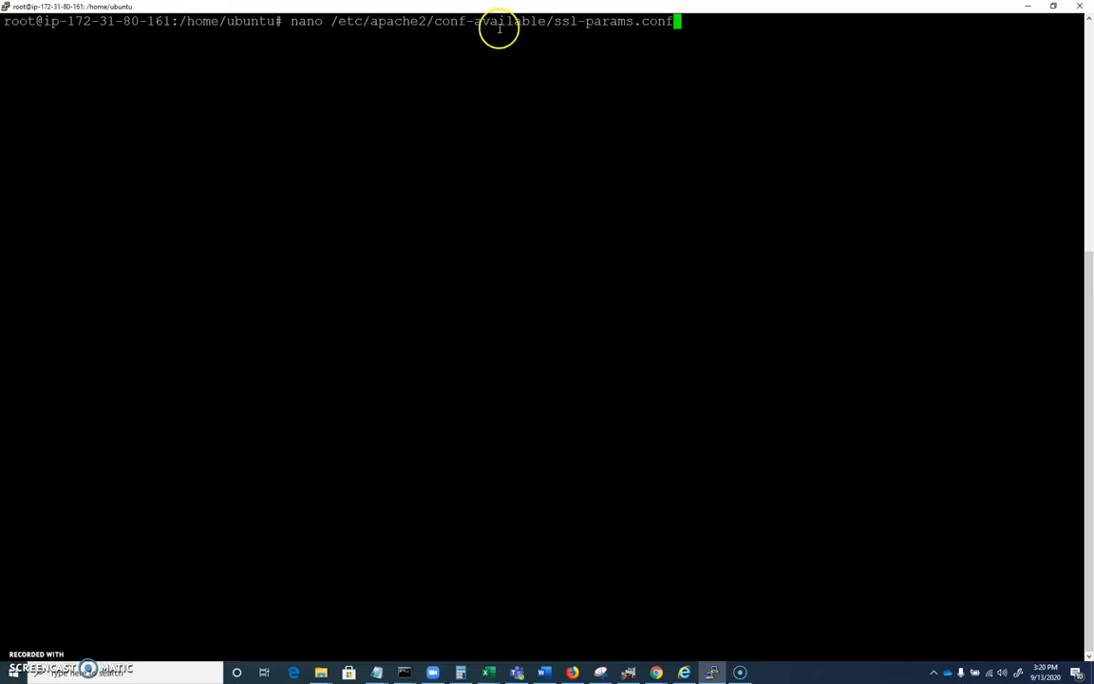
mouse_move(553, 28)
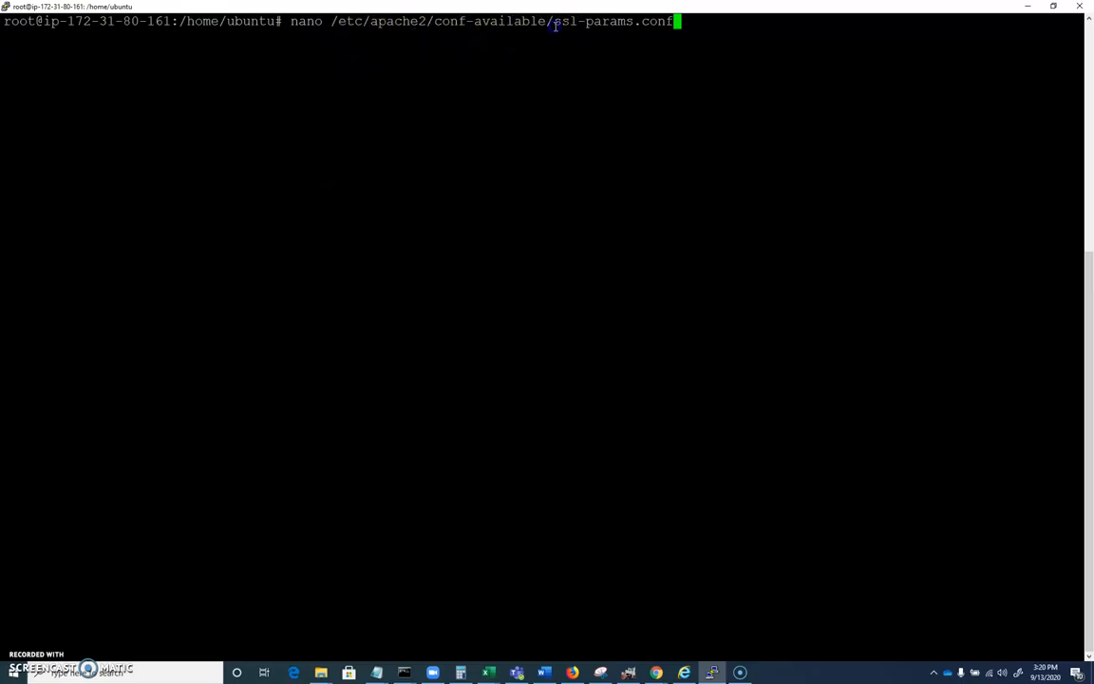
mouse_move(475, 110)
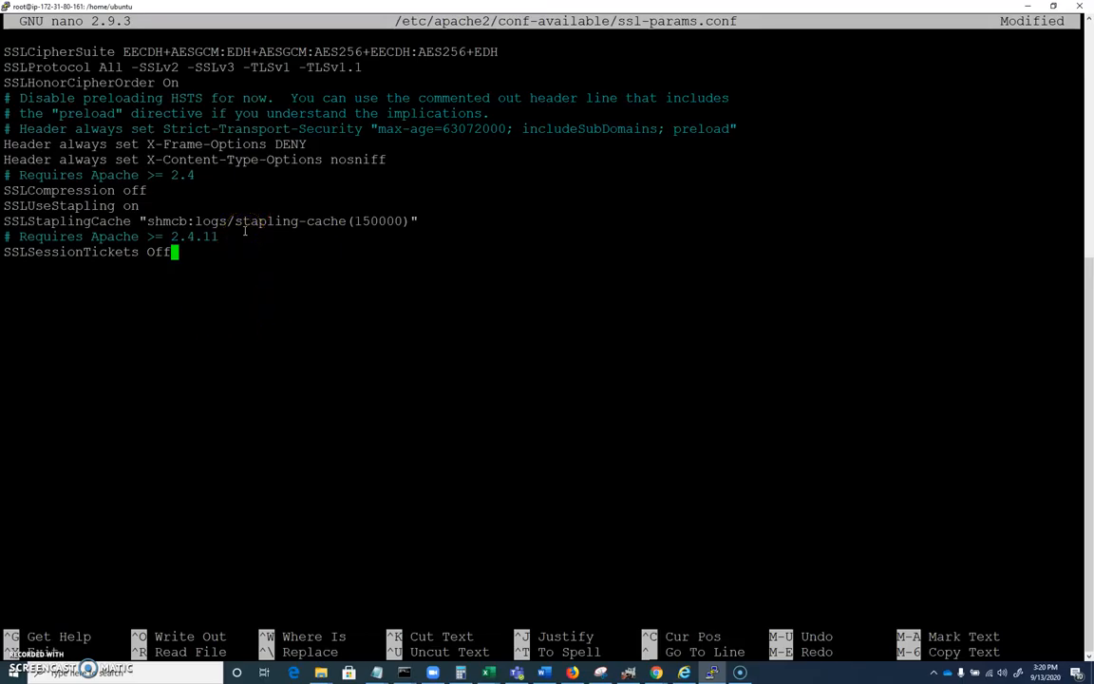
Paste the tutorial's SSL cipher, protocol, header and stapling directives and start saving the file.
key(Enter)
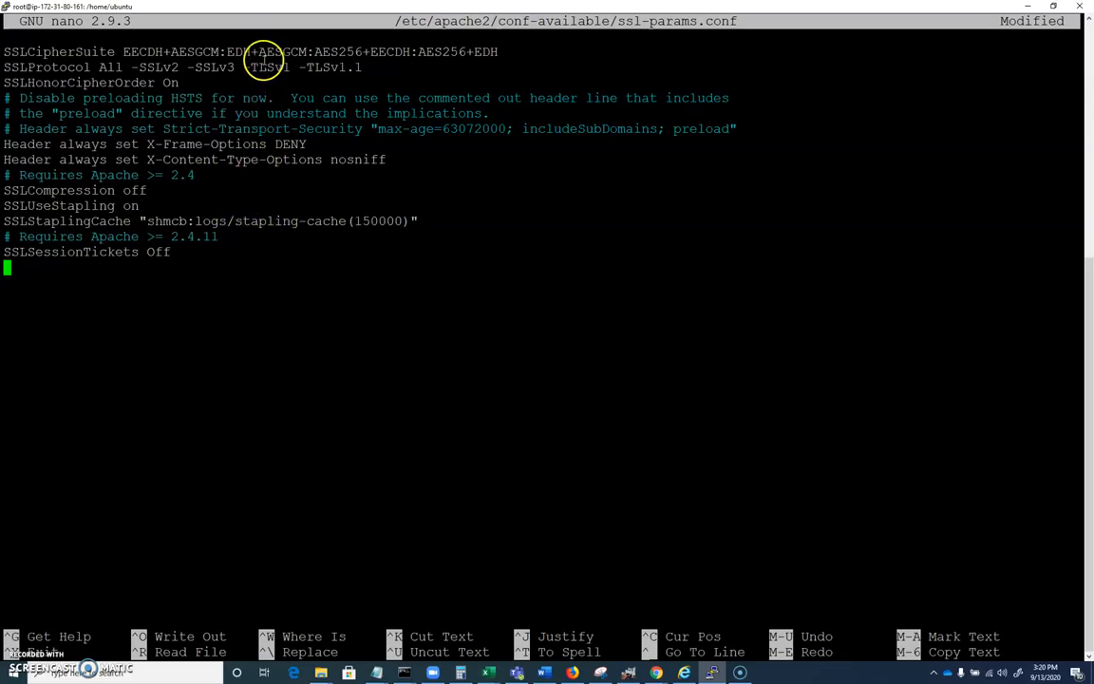
double_click(289, 51)
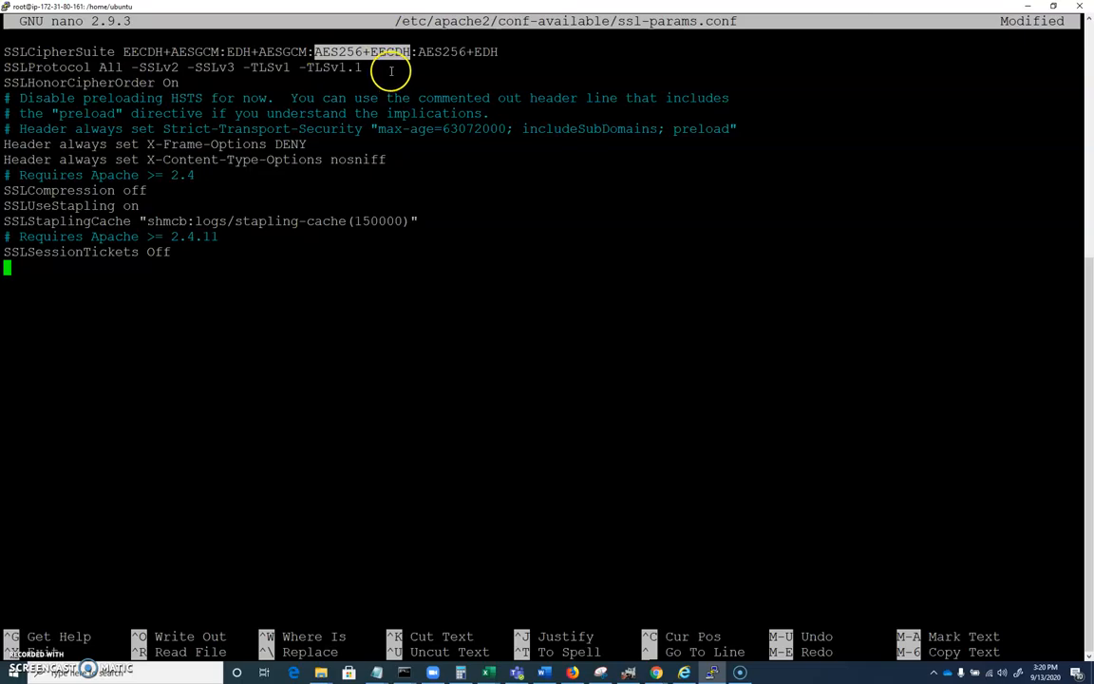
mouse_move(302, 52)
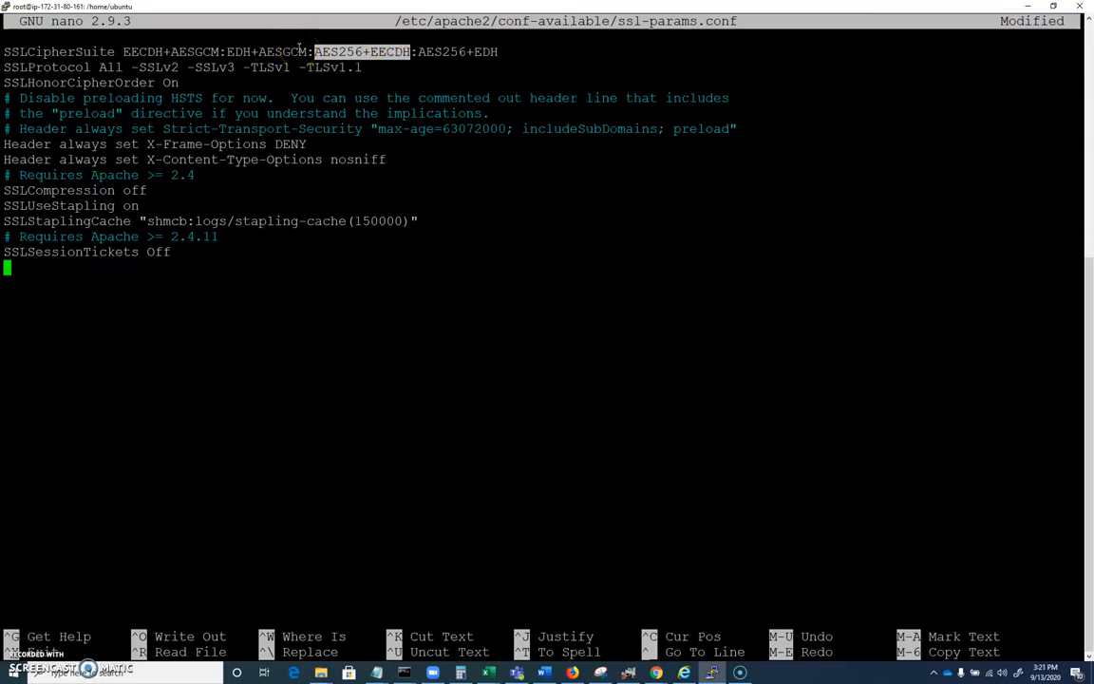
mouse_move(278, 68)
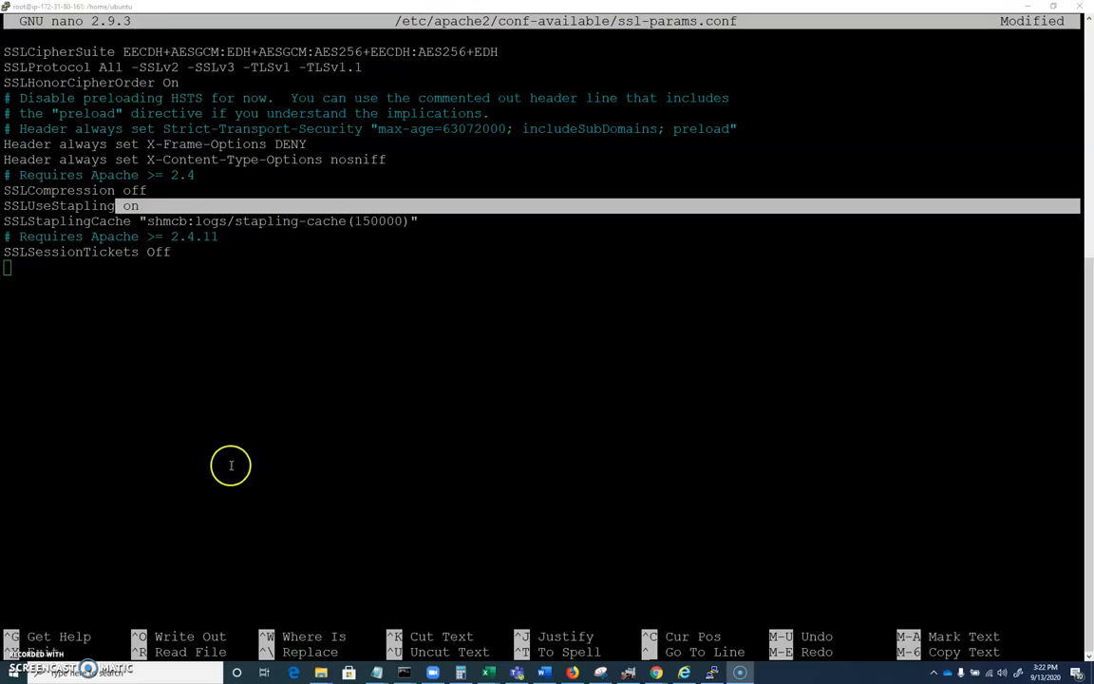
mouse_move(91, 262)
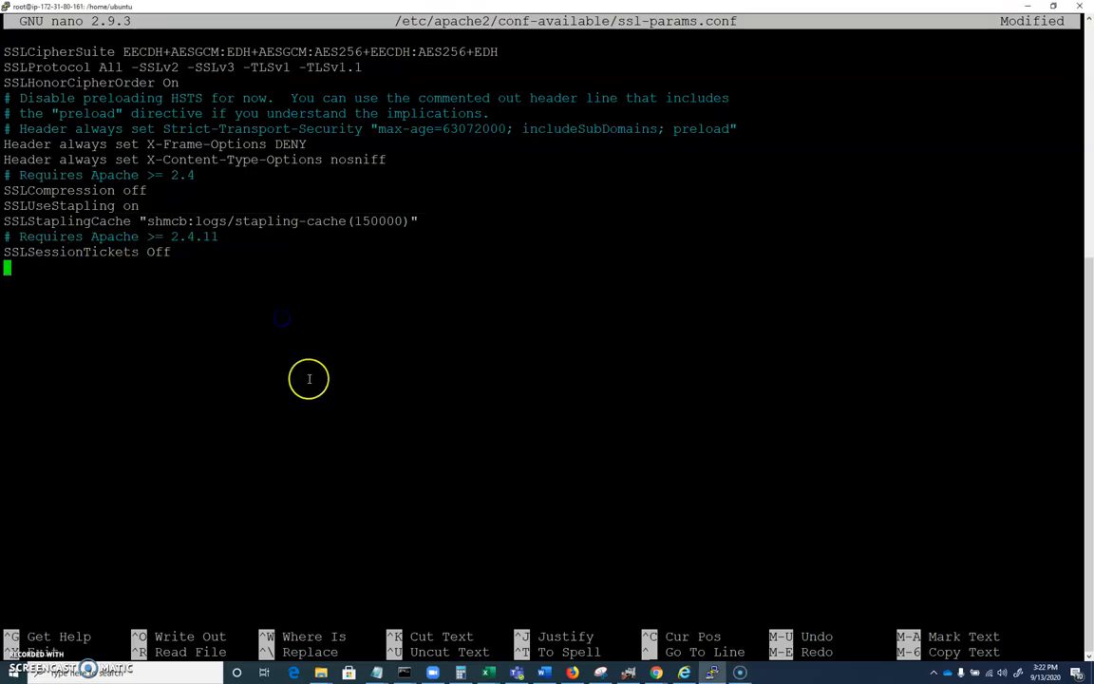
mouse_move(292, 372)
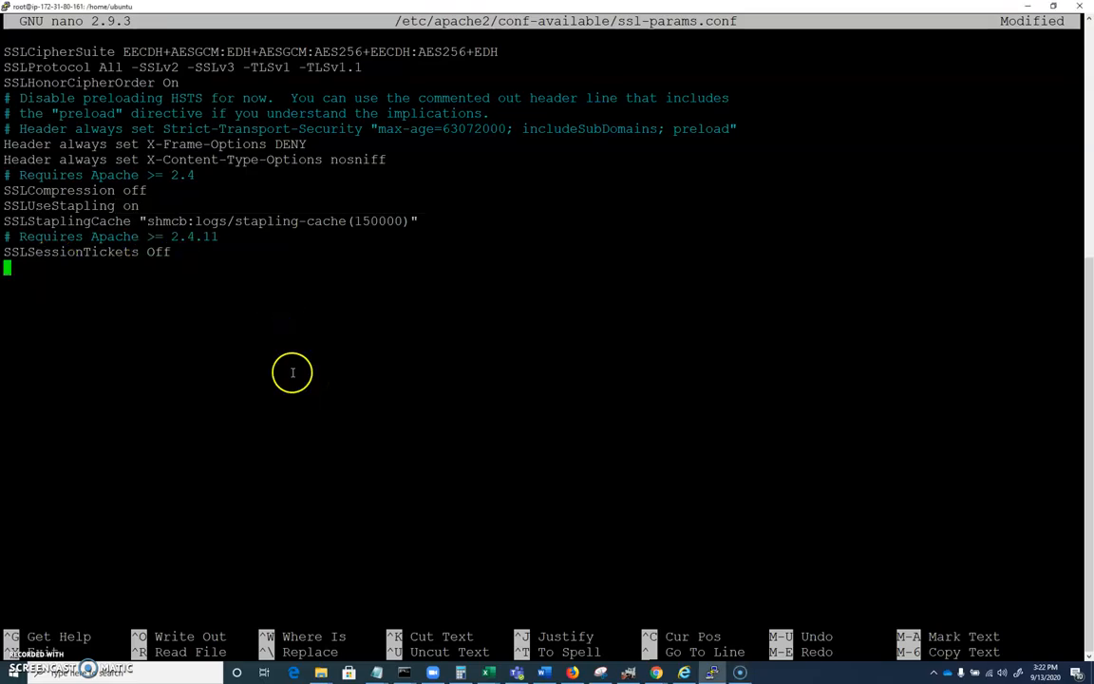
key(ctrl+o)
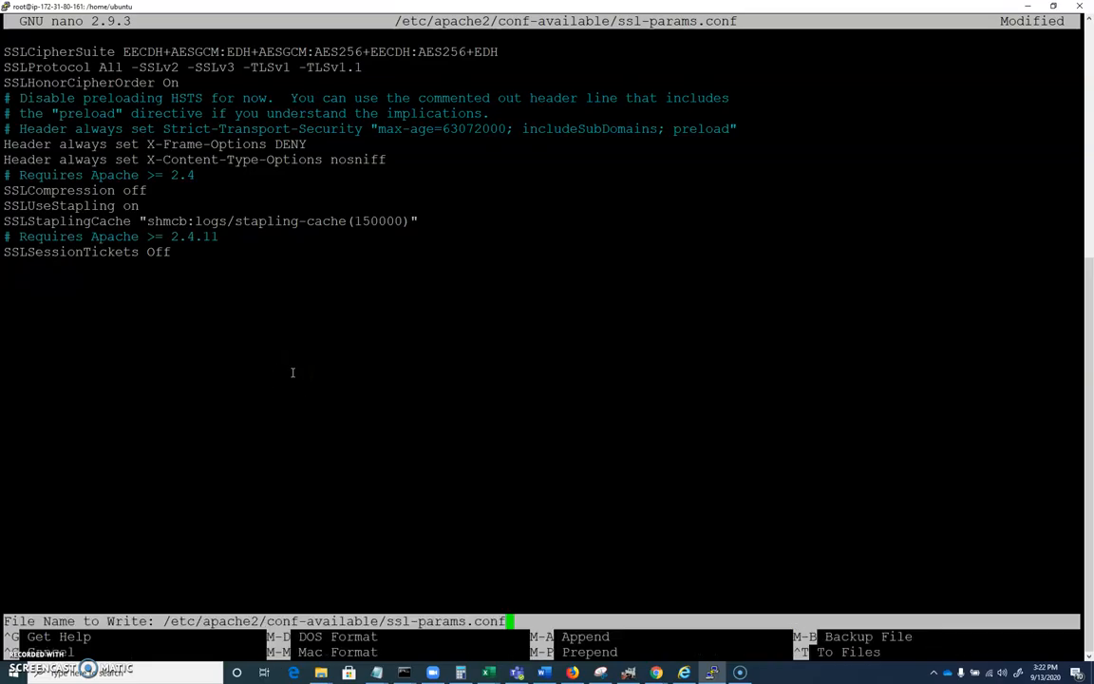
After the write fails for a missing directory, install apache2 via apt.
key(Enter)
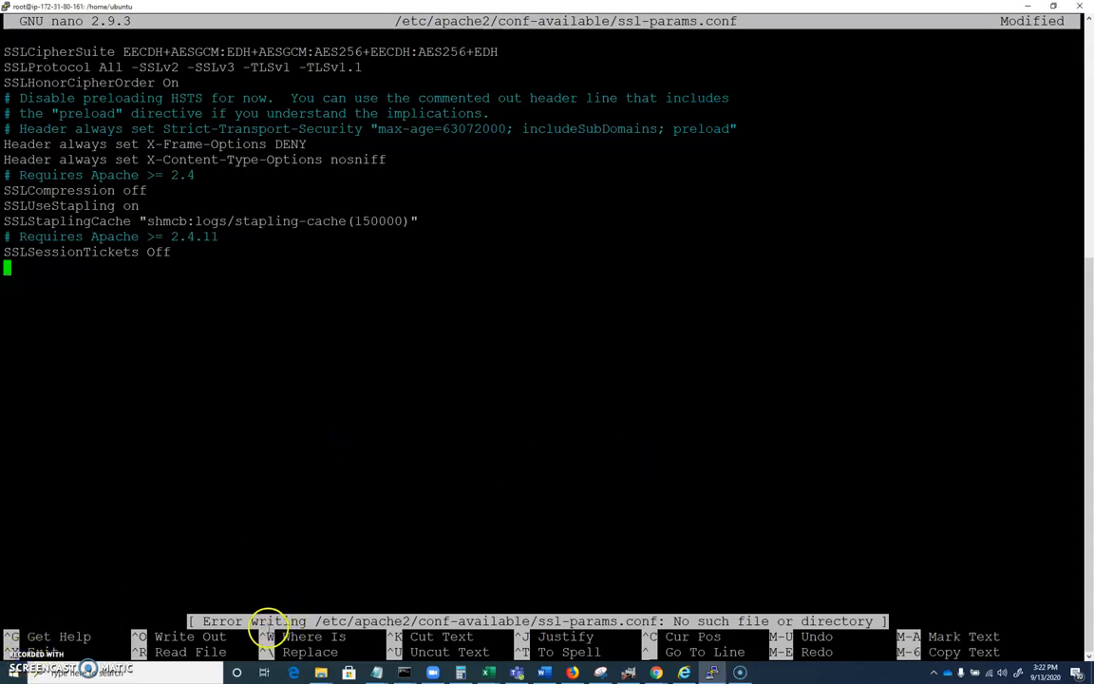
mouse_move(847, 612)
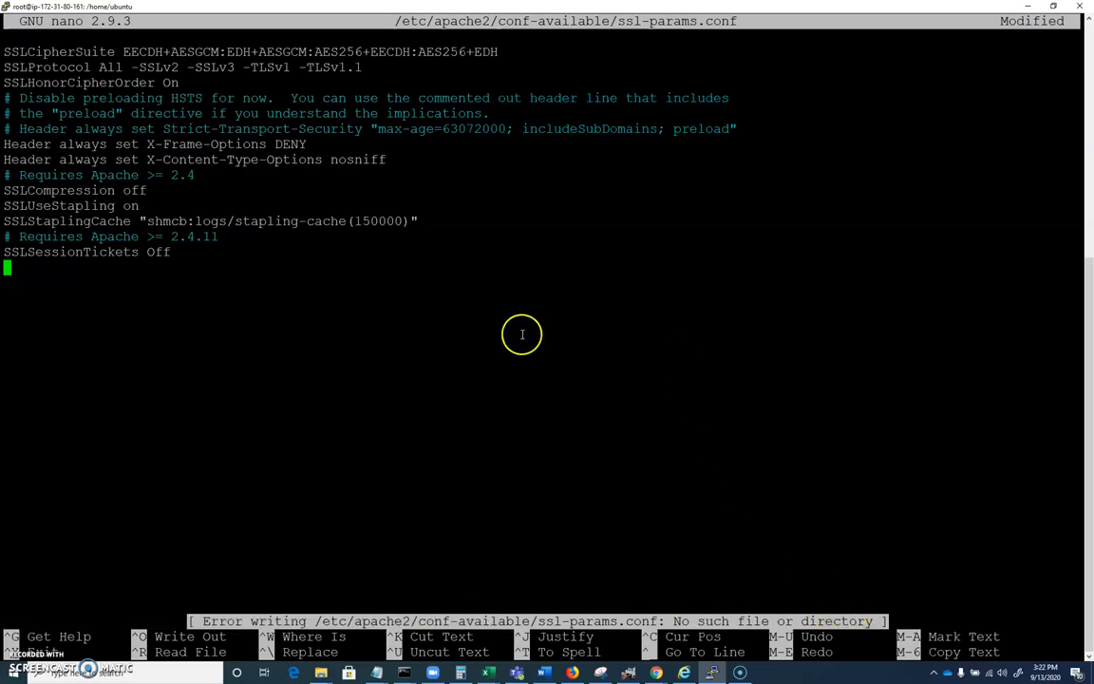
mouse_move(520, 334)
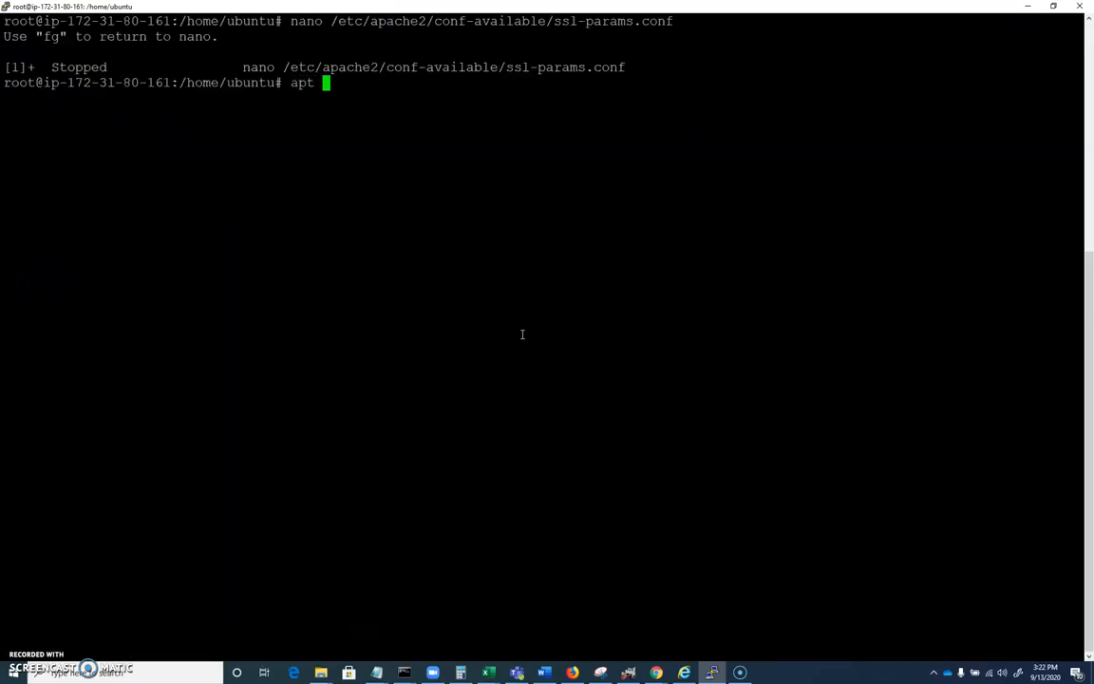
text(install apache2)
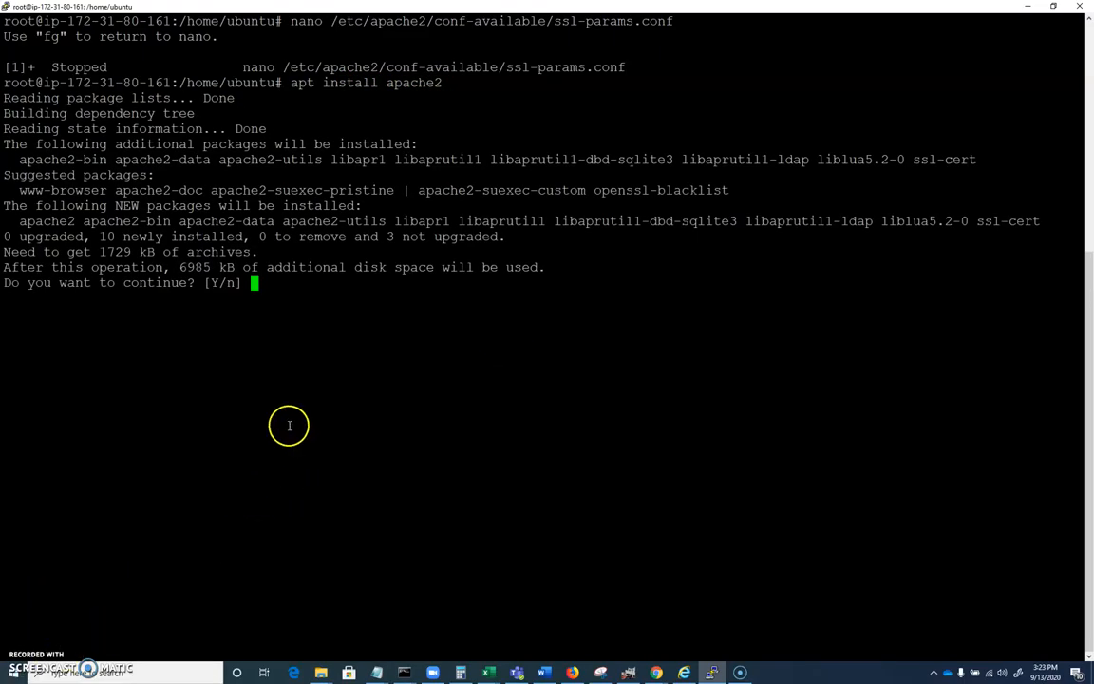
text(y)
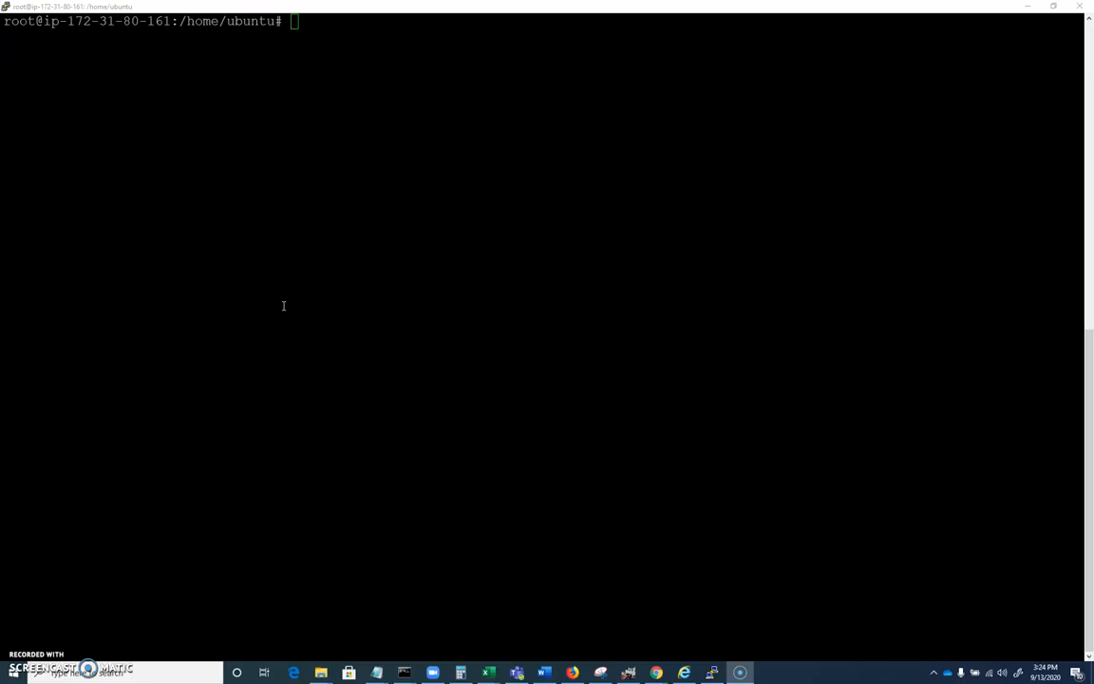
Resume nano with fg, write ssl-params.conf successfully and return to the shell.
text(fg)
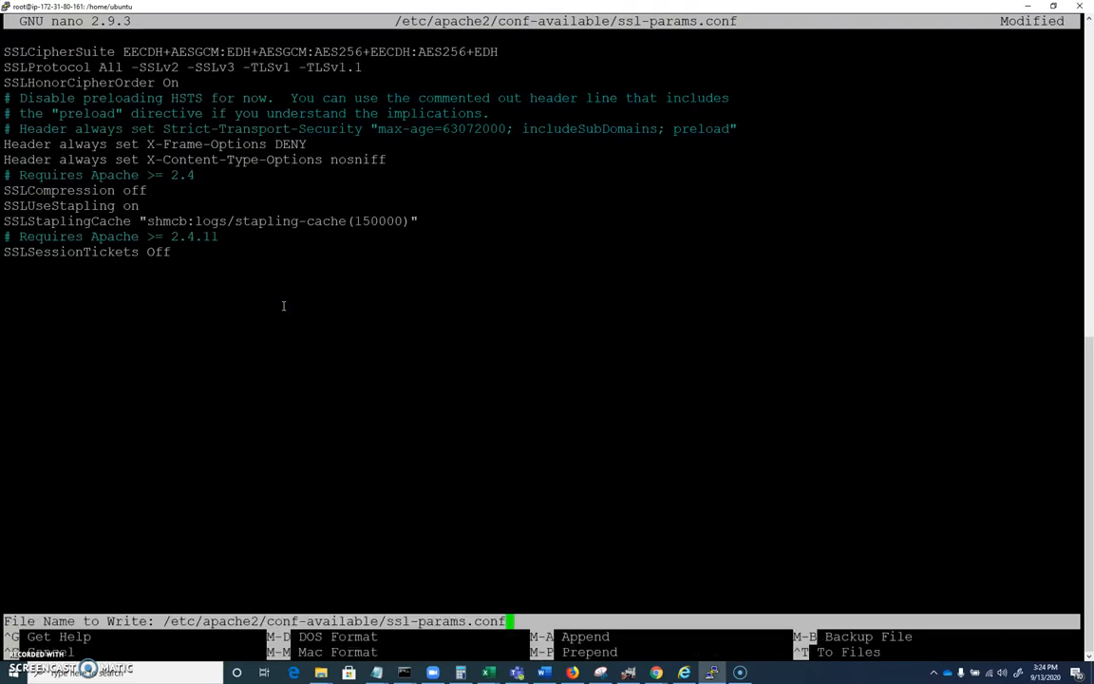
key(Enter)
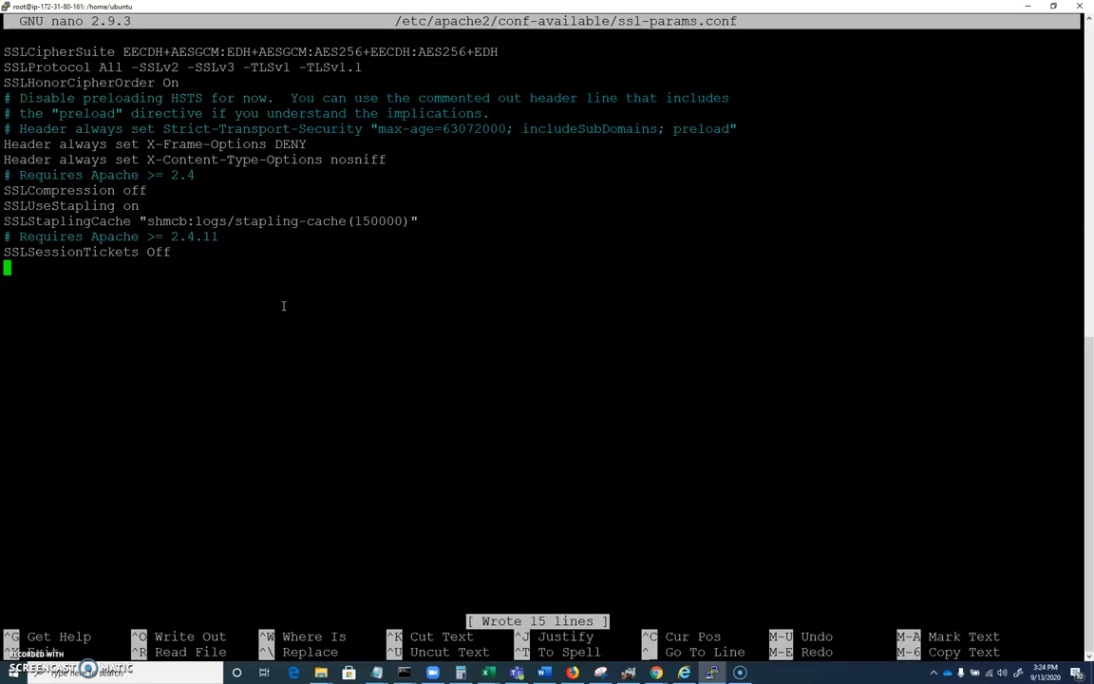
key(ctrl+x)
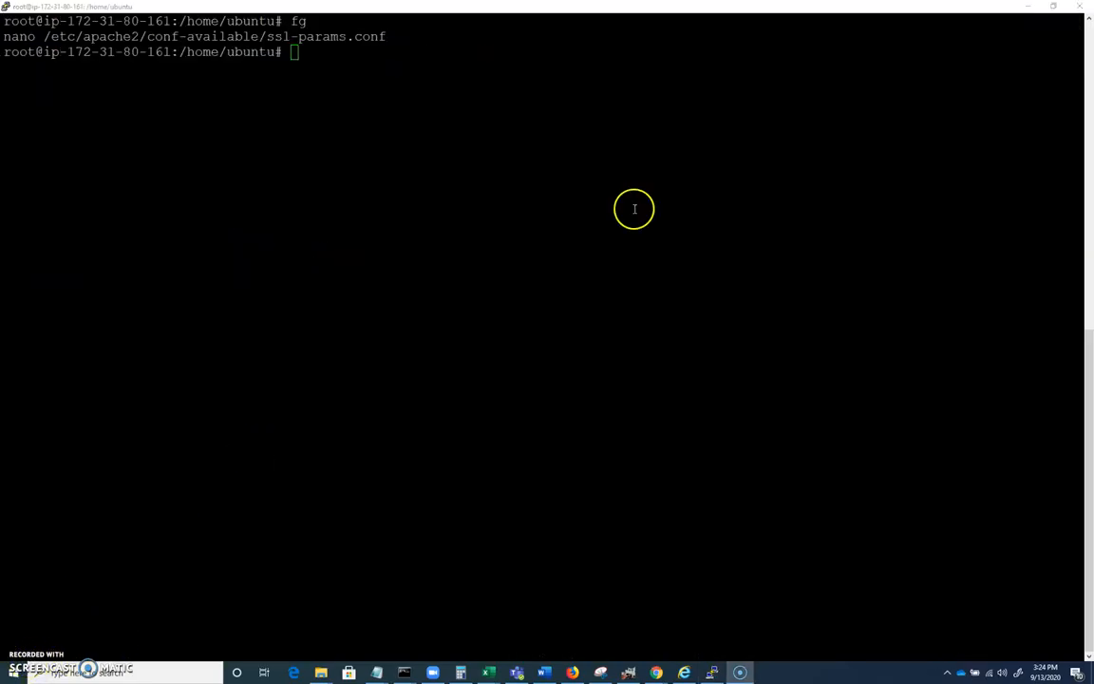
mouse_move(589, 211)
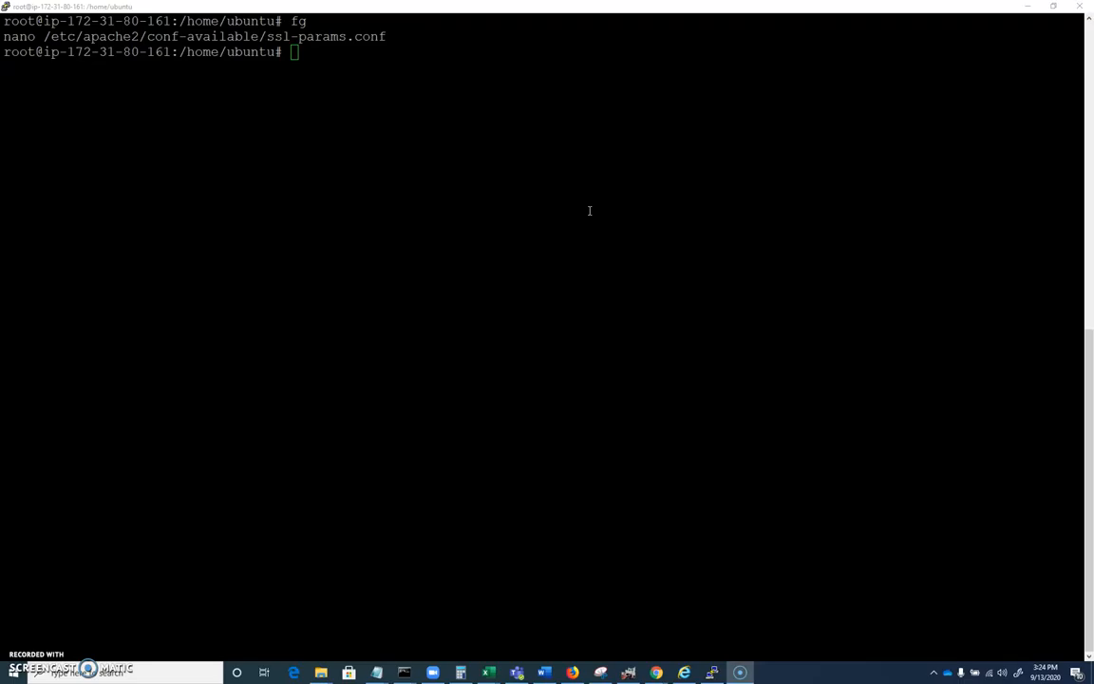
text(nano /etc/apache2/sites-available/default-ssl.conf)
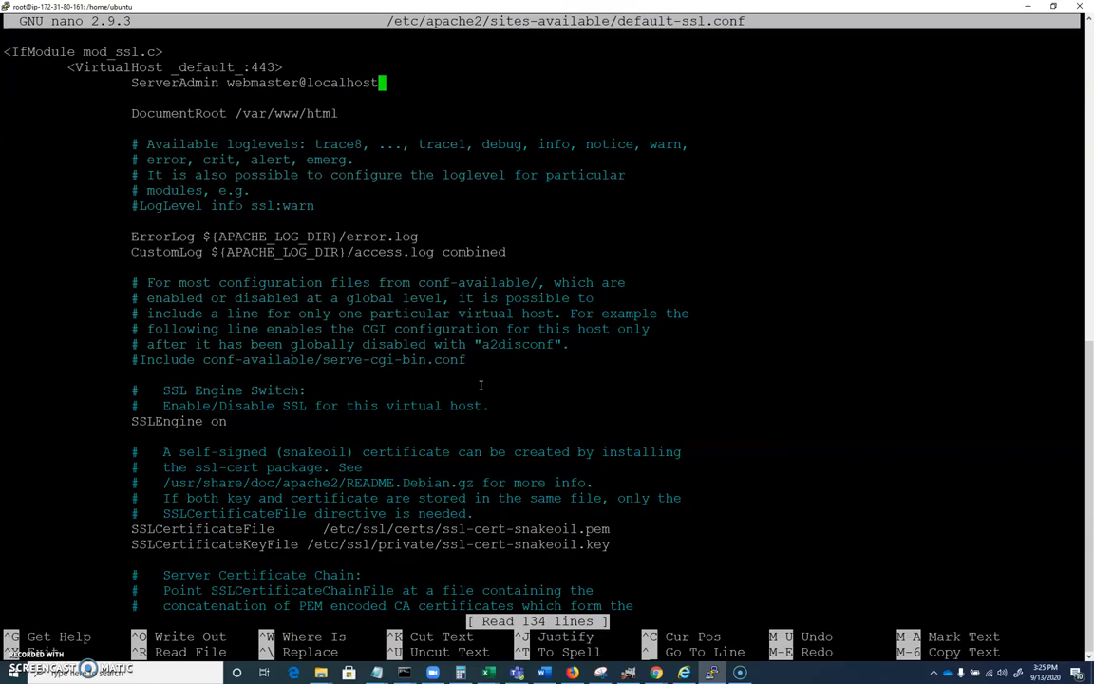
key(BackSpace)
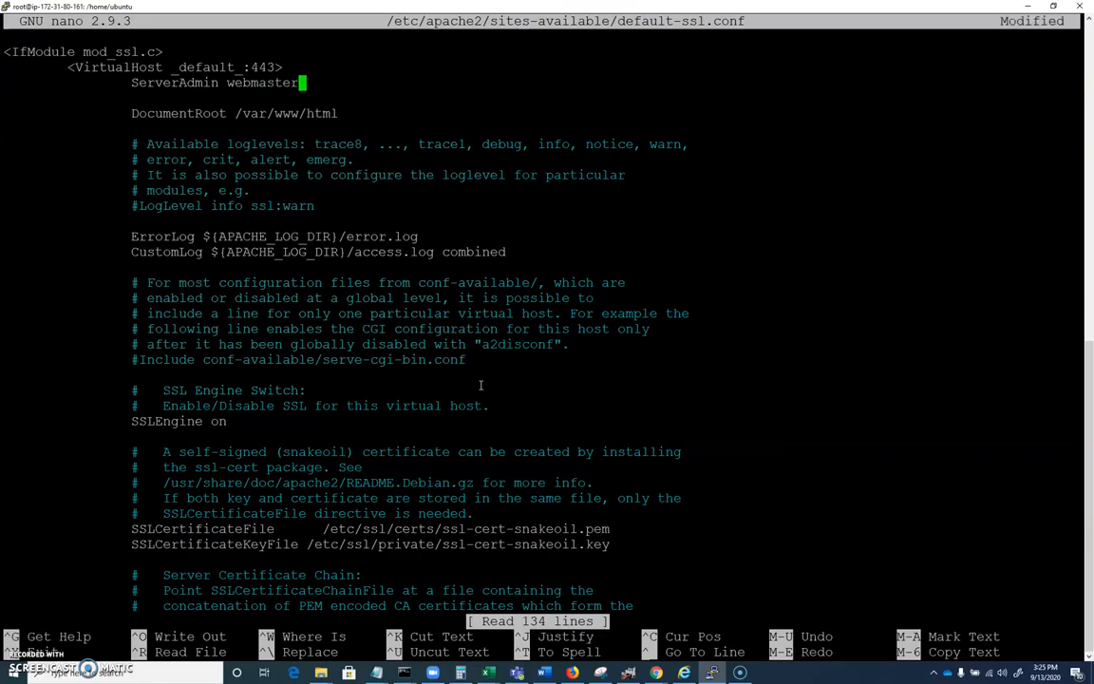
key(BackSpace)
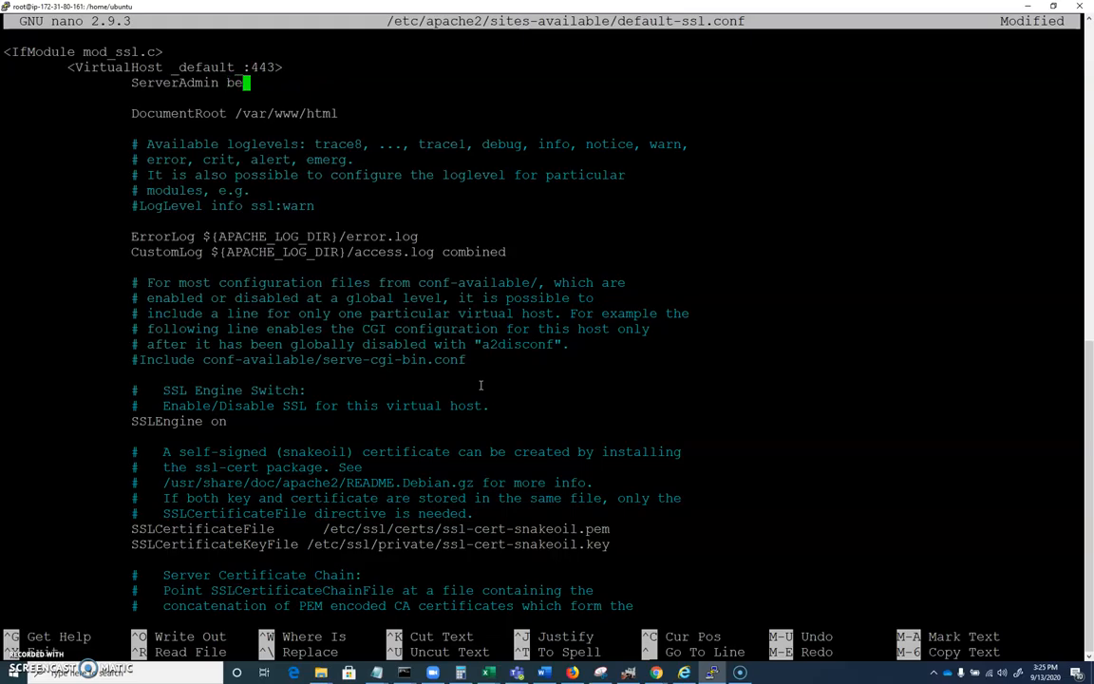
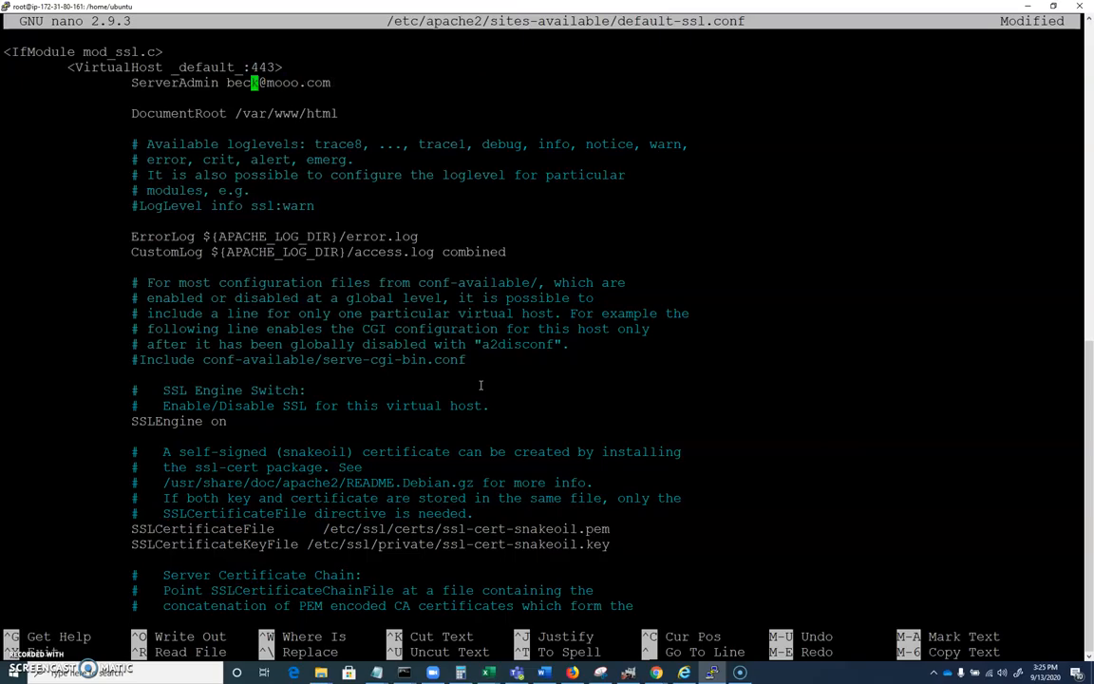
key(Right)
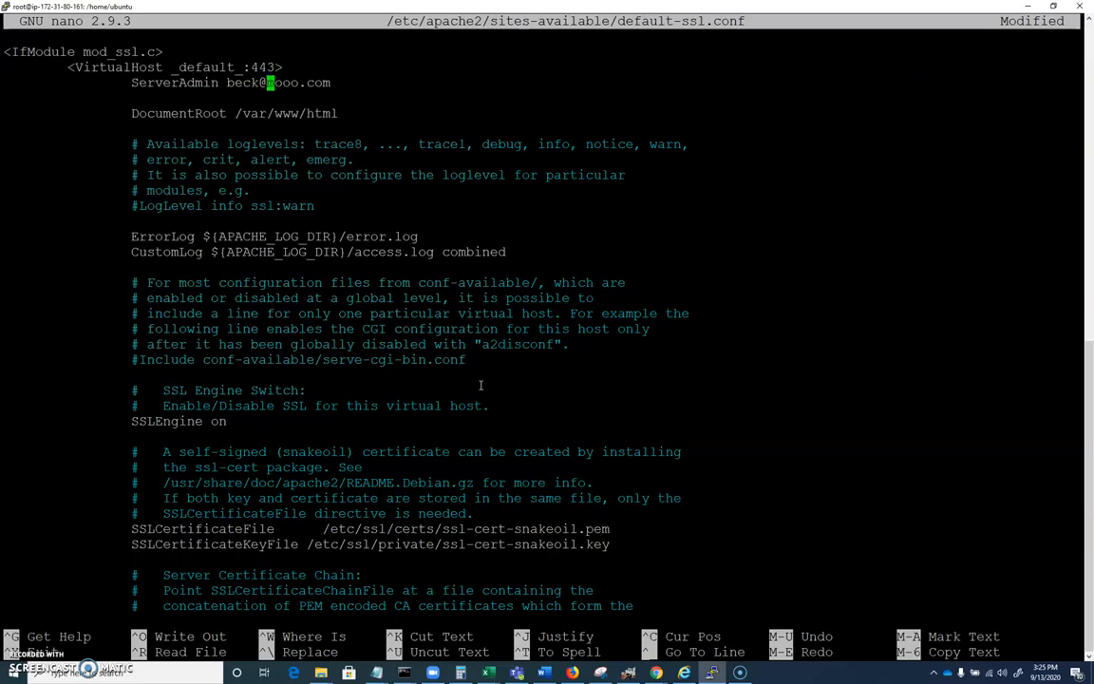
text(newbeck.)
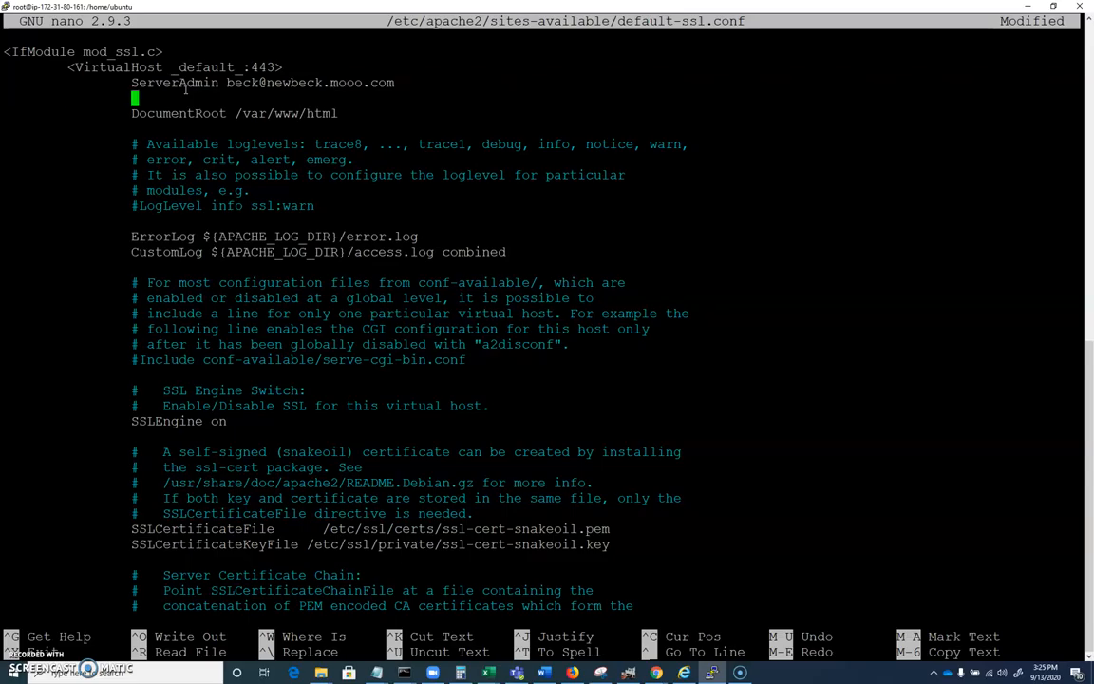
Add a ServerName newbeck.mooo.com line below ServerAdmin.
text(ServerName)
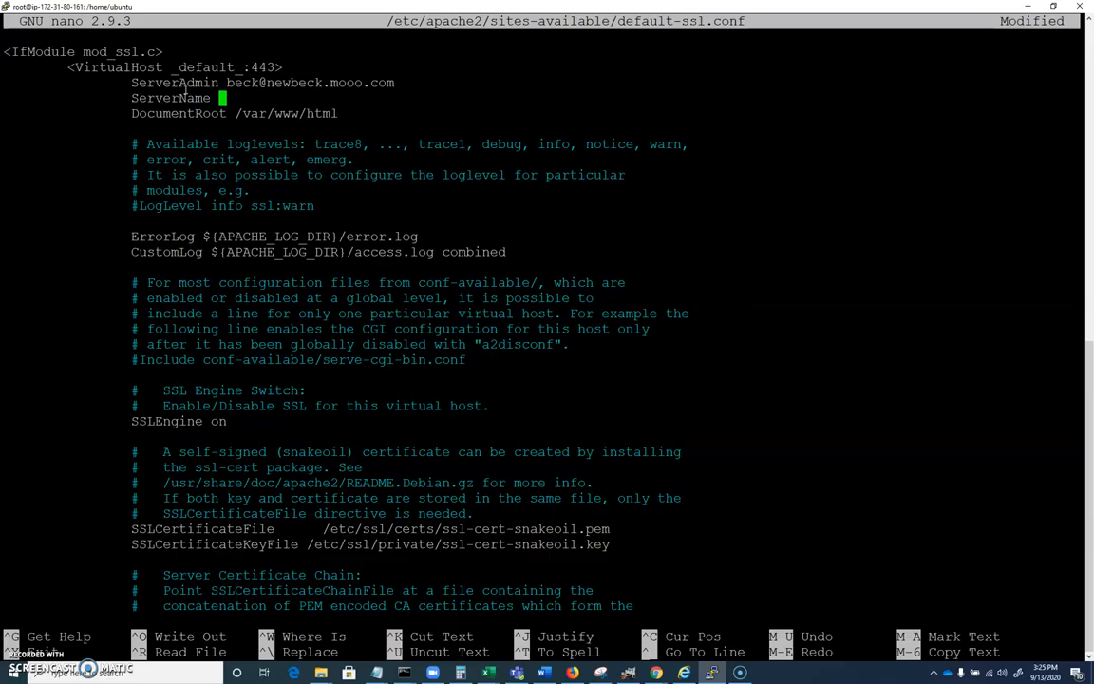
text(ne)
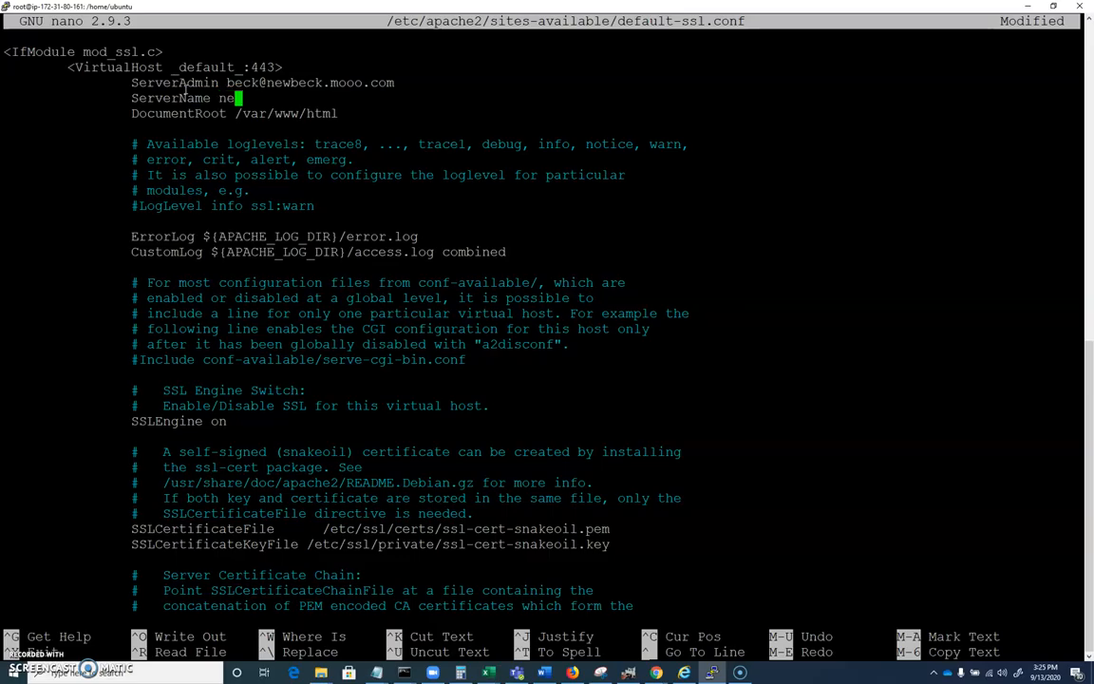
text(ewbeck.m)
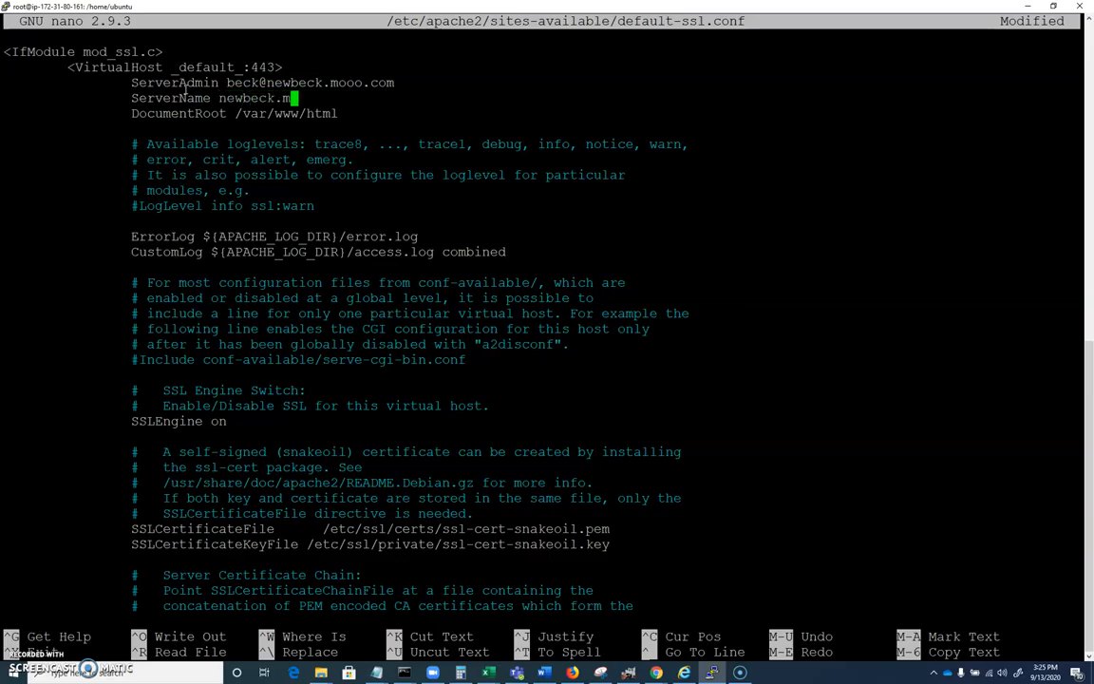
text(ooo.com)
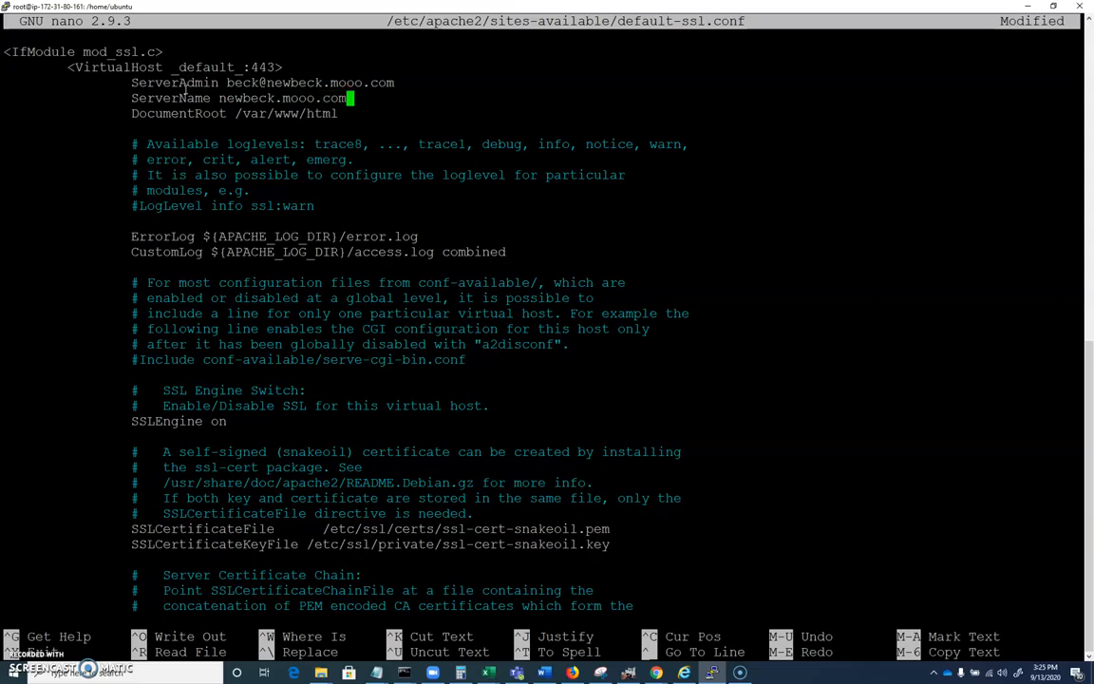
key(Down)
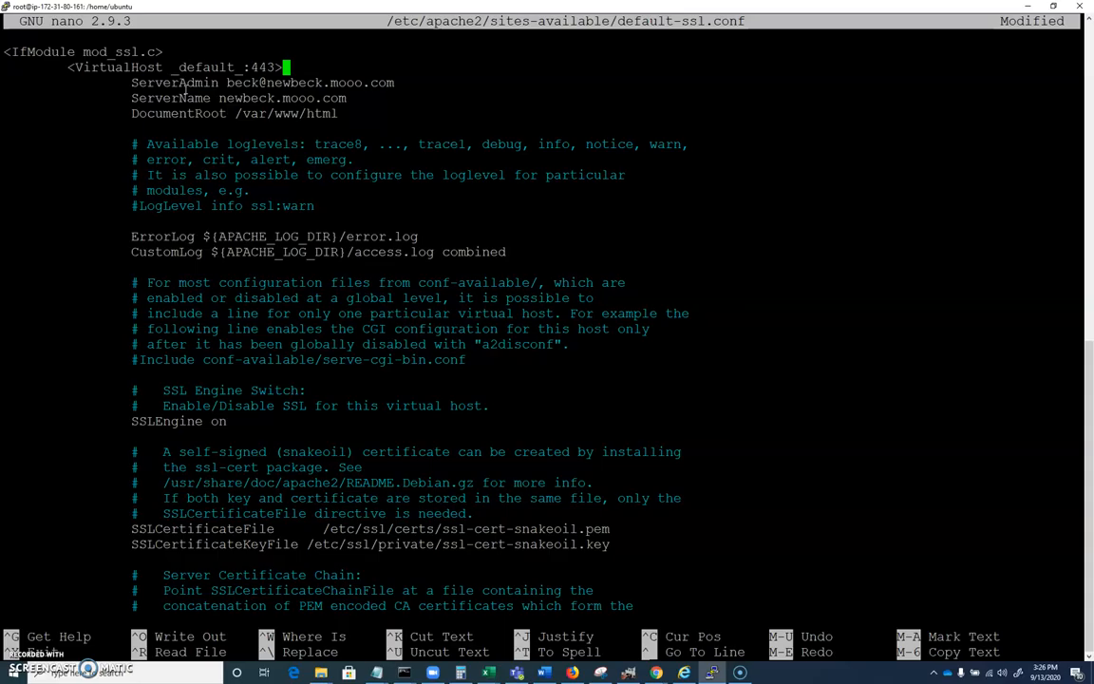
mouse_move(758, 26)
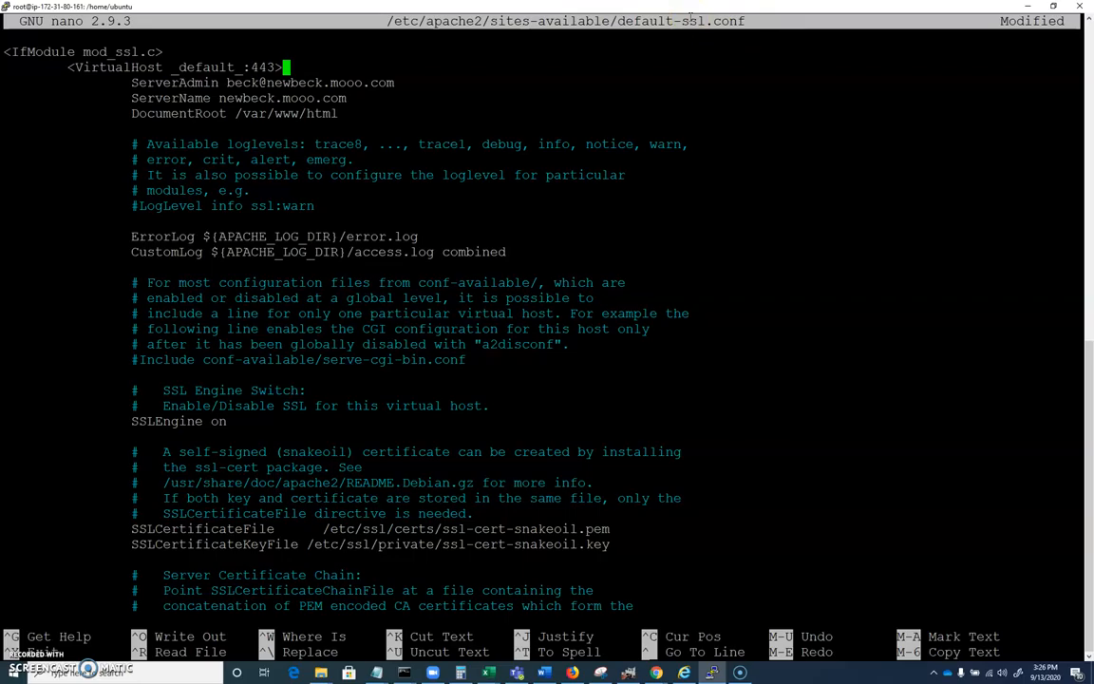
mouse_move(604, 28)
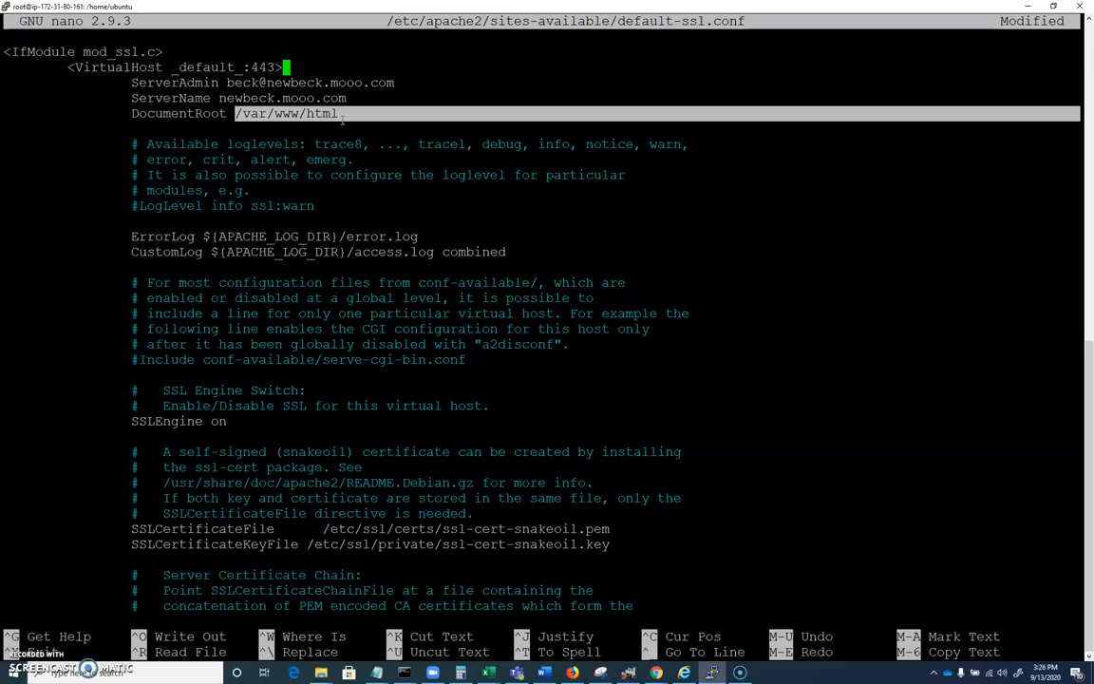
mouse_move(425, 314)
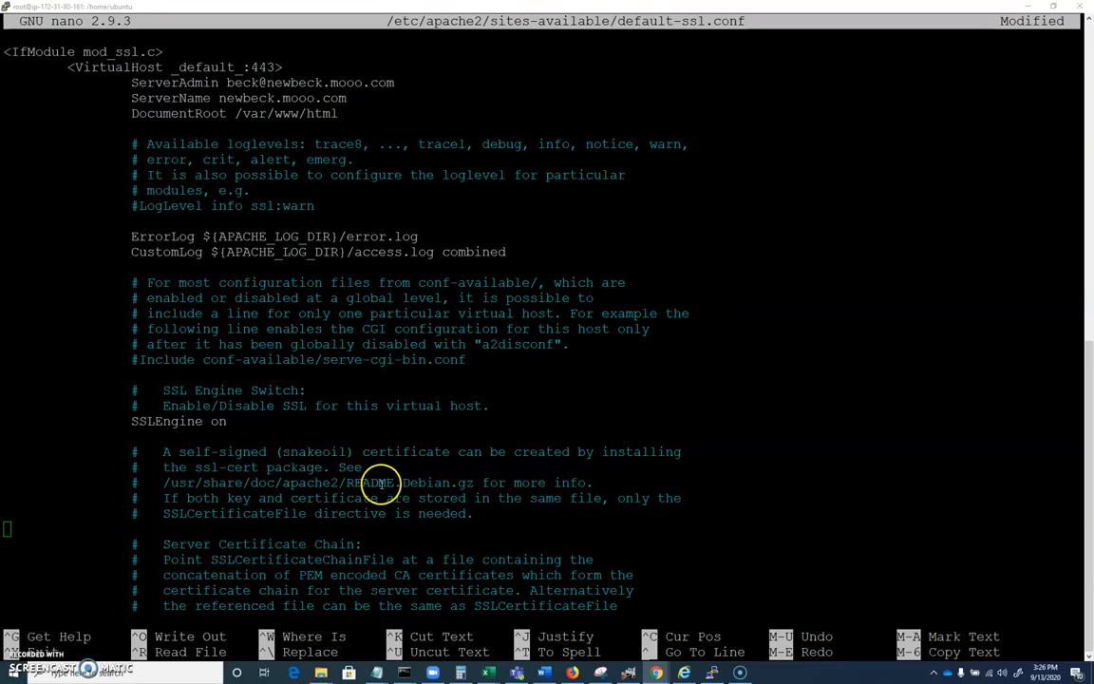
Point SSLCertificateFile and SSLCertificateKeyFile at apache-selfsigned.crt and apache-selfsigned.key.
text(SSLCertificateFile /etc/ssl/certs/apache-selfsigned.crt)
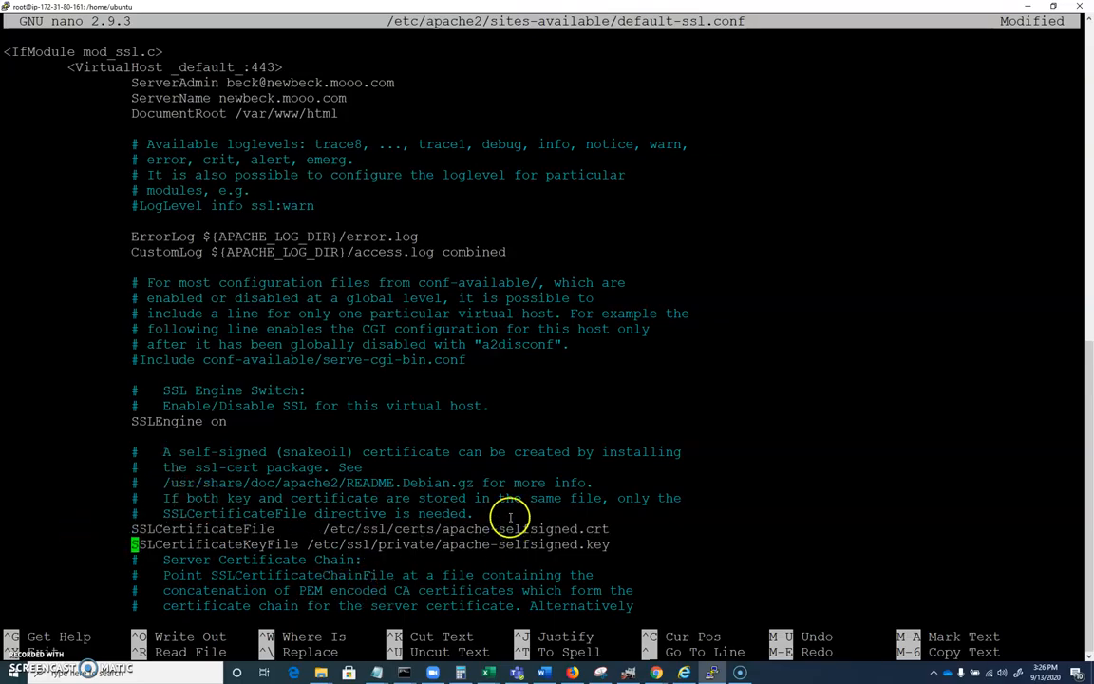
double_click(487, 528)
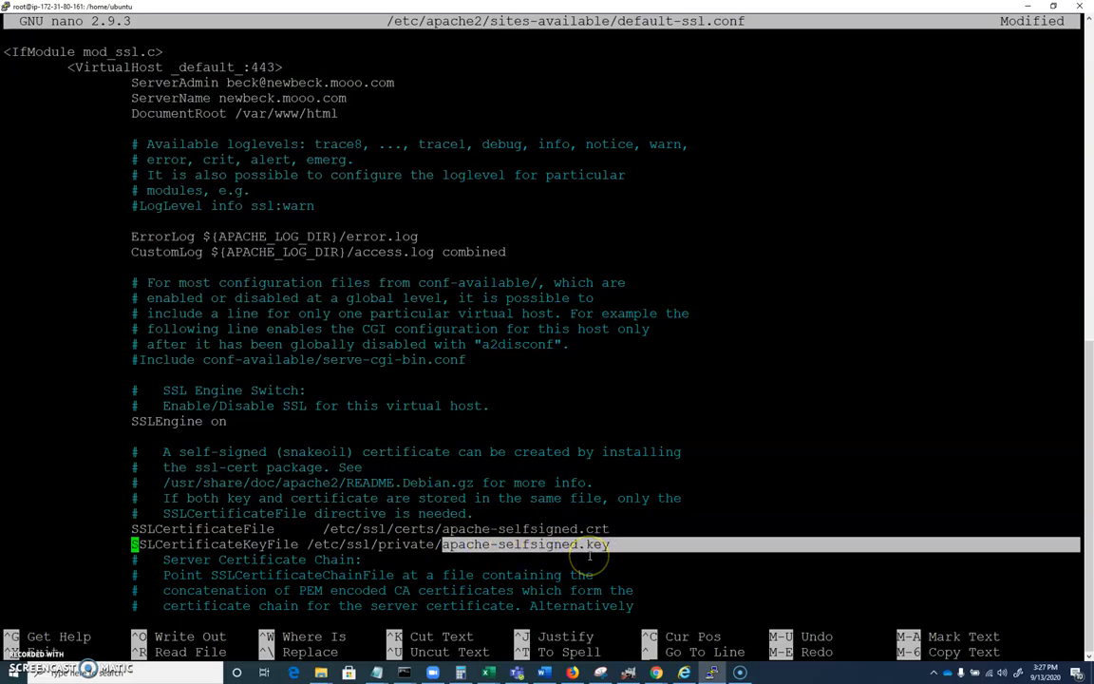
mouse_move(570, 543)
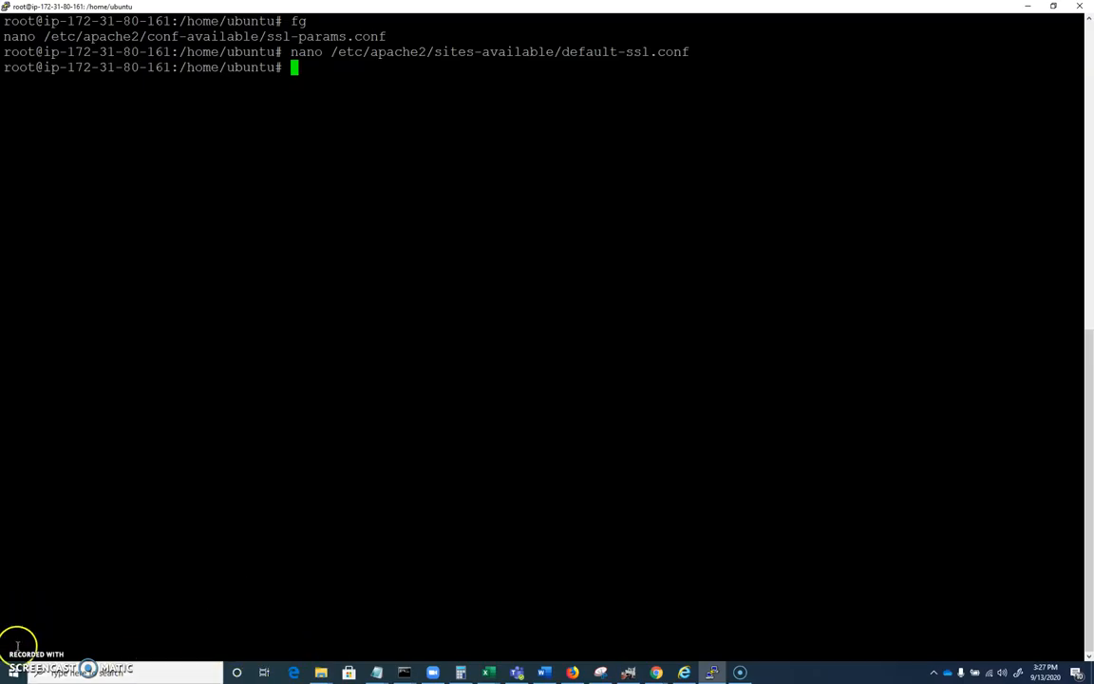
Disable the ufw firewall and enable Apache's ssl module with a2enmod.
text(ufw disable)
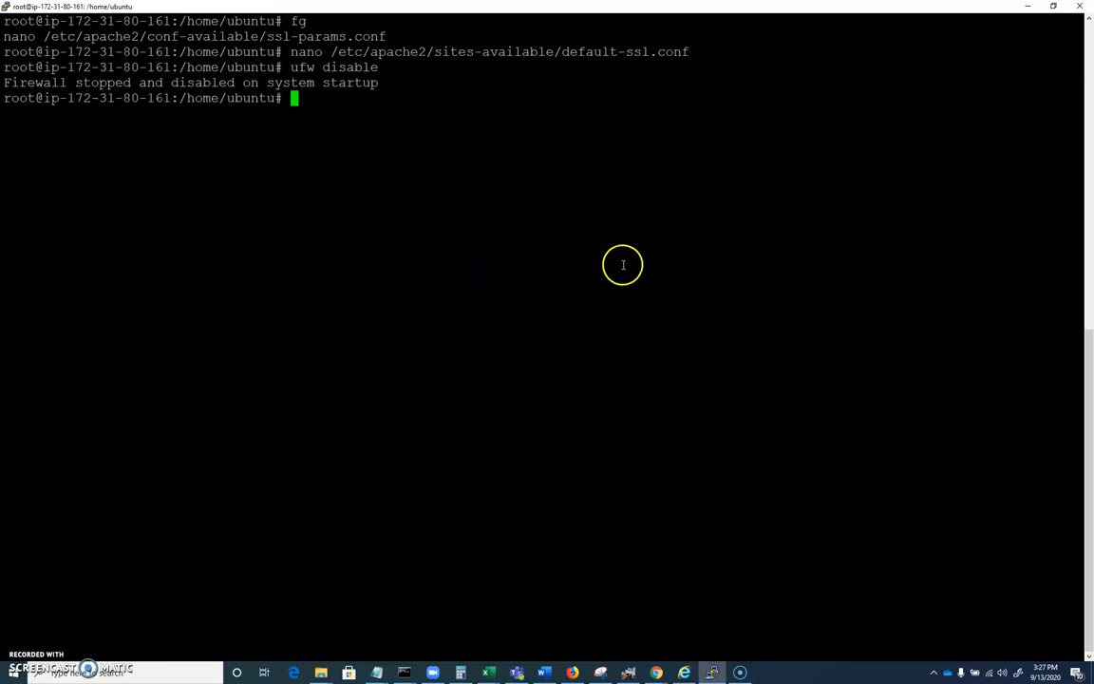
text(a)
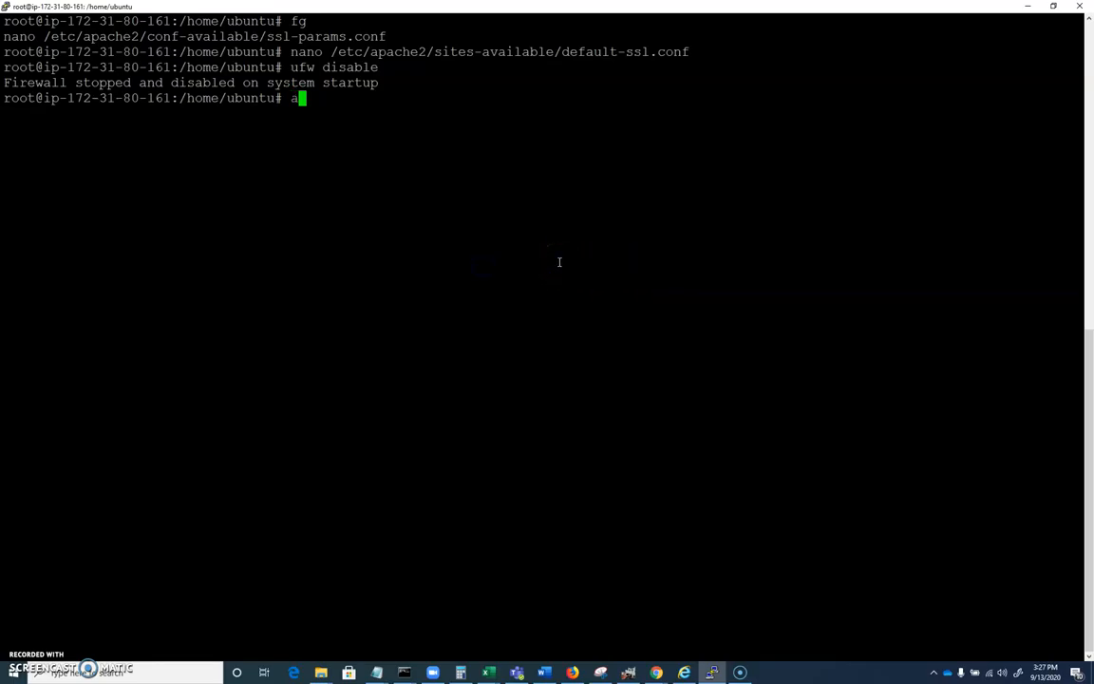
text(2e)
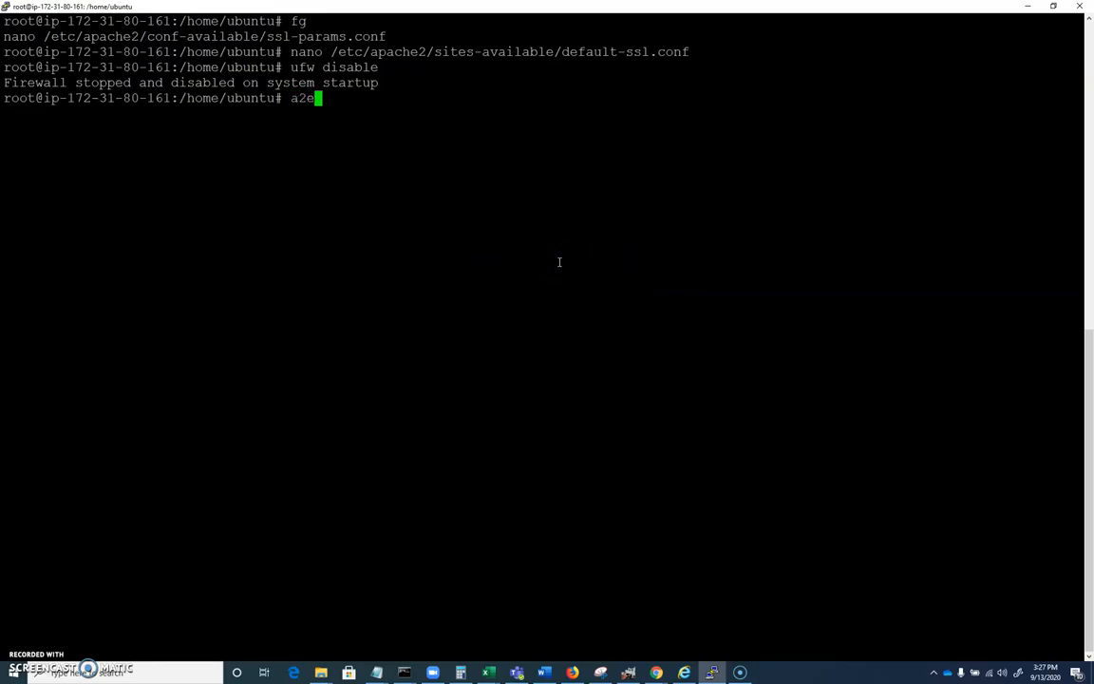
text(nmod ssl)
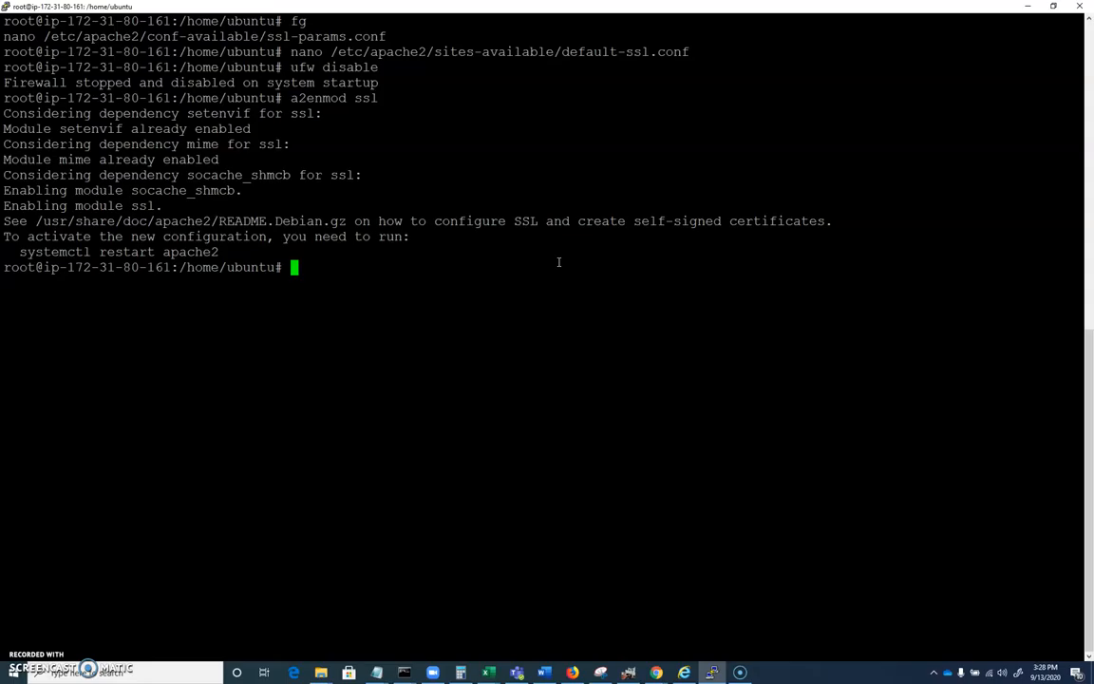
text(a2)
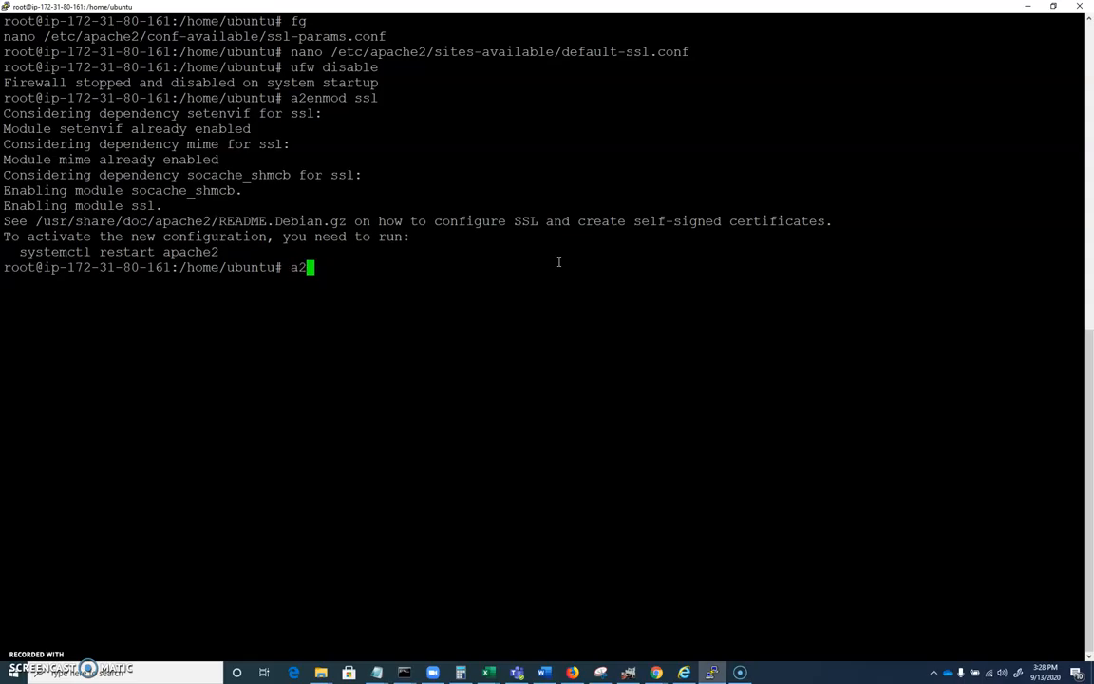
text(dismod)
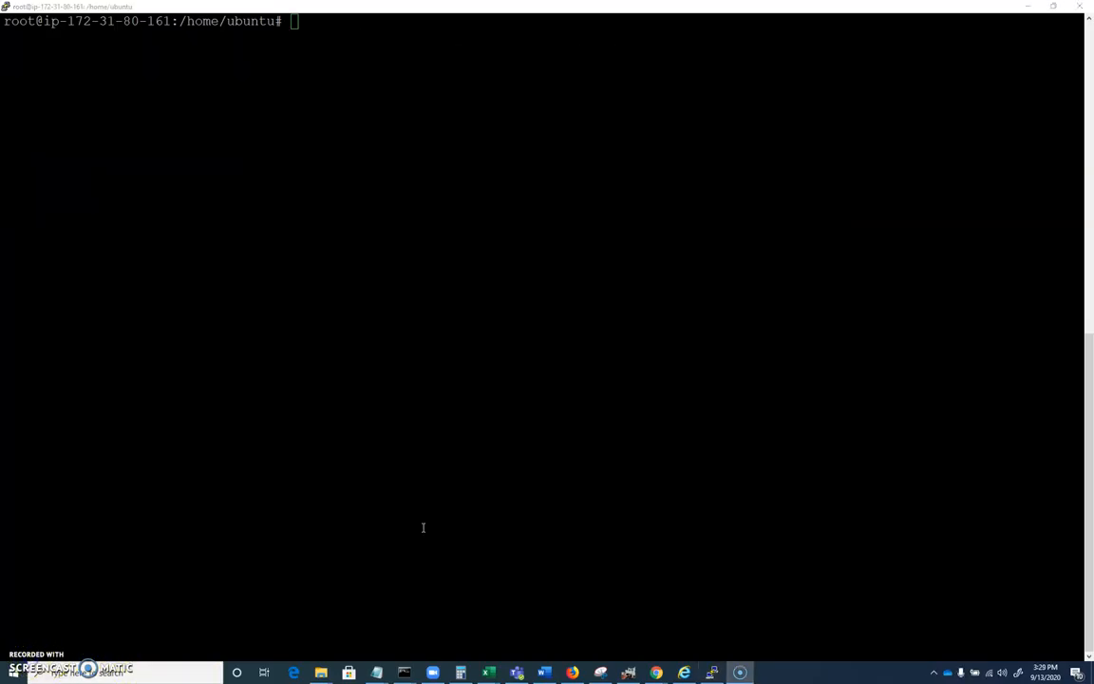
Confirm ssl_module in the apache2ctl -M list and clear the screen.
text(apache2ctl -M)
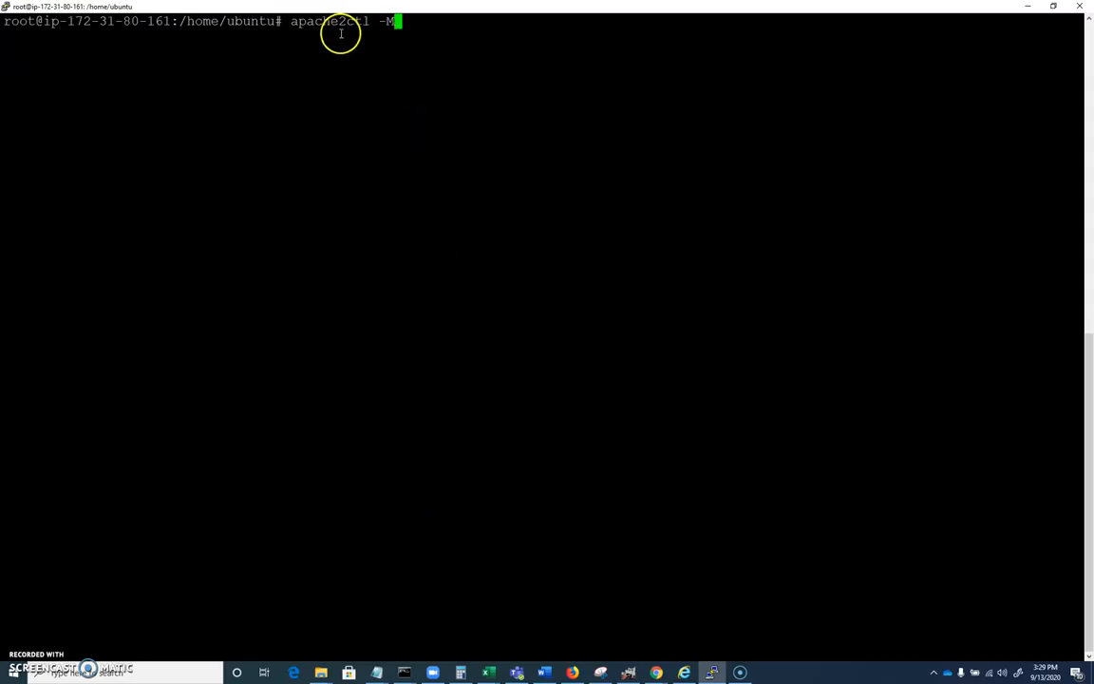
mouse_move(334, 46)
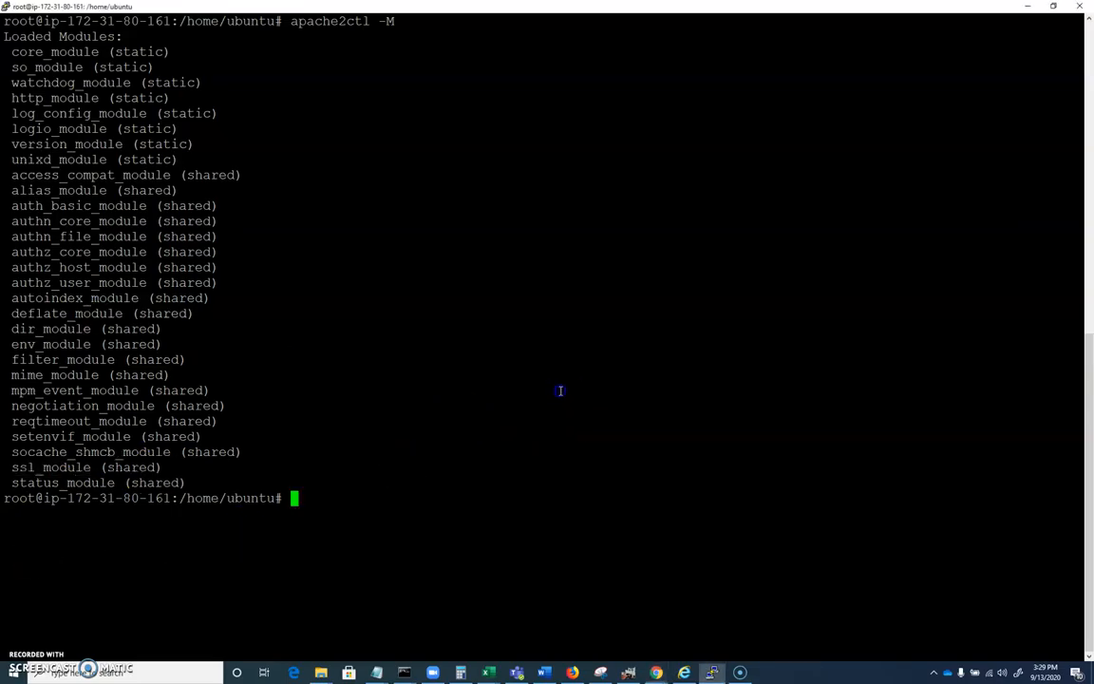
text(c)
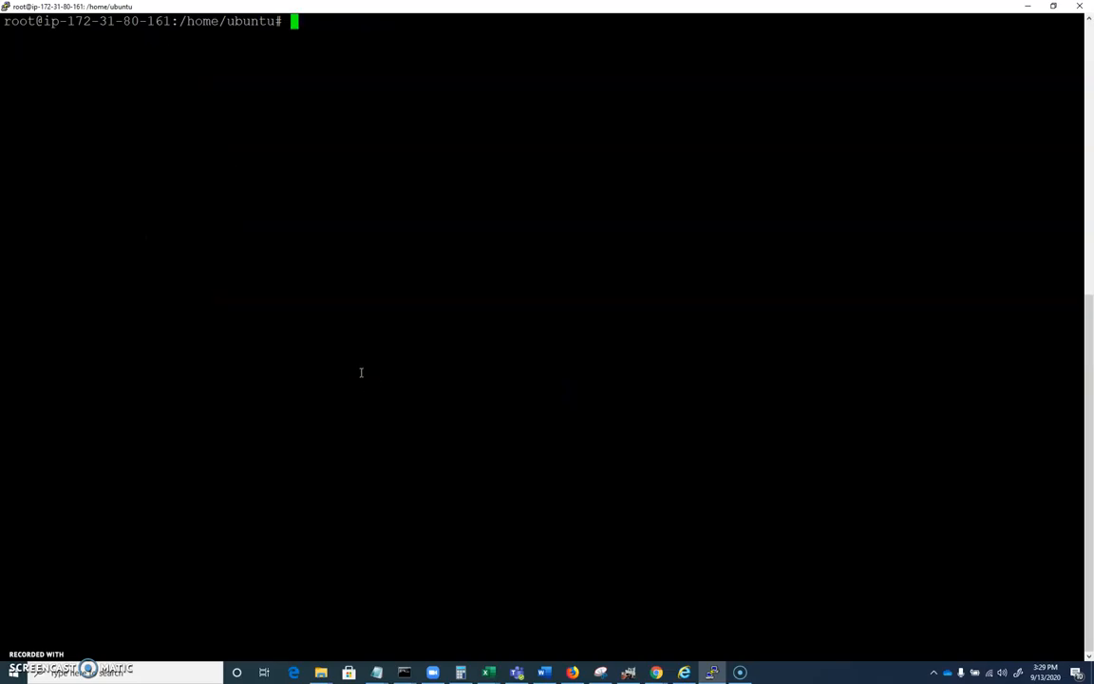
Enable the headers module, the default-ssl site and the ssl-params config.
text(a2enmod headers)
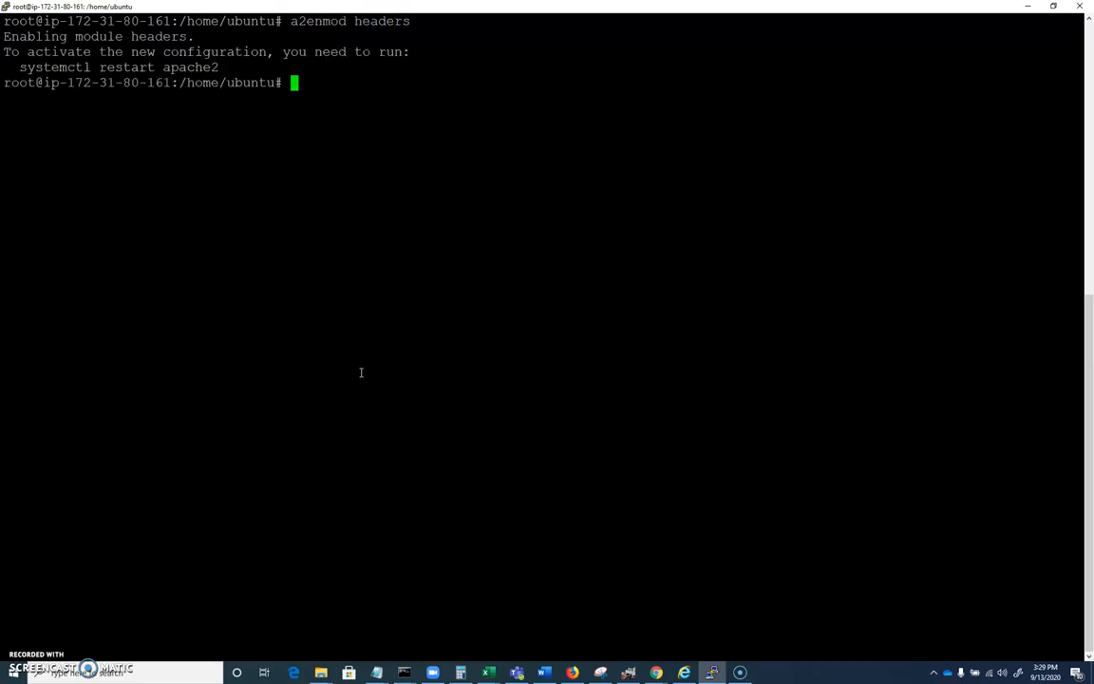
text(a)
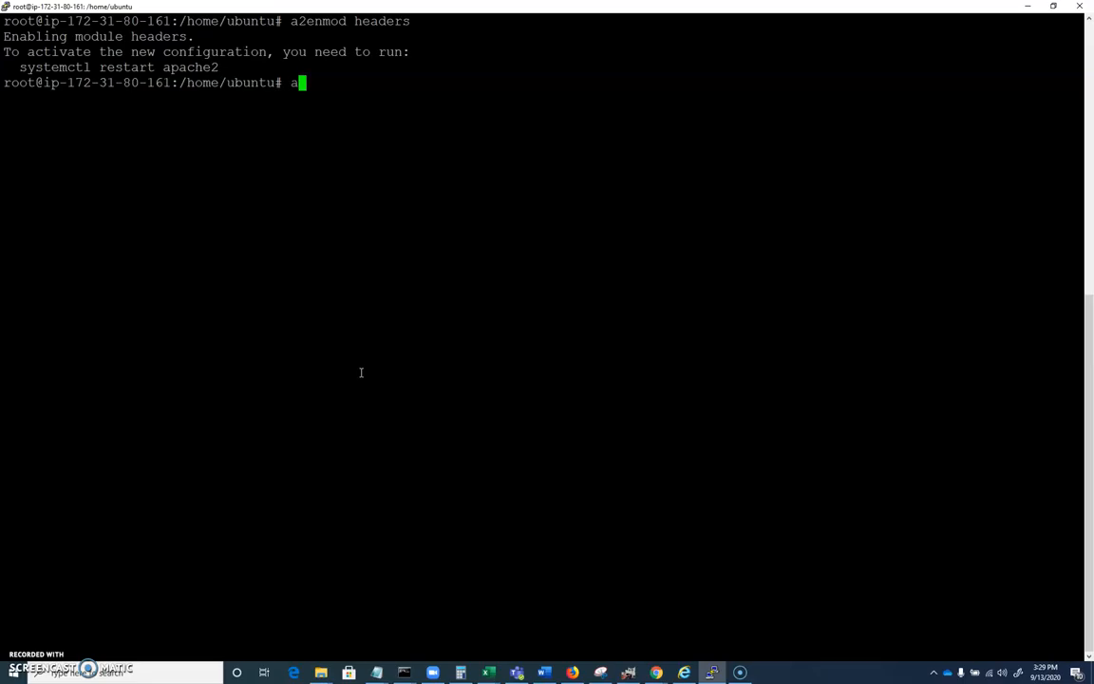
text(2ensite de)
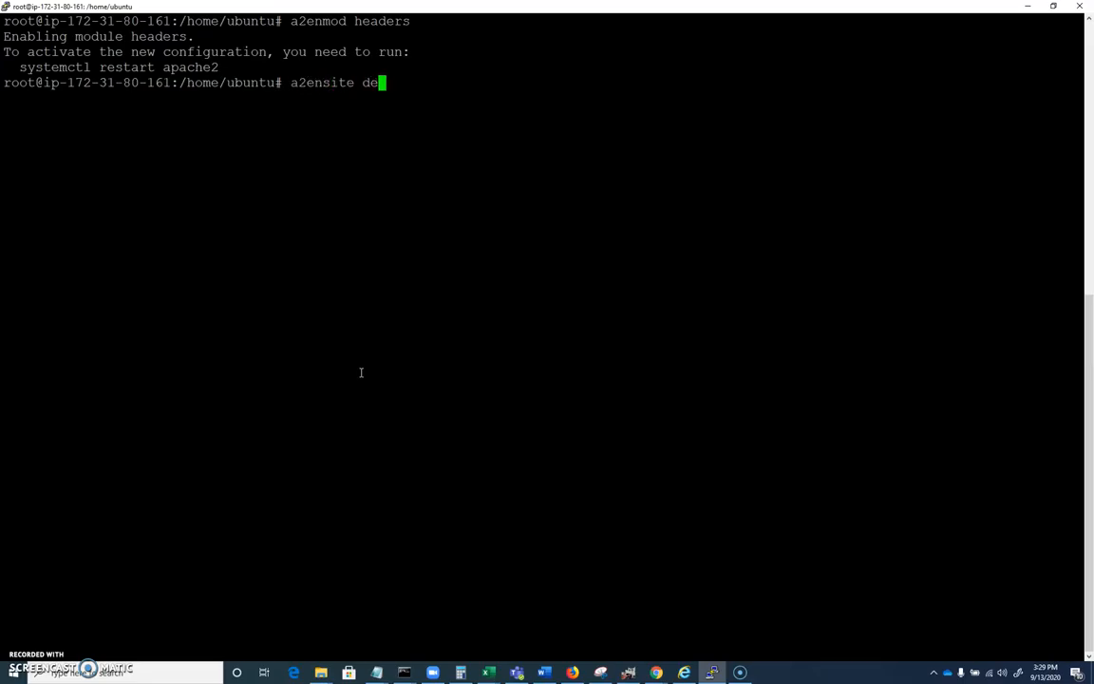
text(fault-ssl)
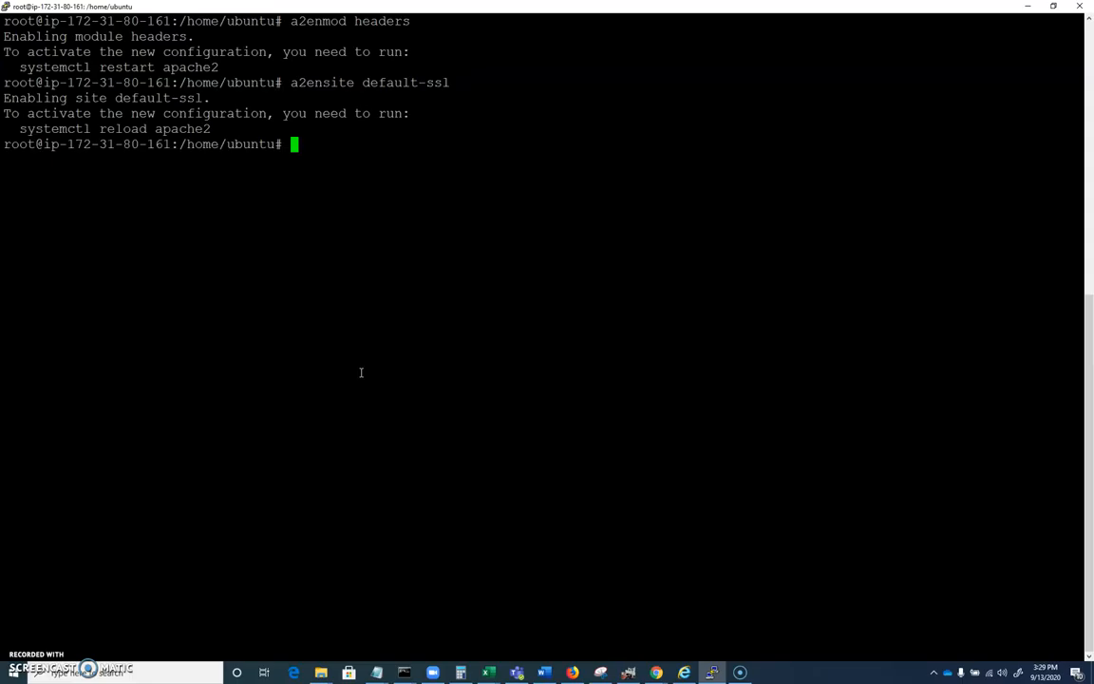
text(a)
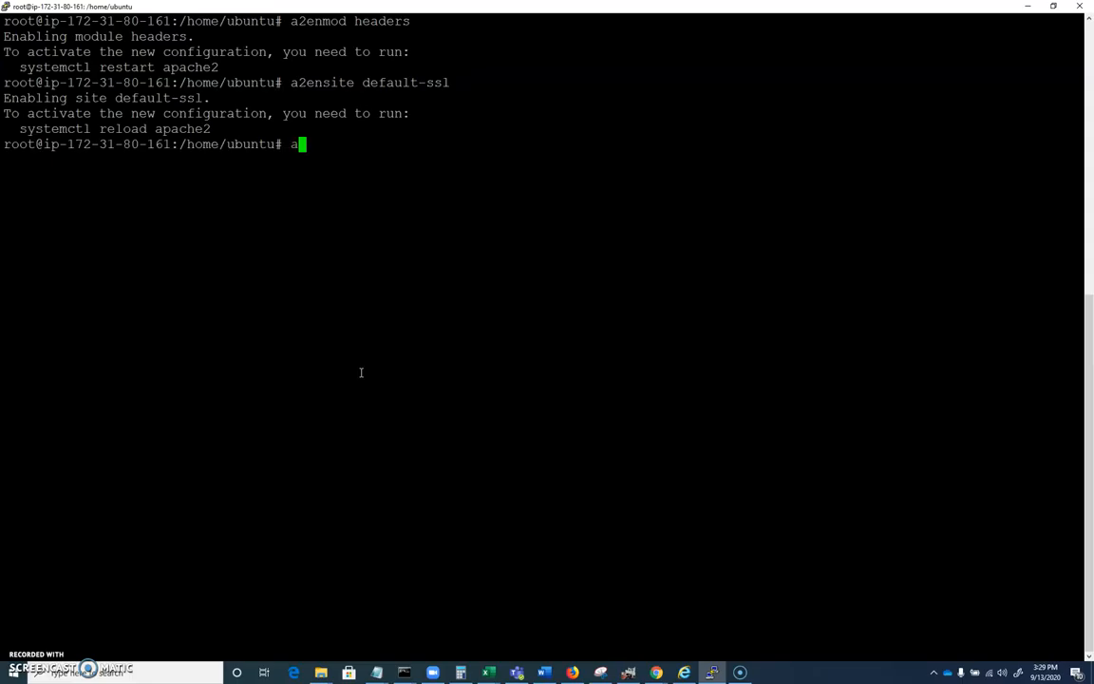
text(2enc)
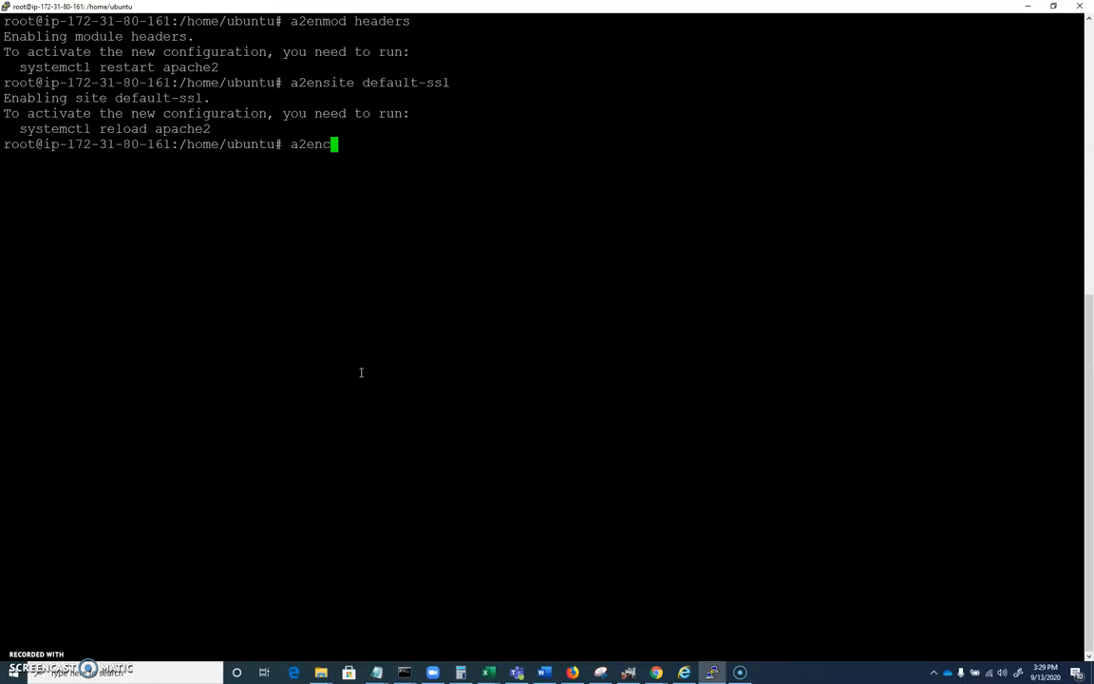
text(onf ssl-)
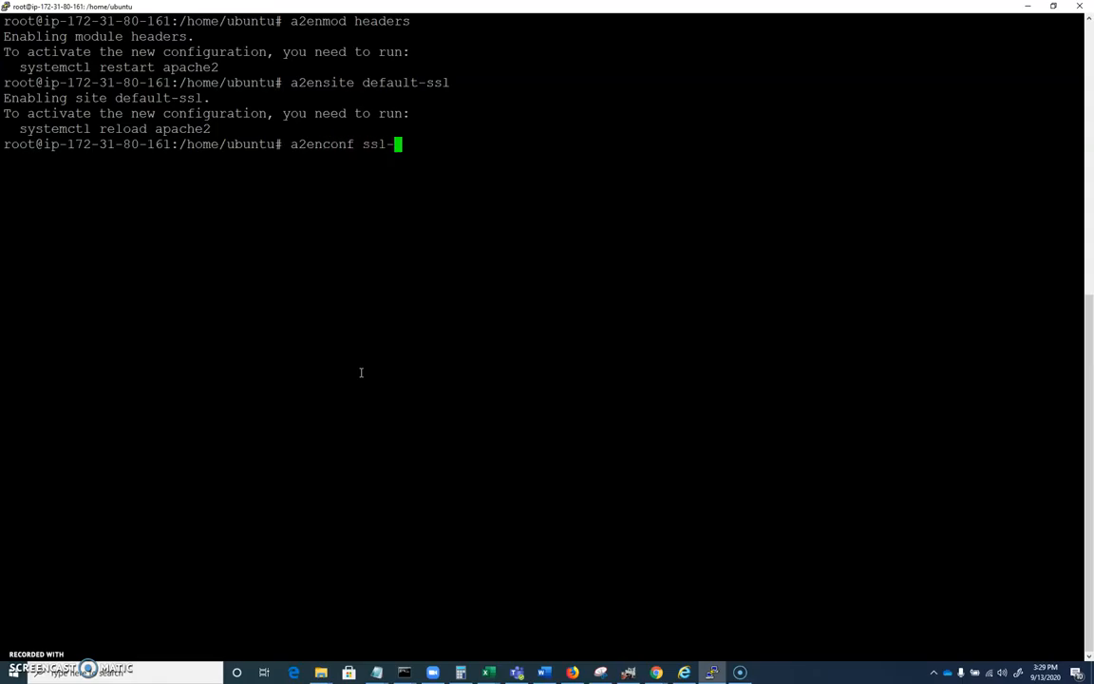
text(params)
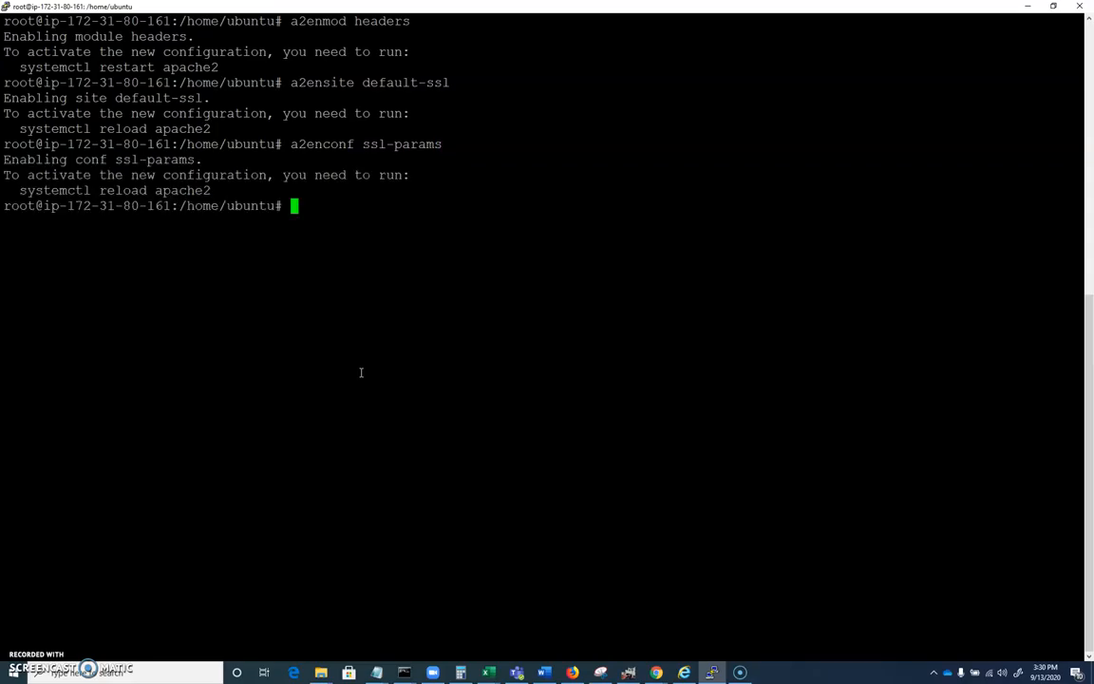
Confirm Syntax OK with apache2ctl configtest, restart apache2 and clear the terminal.
text(apache)
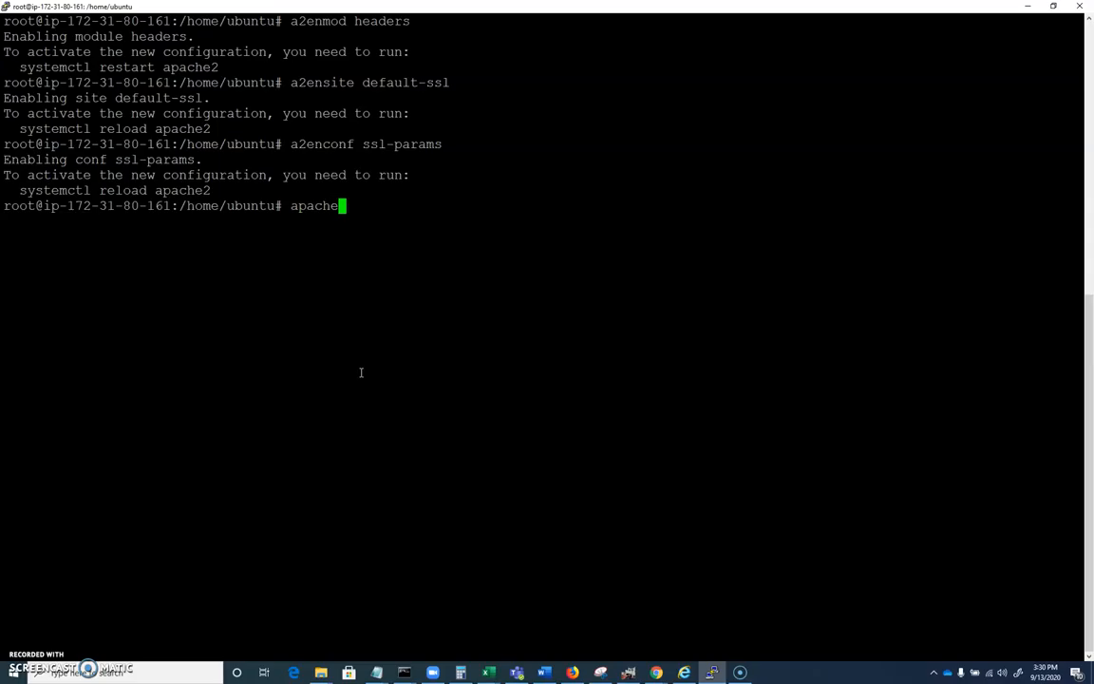
text(2ctl configtest)
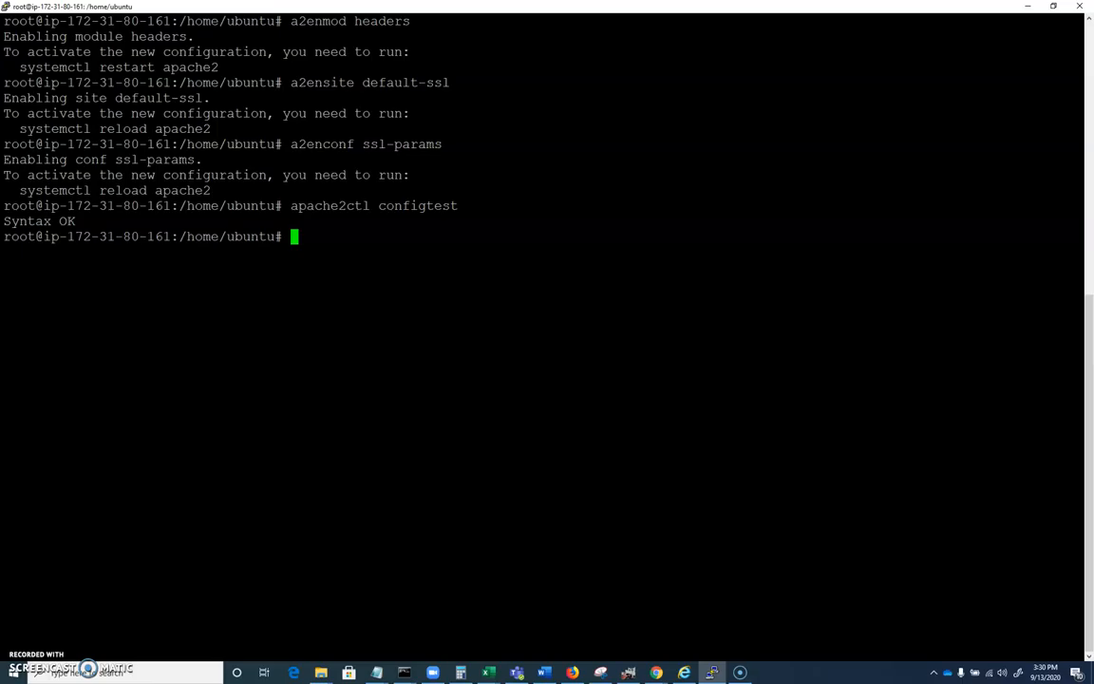
mouse_move(565, 302)
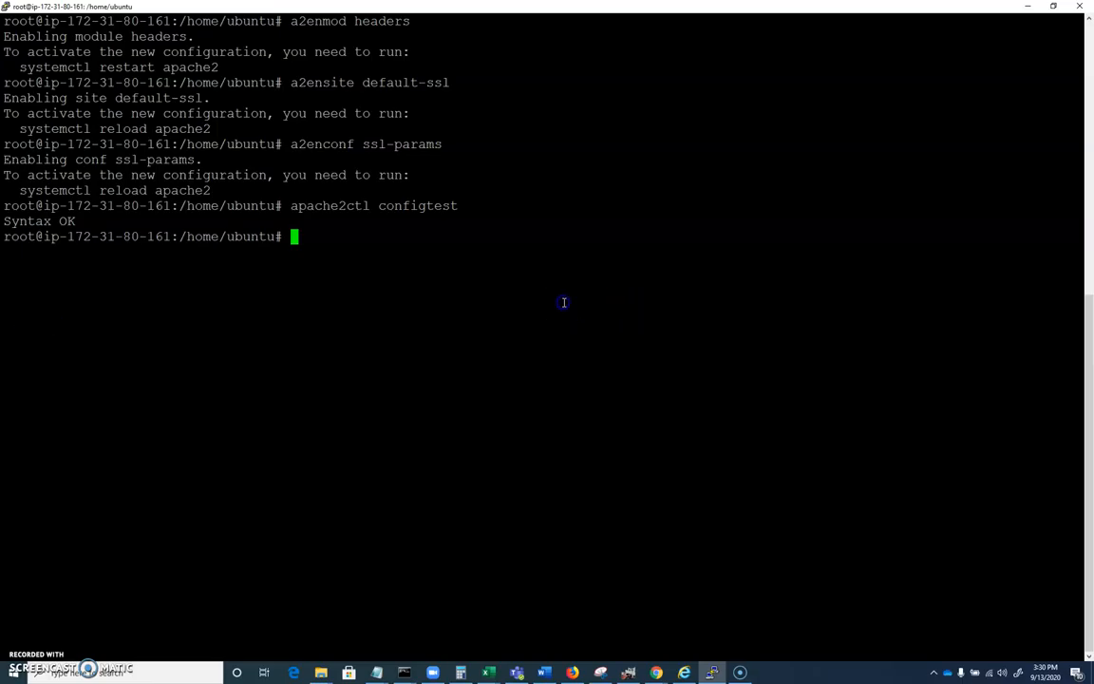
text(systemc)
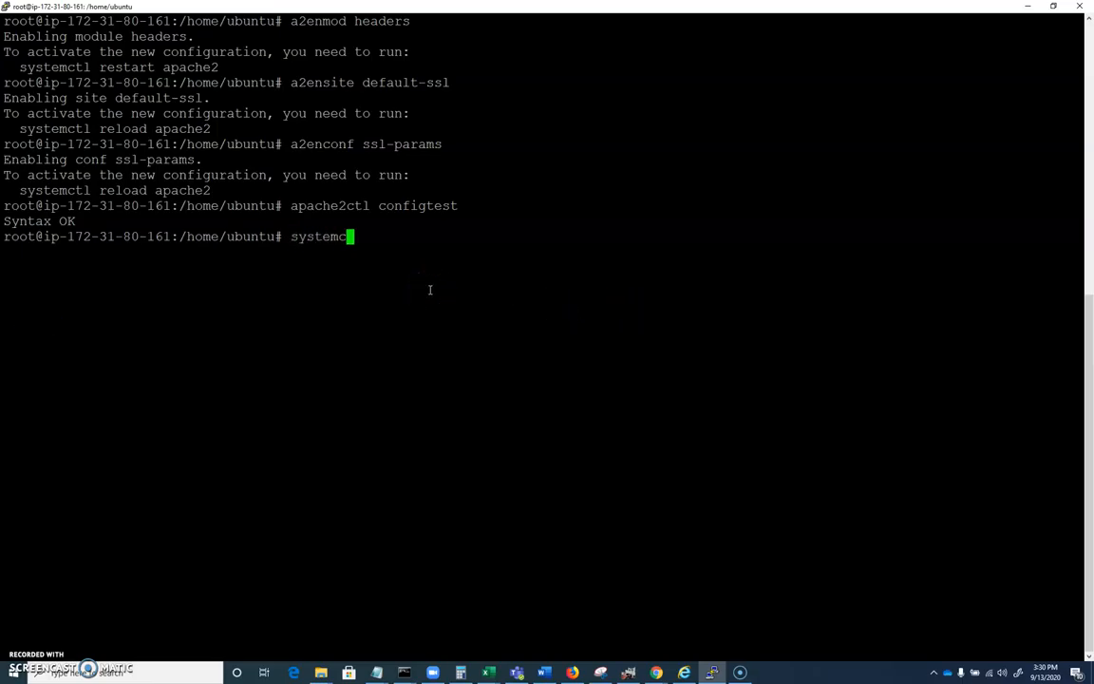
text(tl restart apache2)
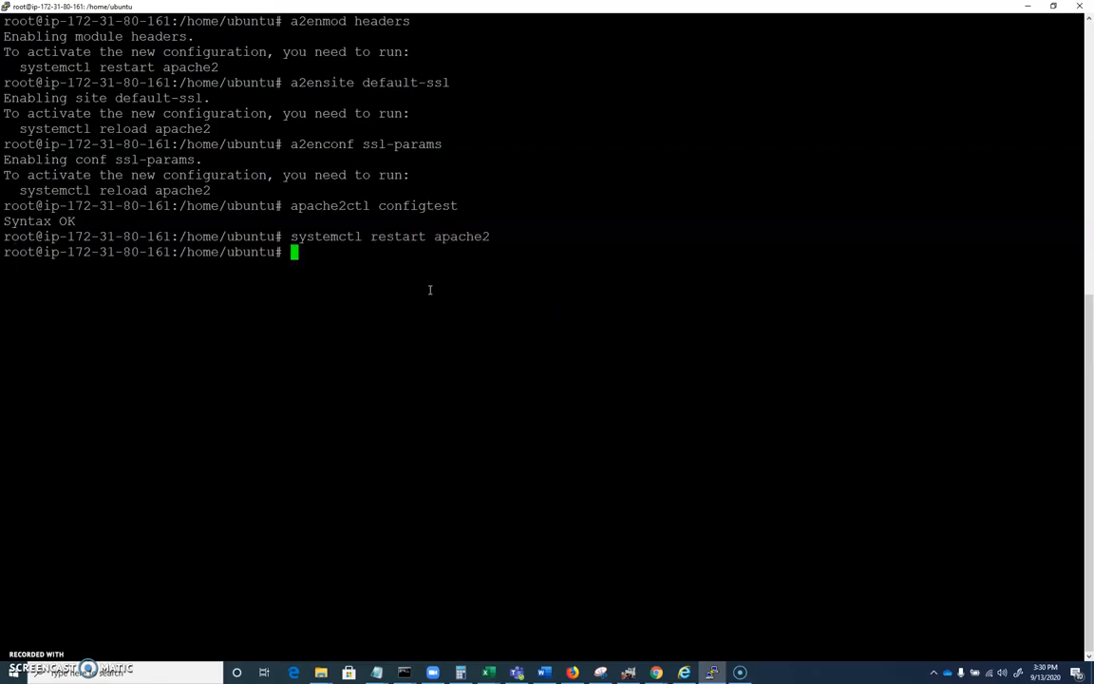
text(clear)
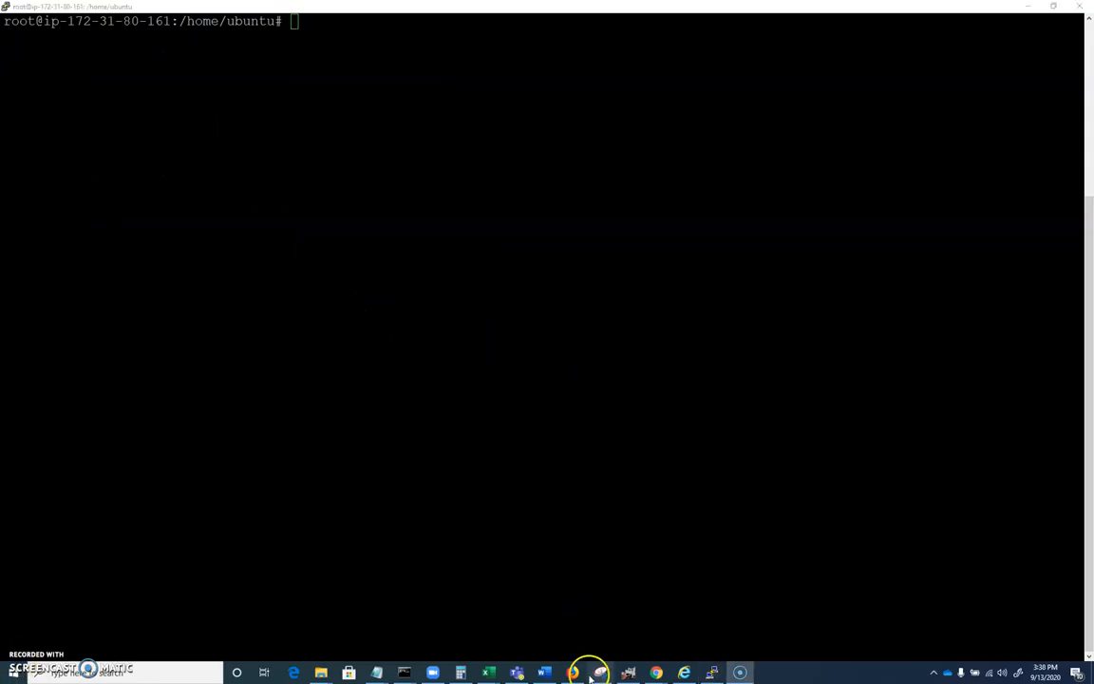
click(574, 669)
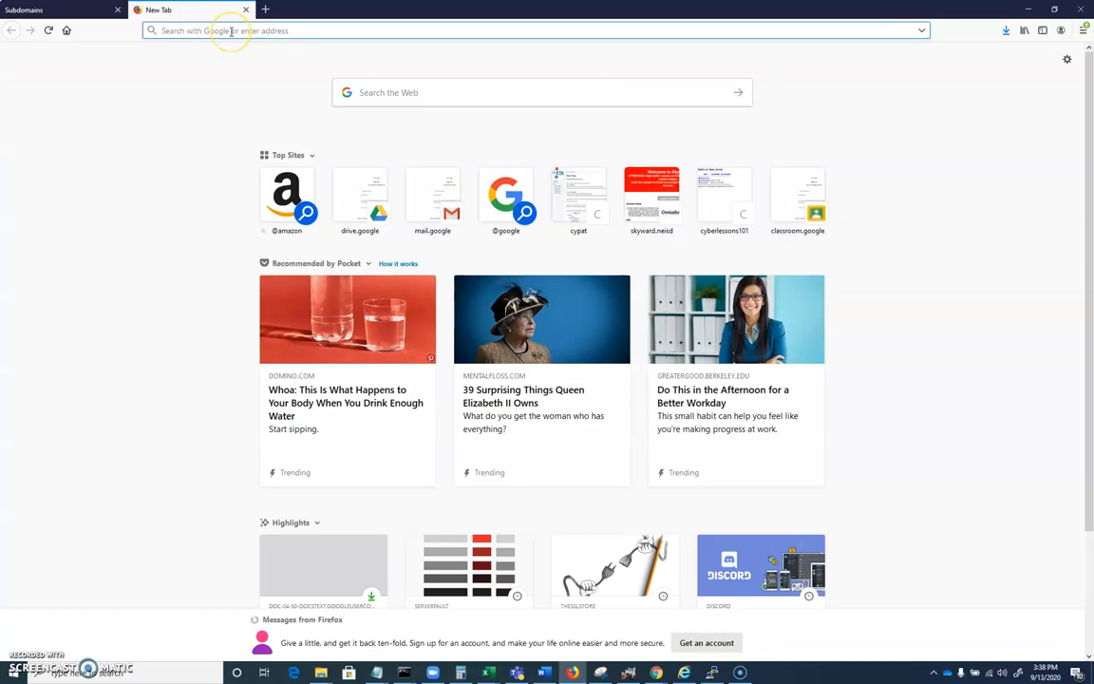
text(https://)
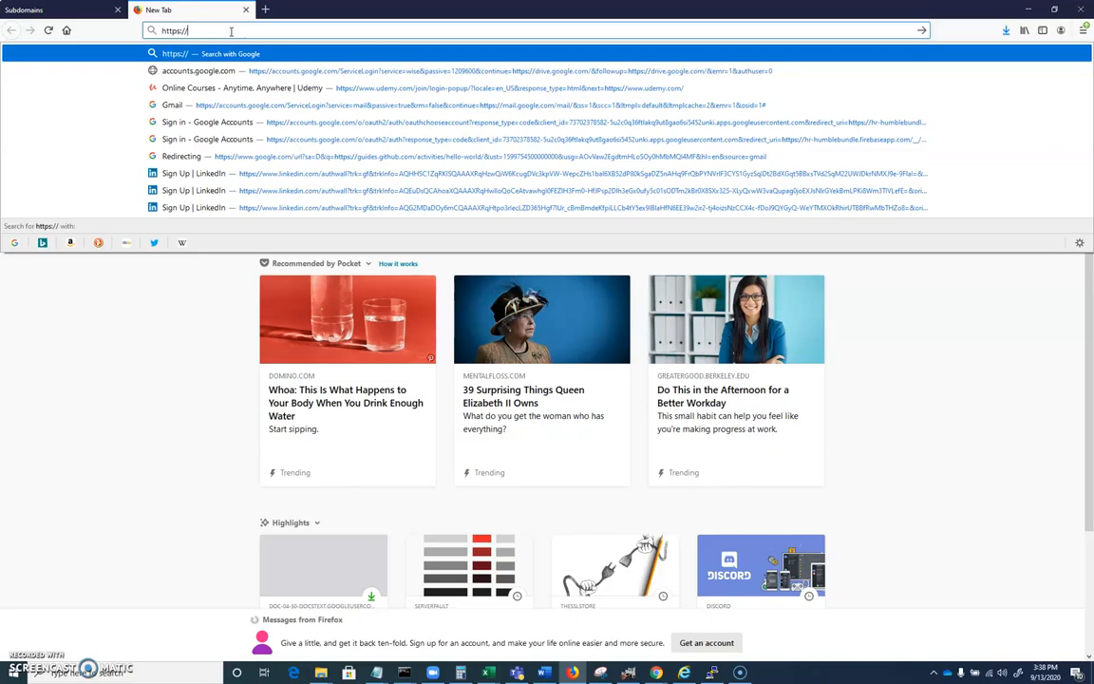
text(newbeck.mooo.com)
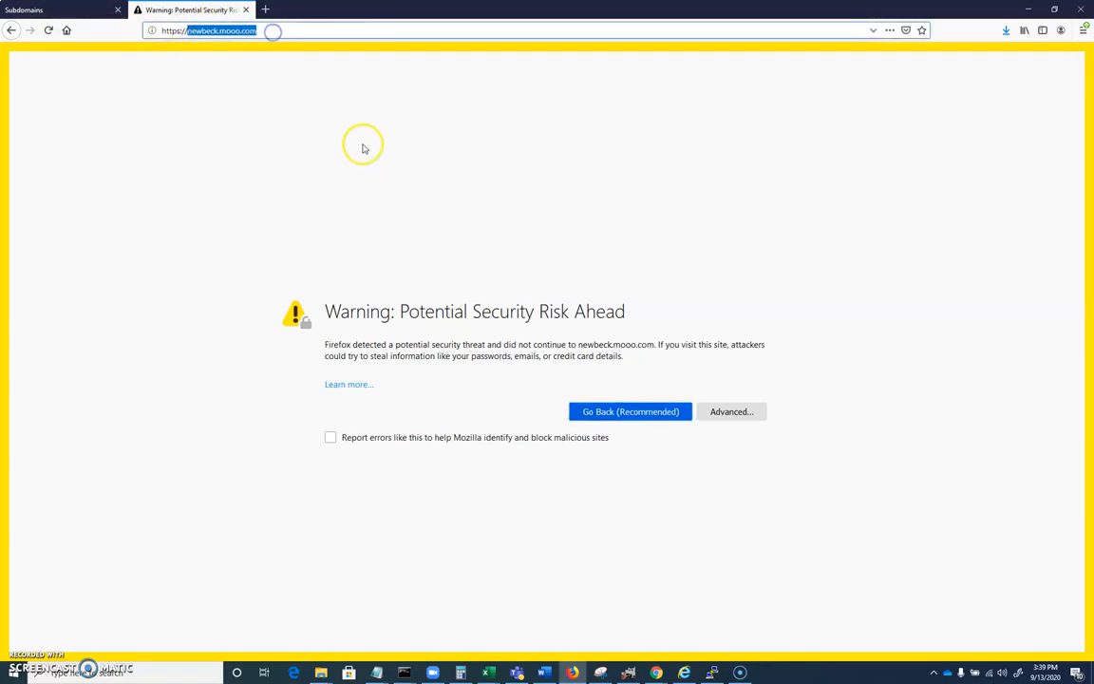
mouse_move(289, 144)
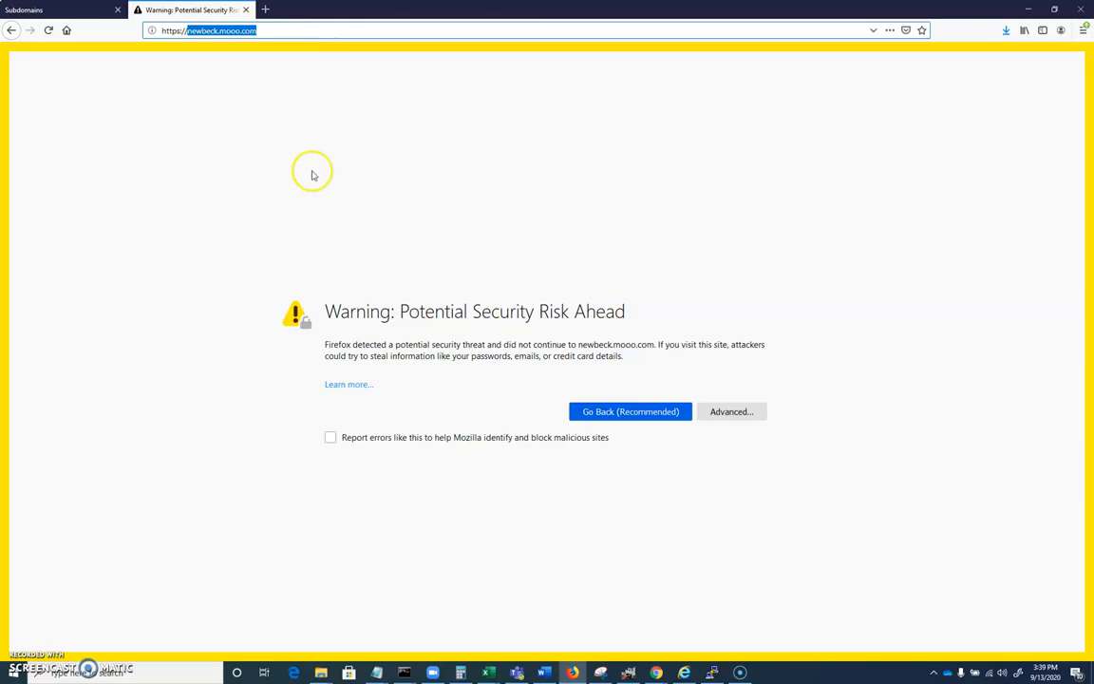
mouse_move(306, 180)
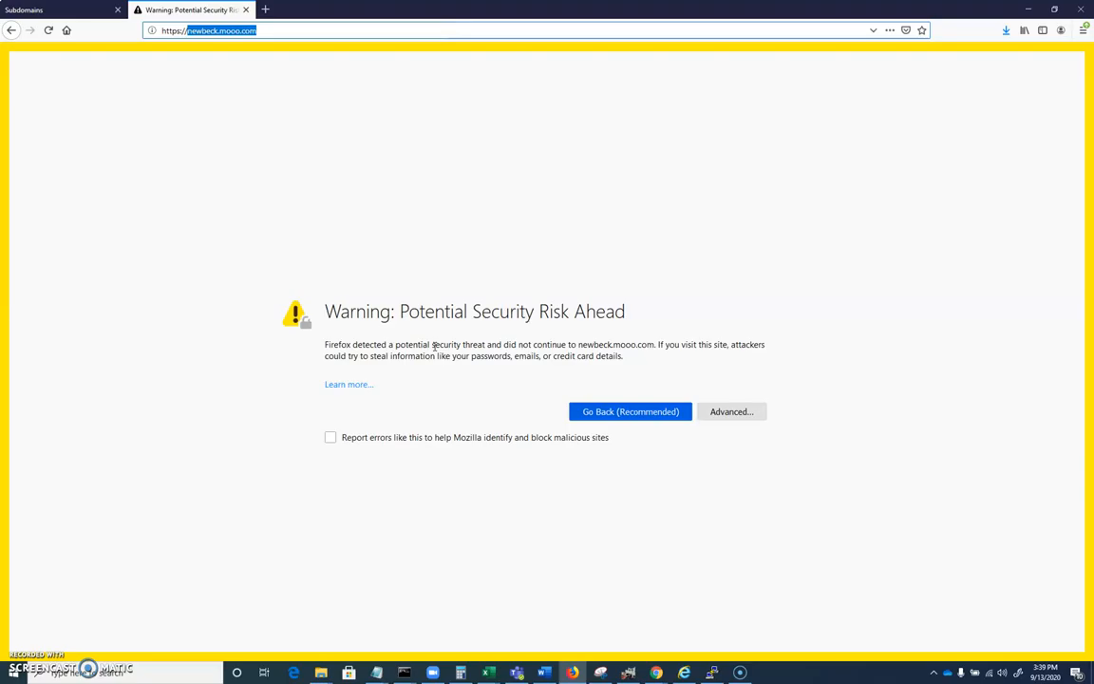
View the Certificate Manager's Authorities list from Privacy & Security and select a built-in root authority.
click(65, 178)
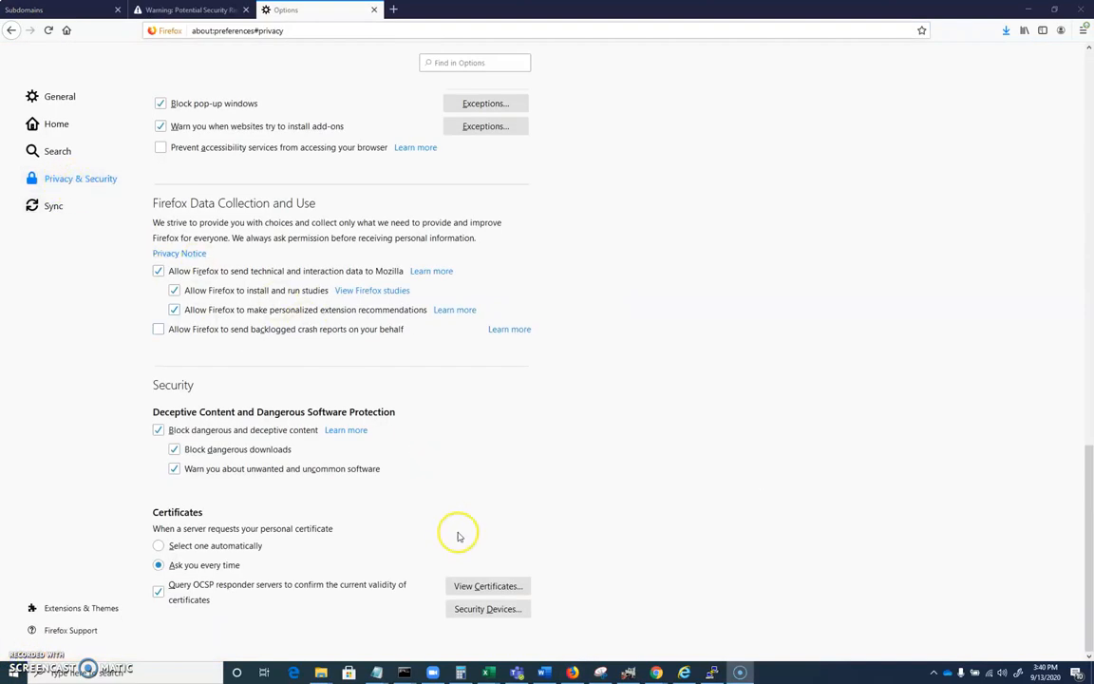
click(486, 585)
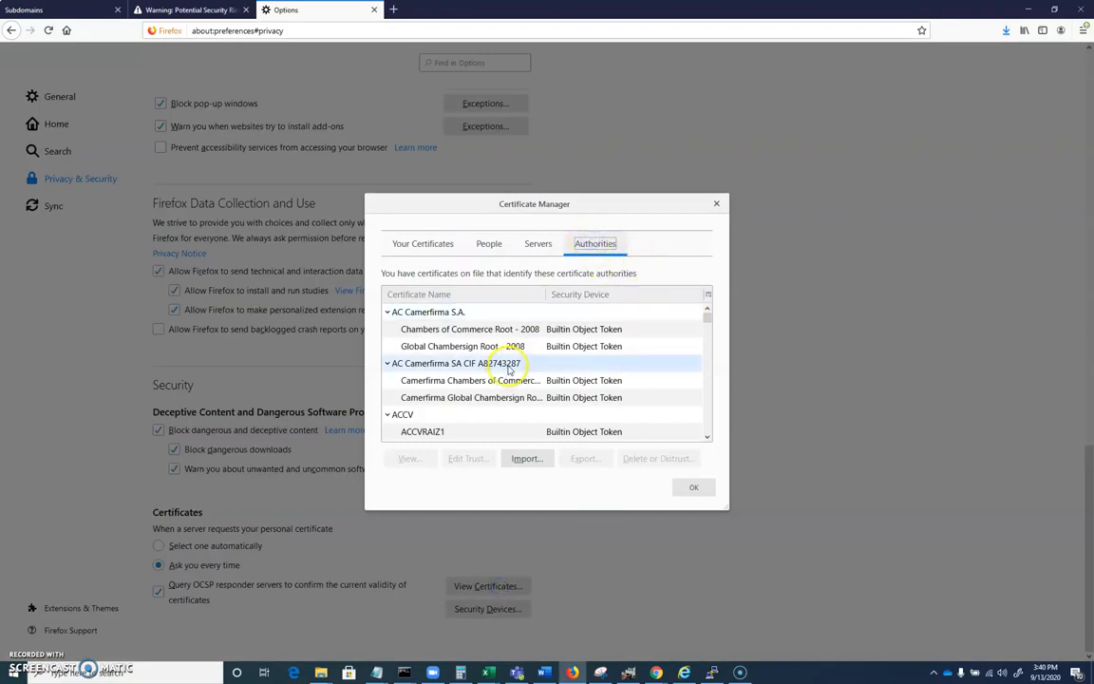
scroll(down, 3)
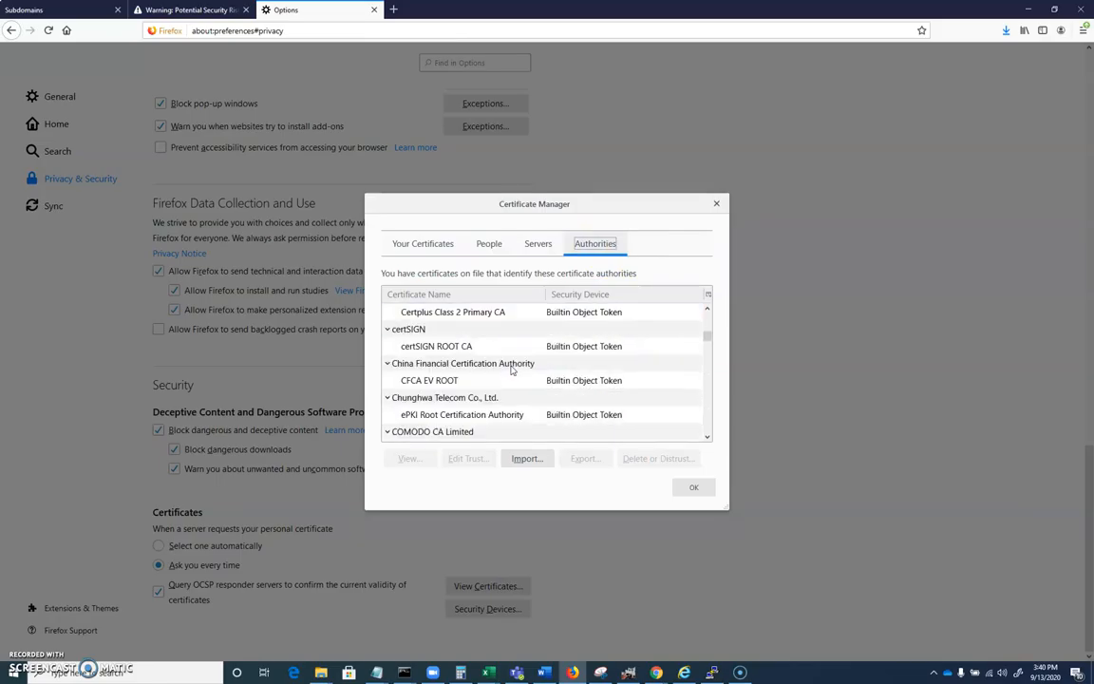
scroll(down, 3)
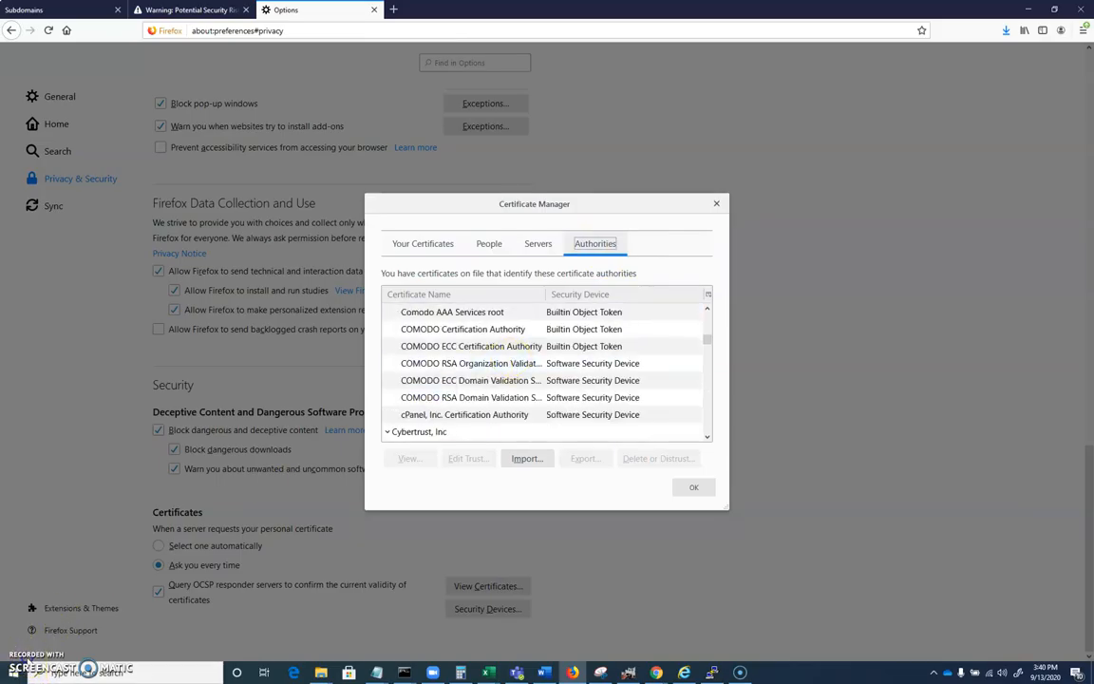
scroll(down, 3)
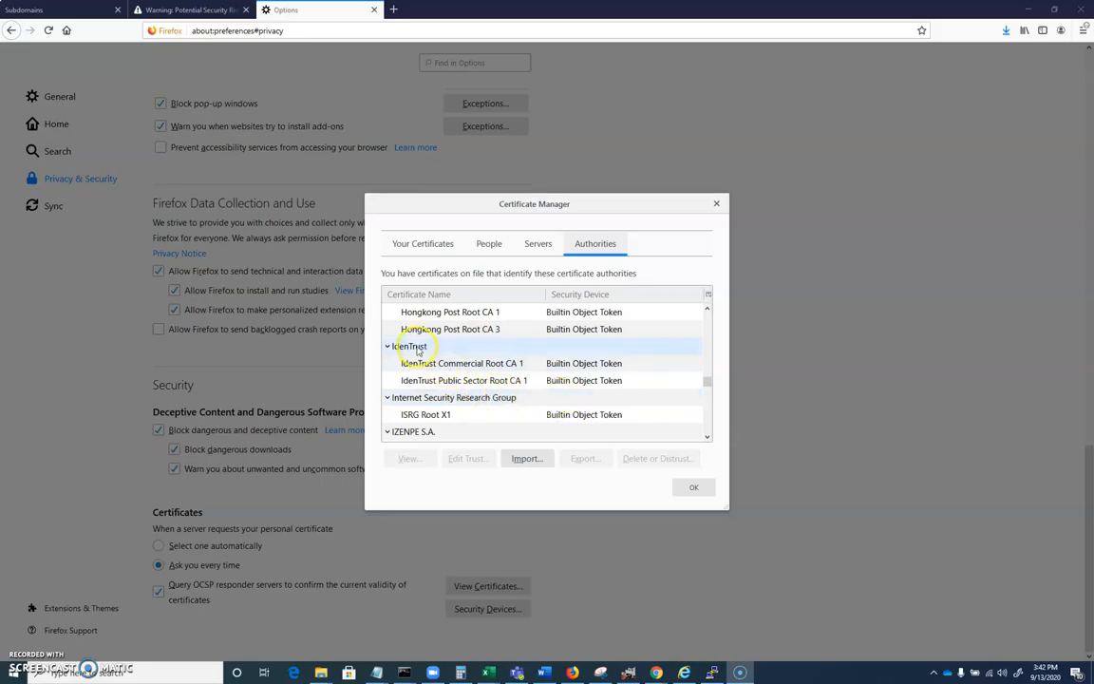
click(466, 362)
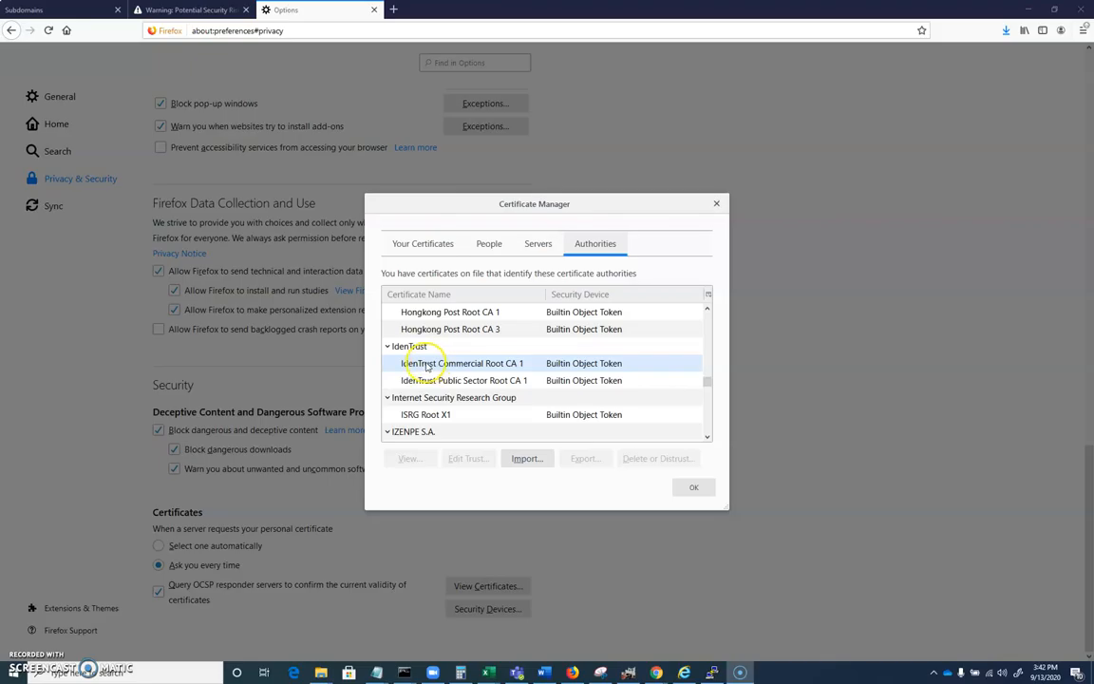
mouse_move(494, 368)
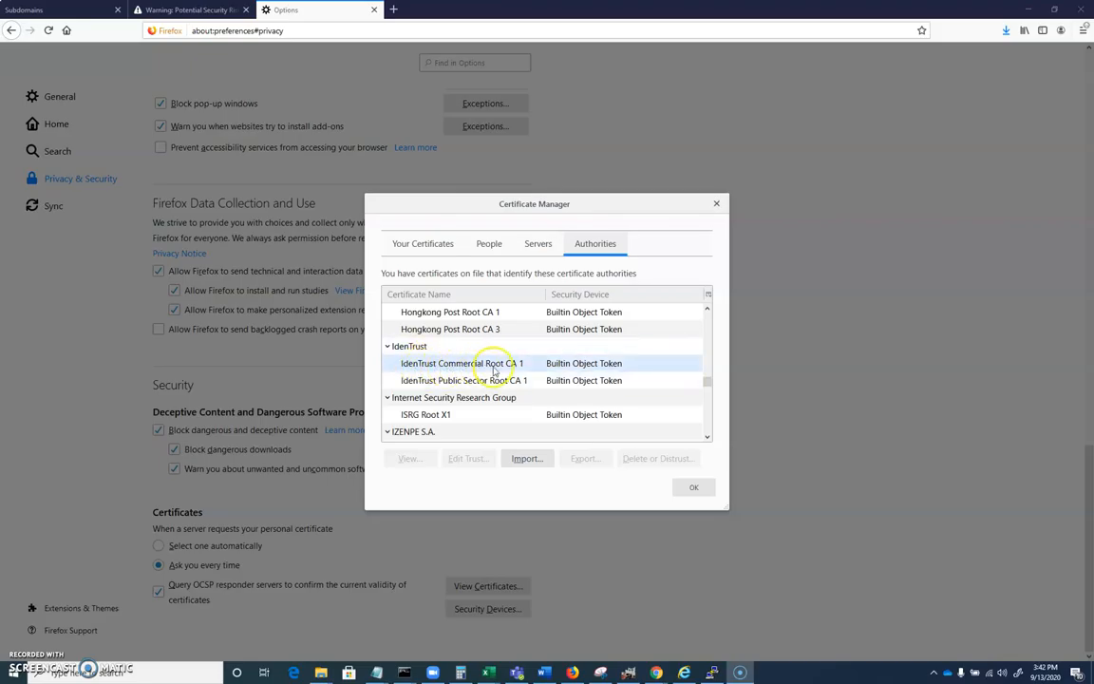
click(412, 346)
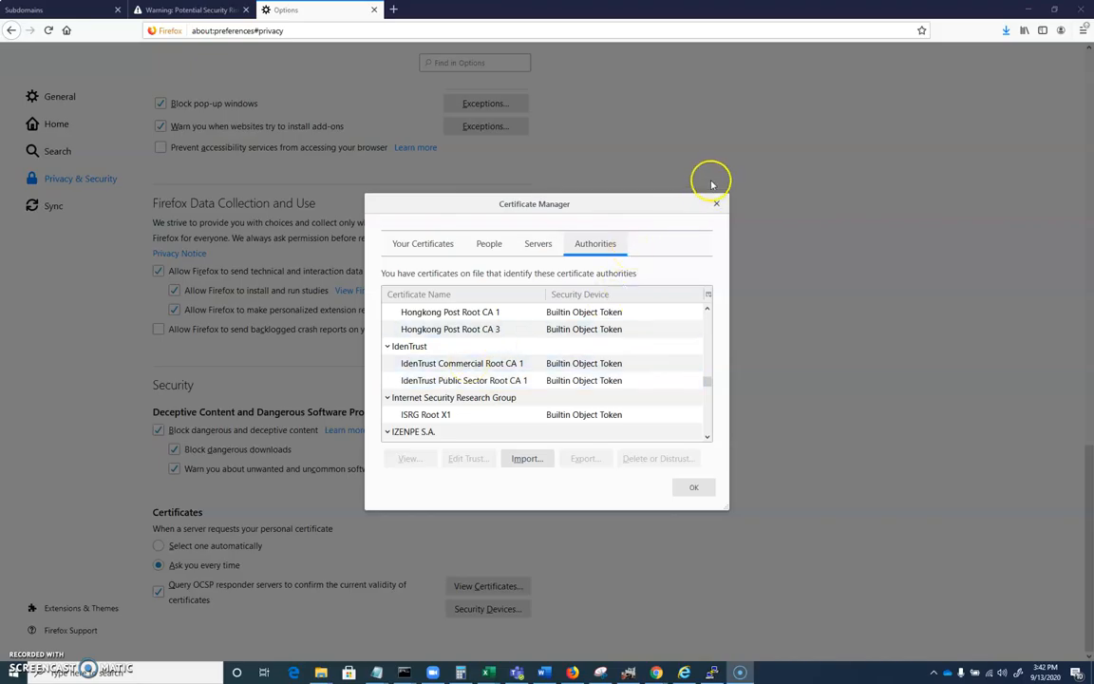
click(171, 11)
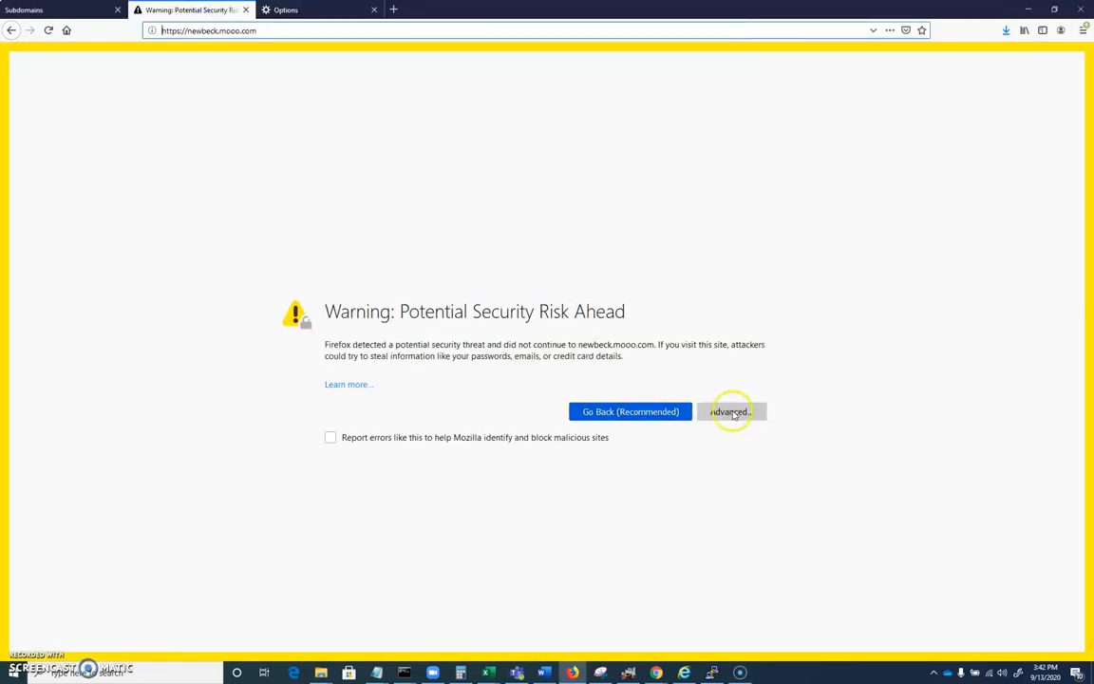
click(734, 410)
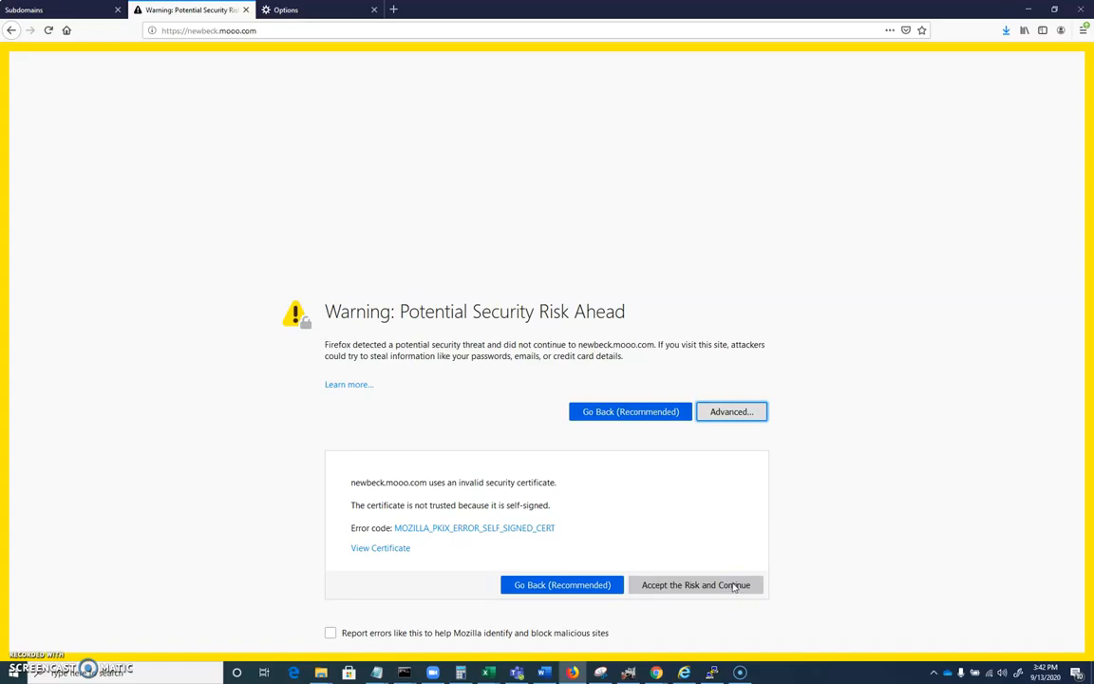
mouse_move(733, 585)
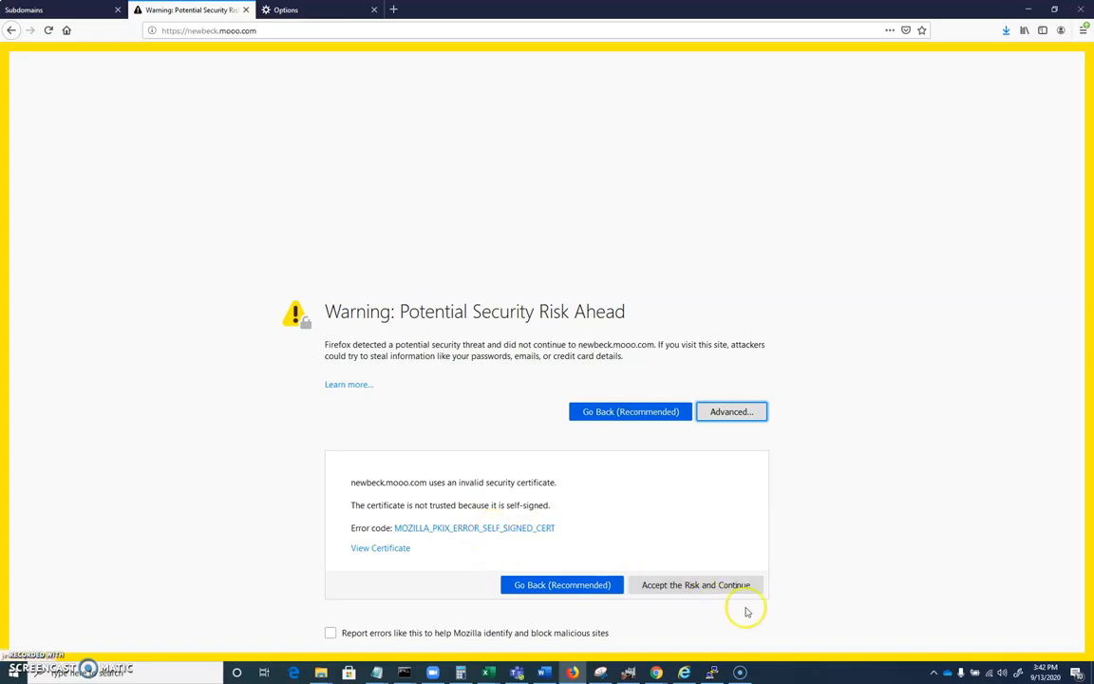
click(695, 585)
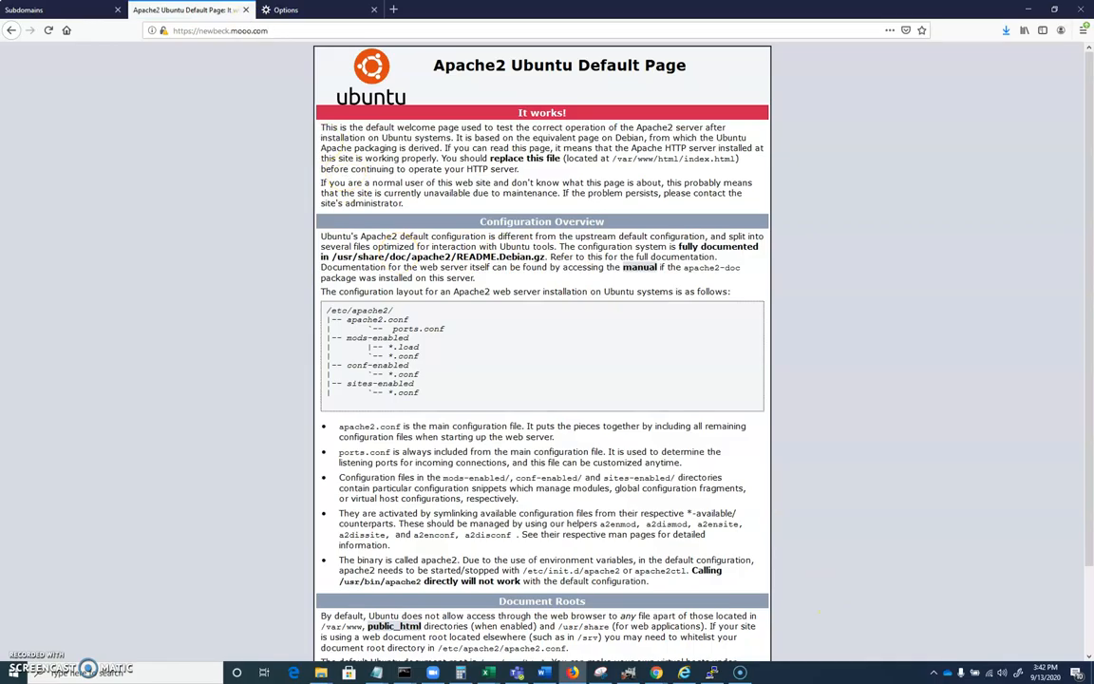
mouse_move(669, 327)
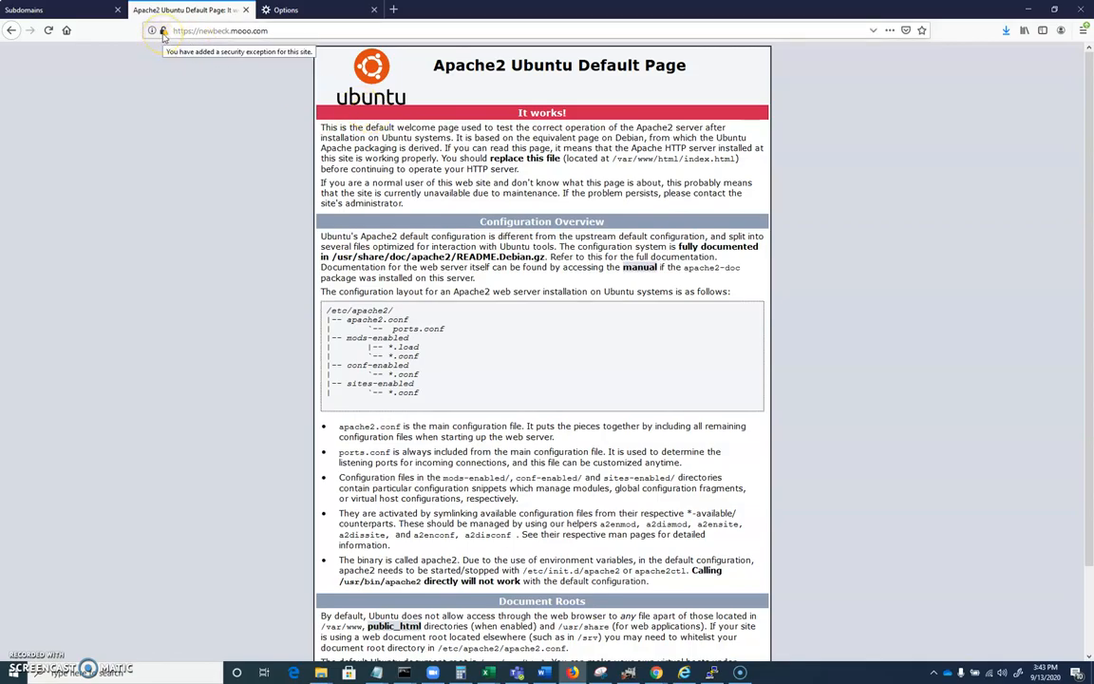
mouse_move(194, 63)
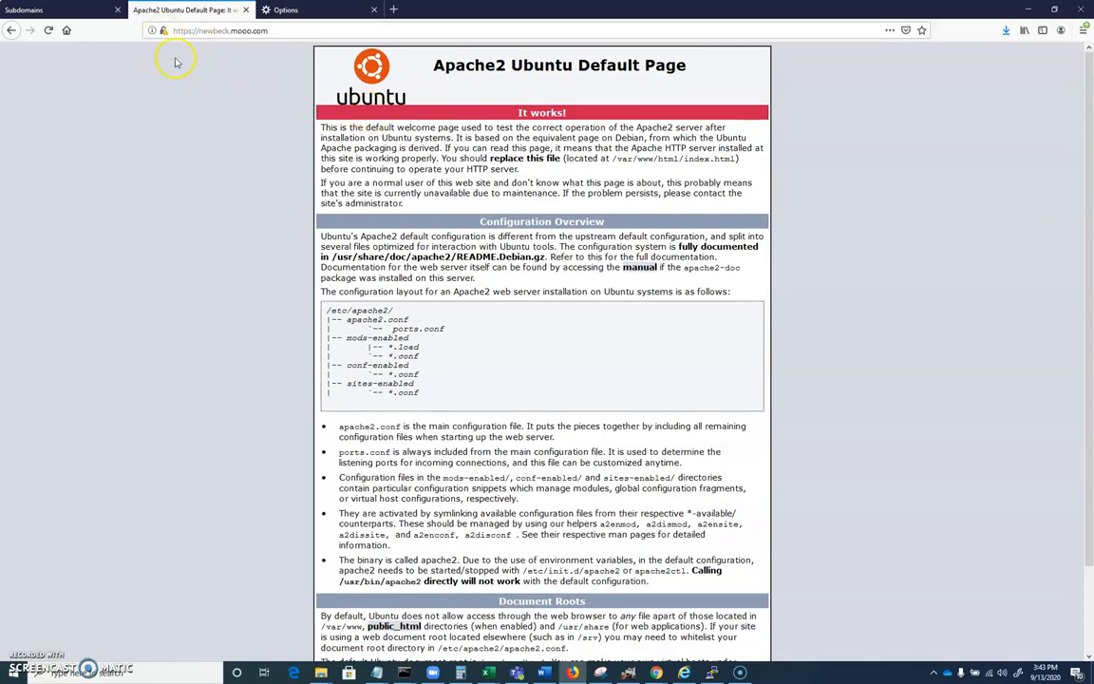